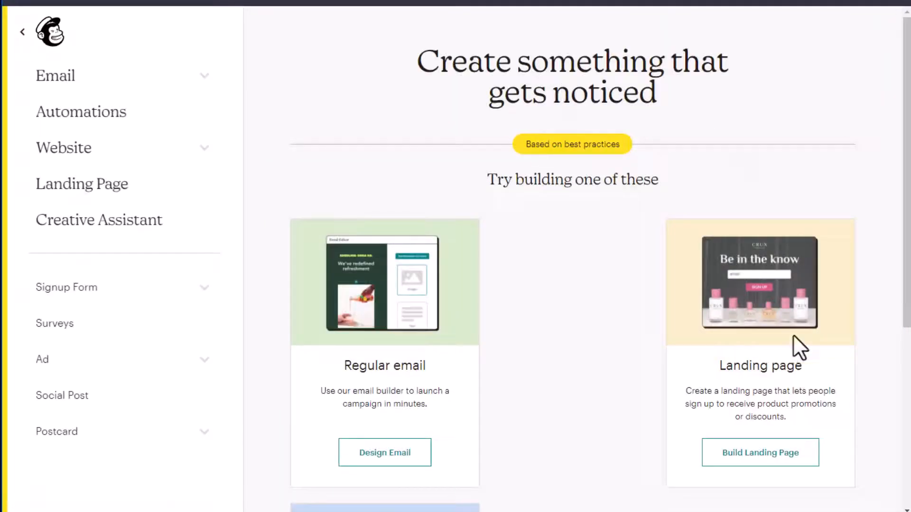
Step: Start a new landing page from the Grow Your List template, then return to the dashboard
scroll(down, 3)
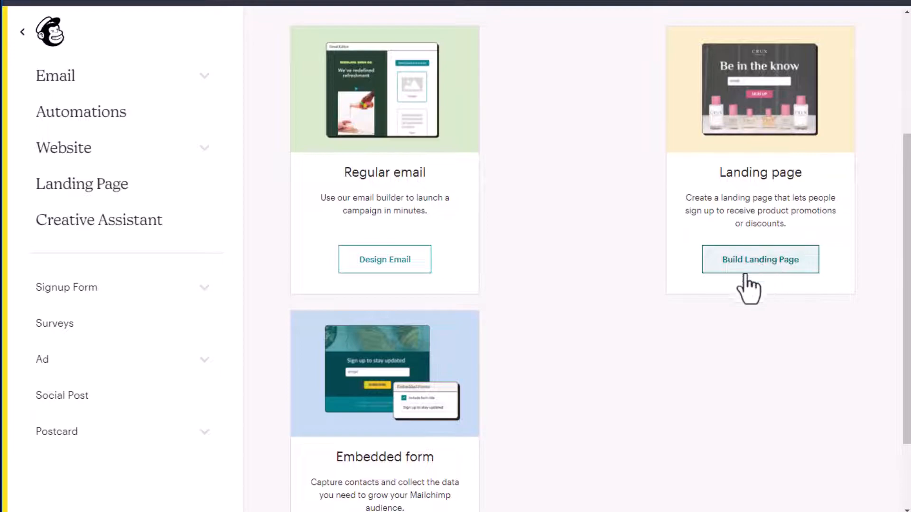
scroll(down, 3)
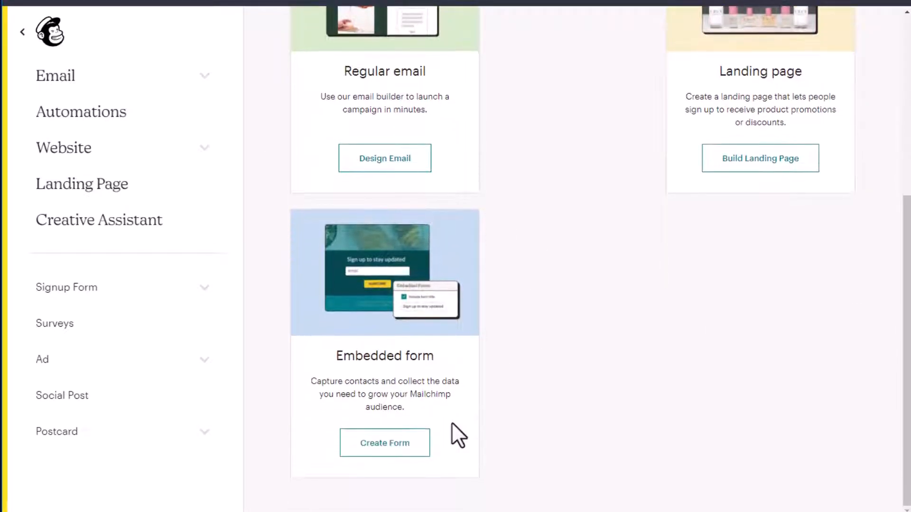
scroll(up, 3)
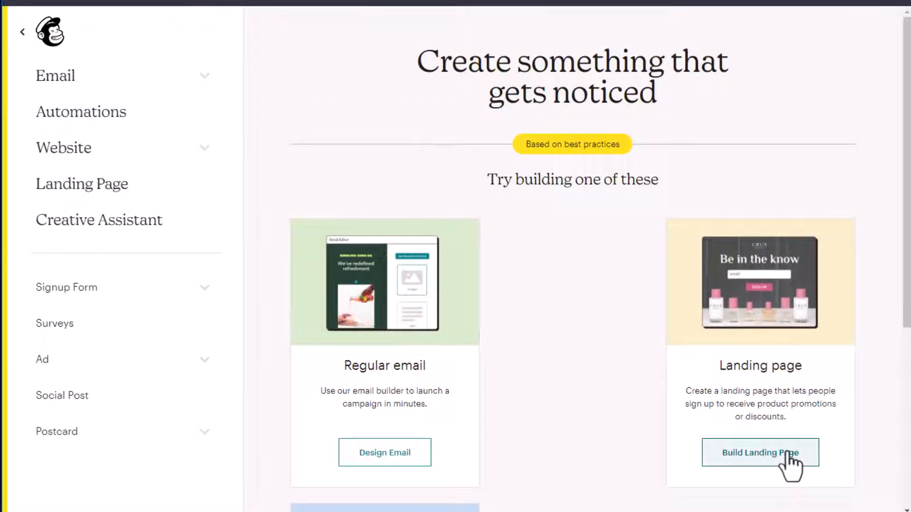
click(760, 452)
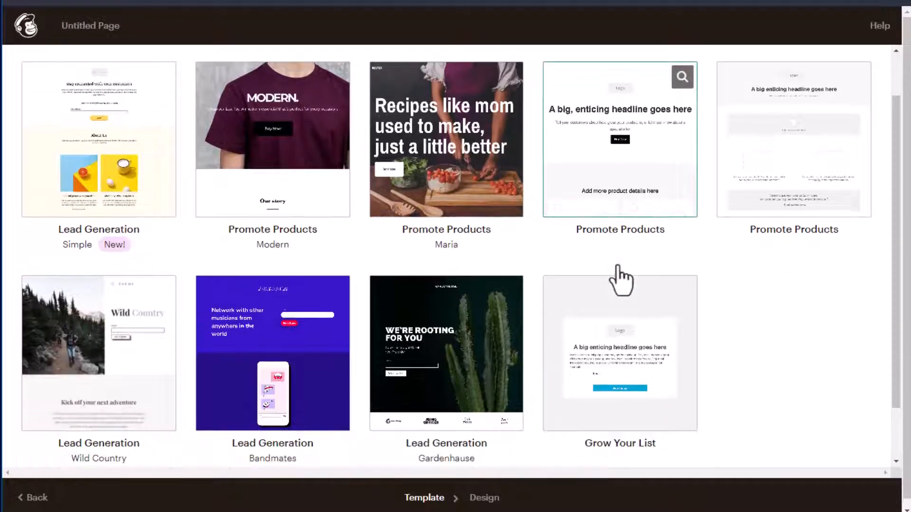
scroll(down, 3)
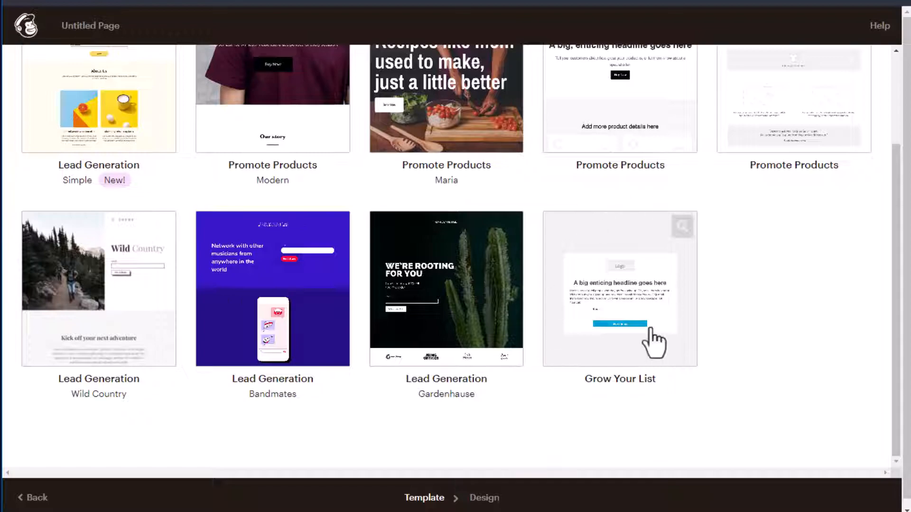
scroll(up, 3)
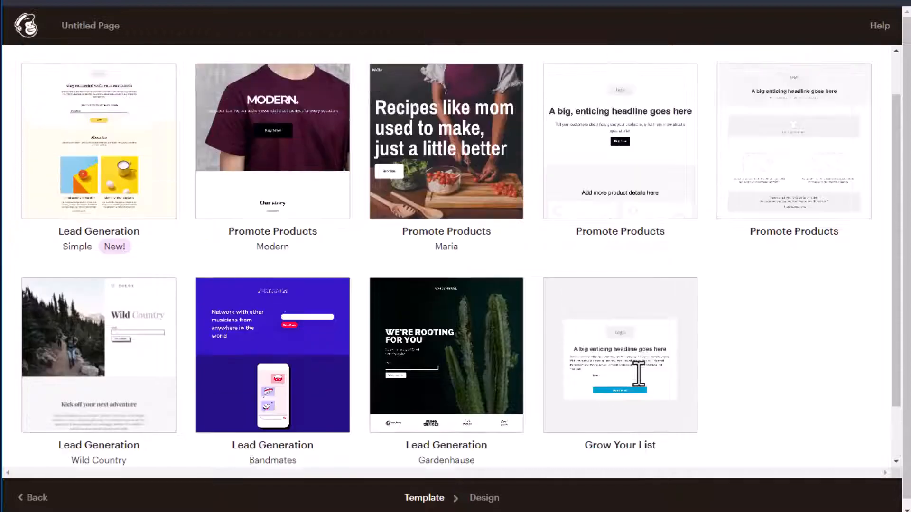
click(619, 354)
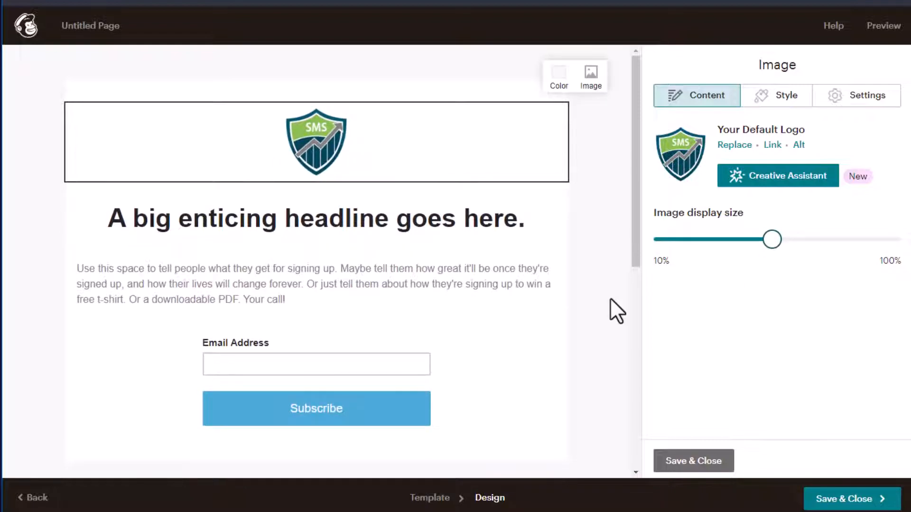
mouse_move(639, 296)
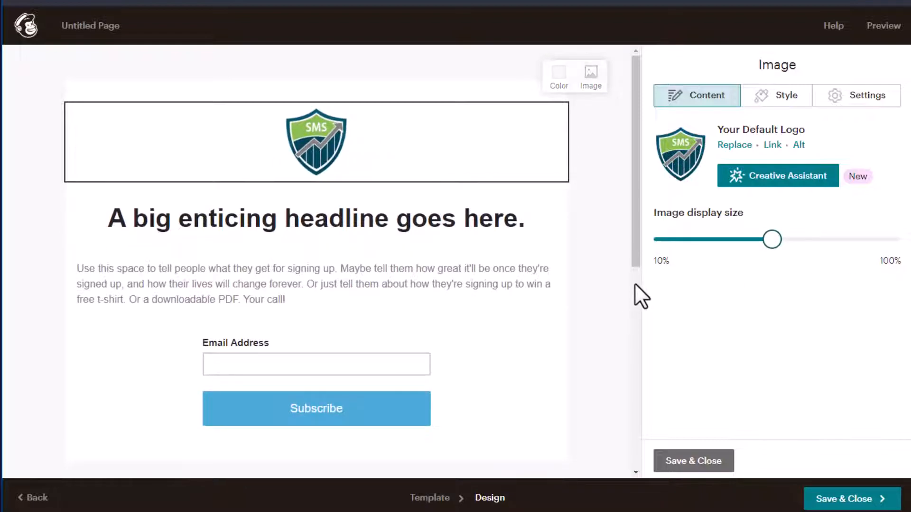
click(26, 24)
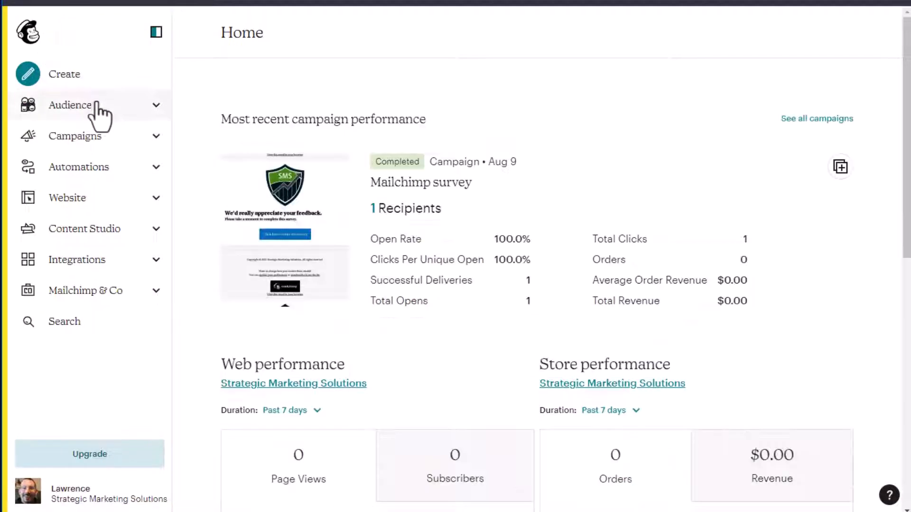
Step: Show All campaigns filtered by type to Landing Pages only
click(75, 135)
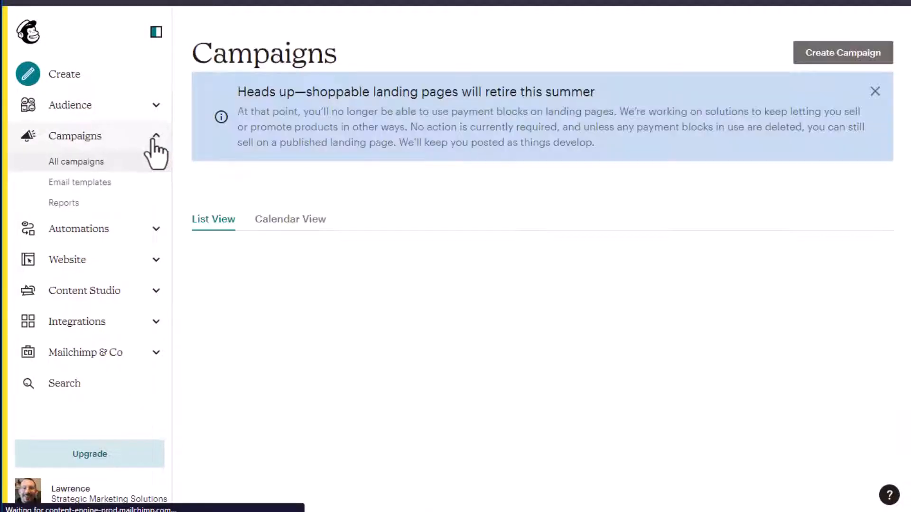
click(76, 162)
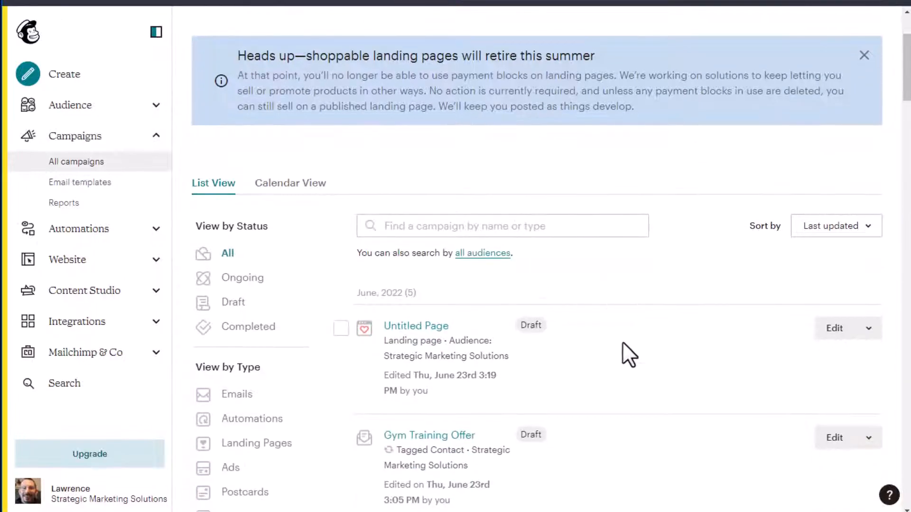
click(864, 55)
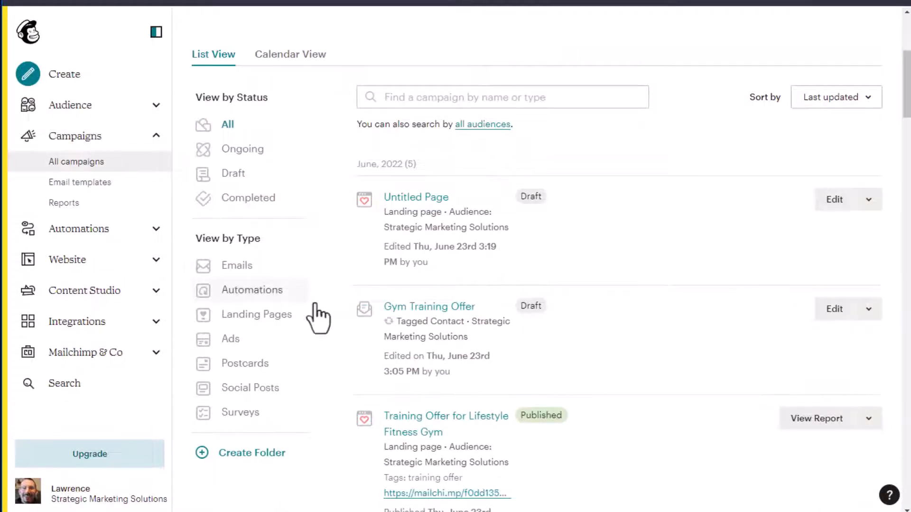
click(256, 314)
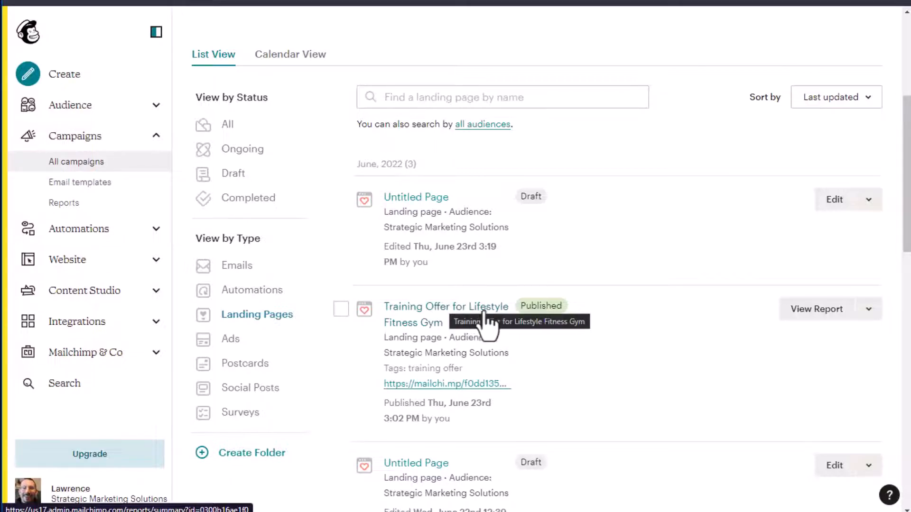
Step: Unpublish the Training Offer for Lifestyle Fitness Gym page, confirming with UNPUBLISH
click(870, 308)
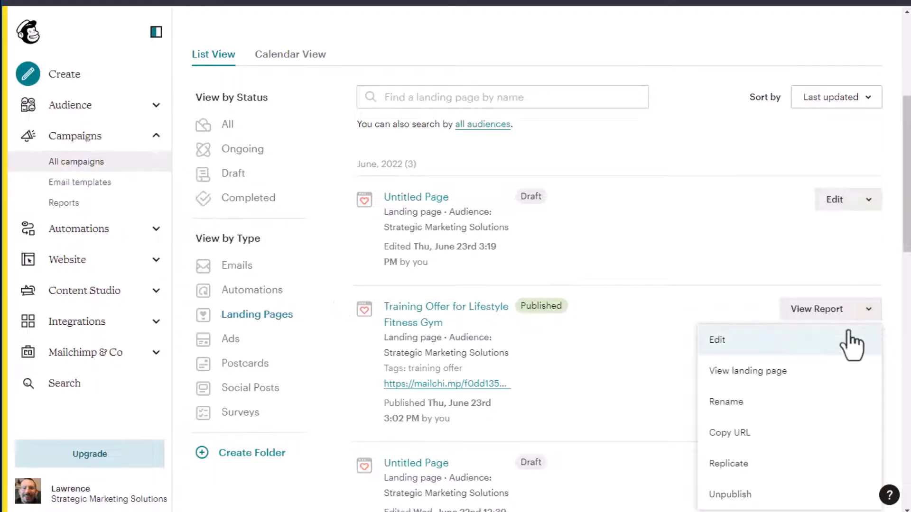
click(729, 495)
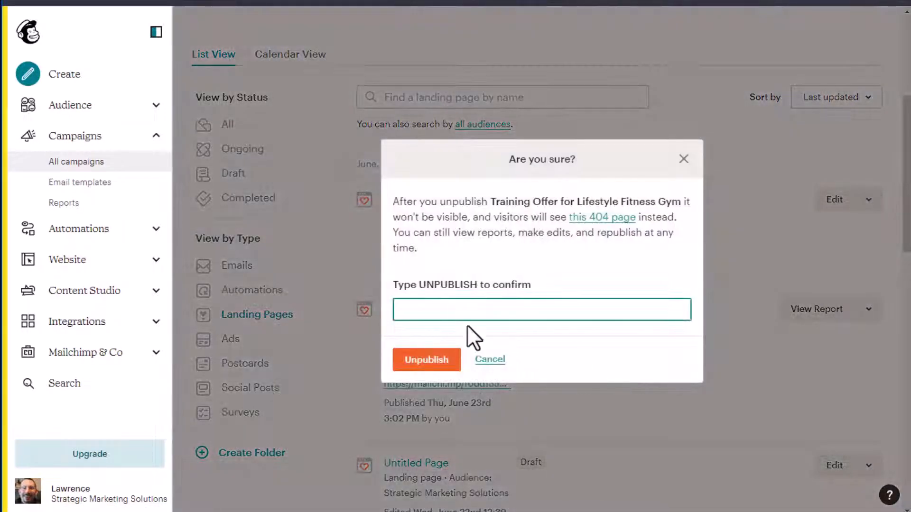
click(490, 359)
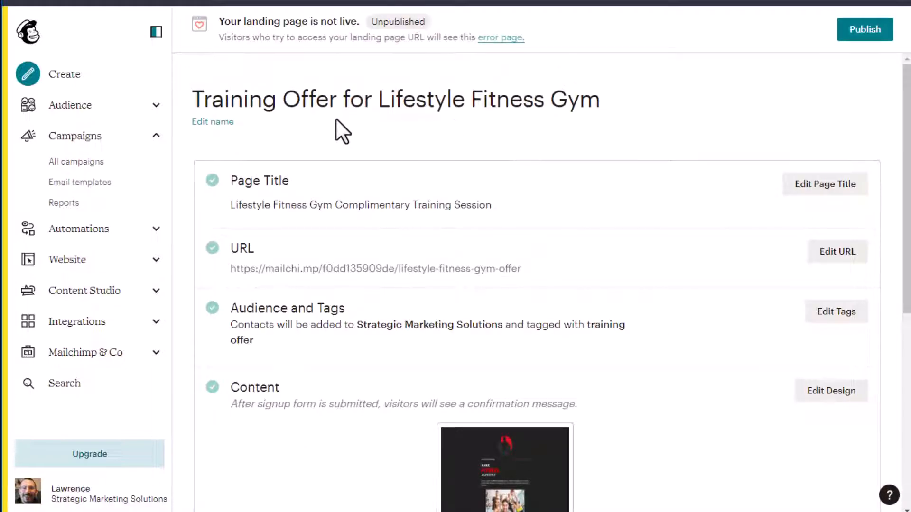
mouse_move(212, 122)
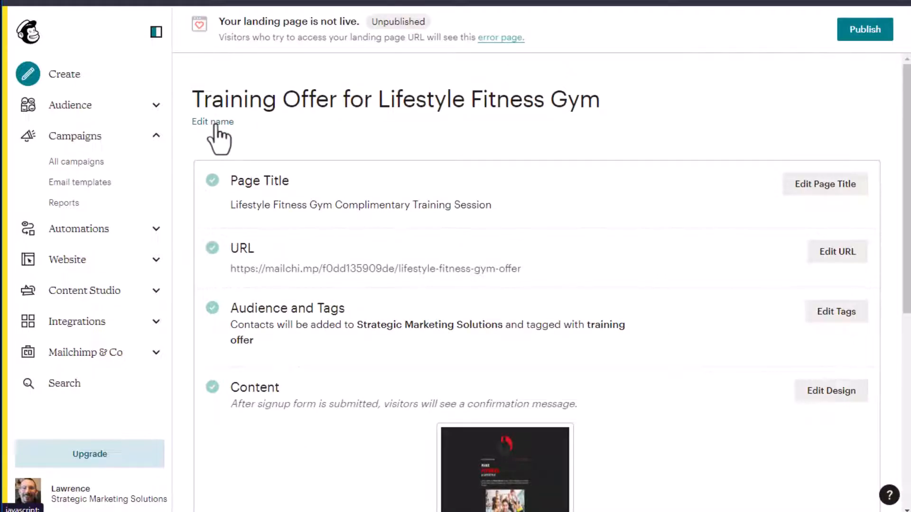
mouse_move(450, 128)
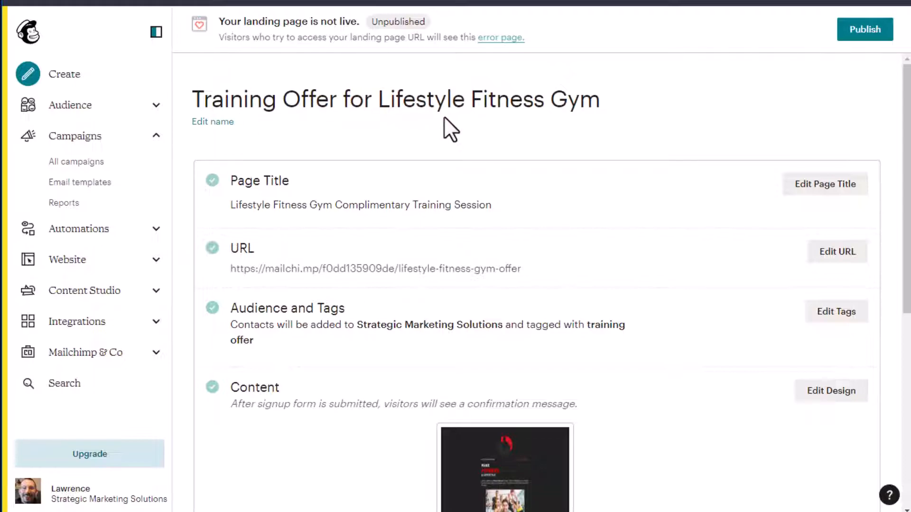
mouse_move(498, 144)
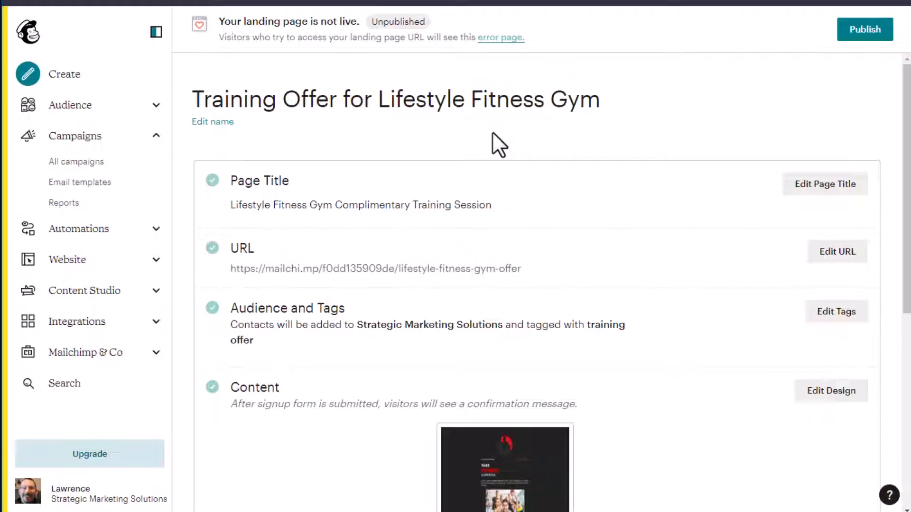
mouse_move(557, 226)
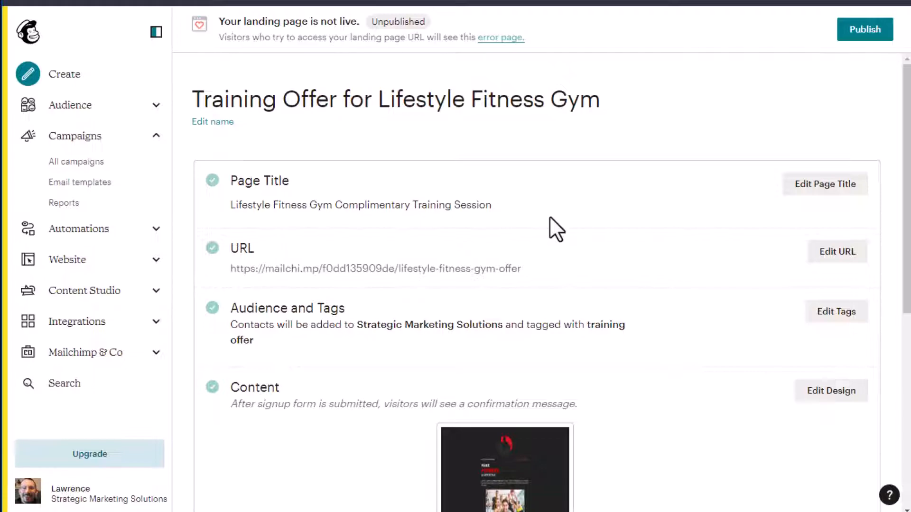
mouse_move(472, 212)
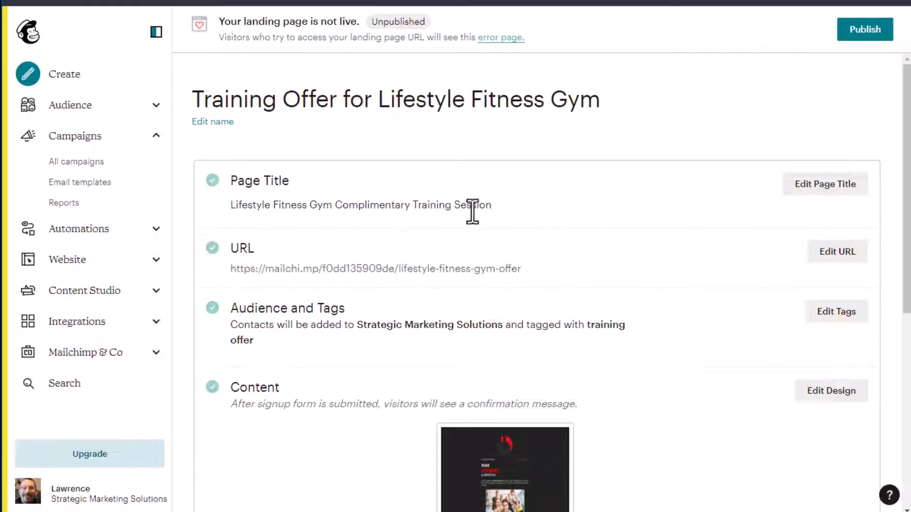
mouse_move(493, 205)
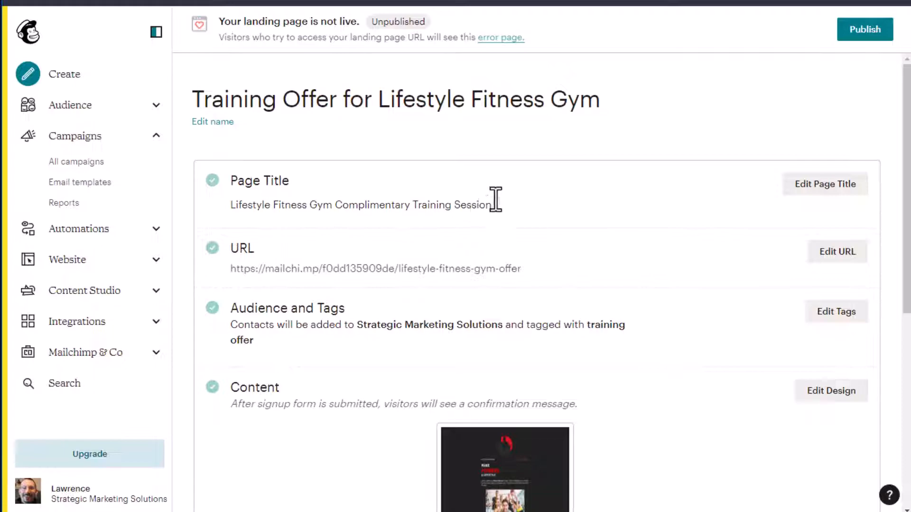
mouse_move(679, 227)
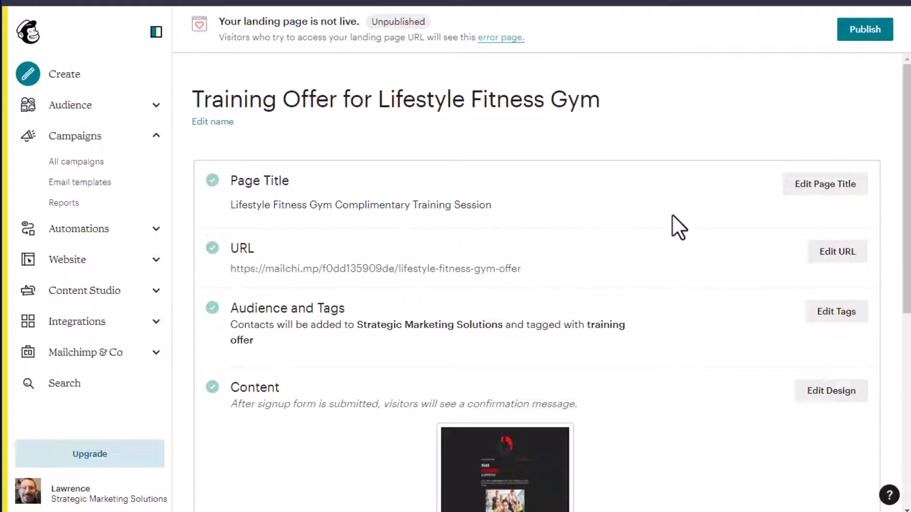
mouse_move(665, 208)
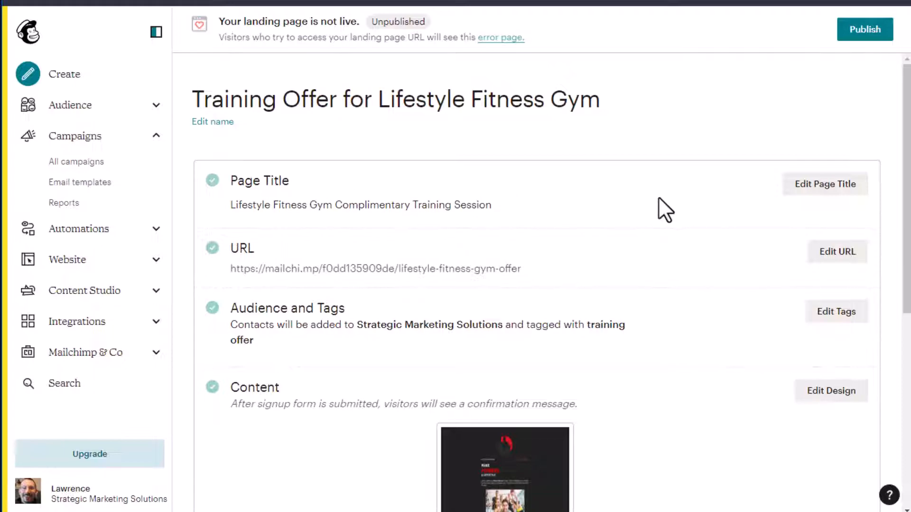
mouse_move(637, 260)
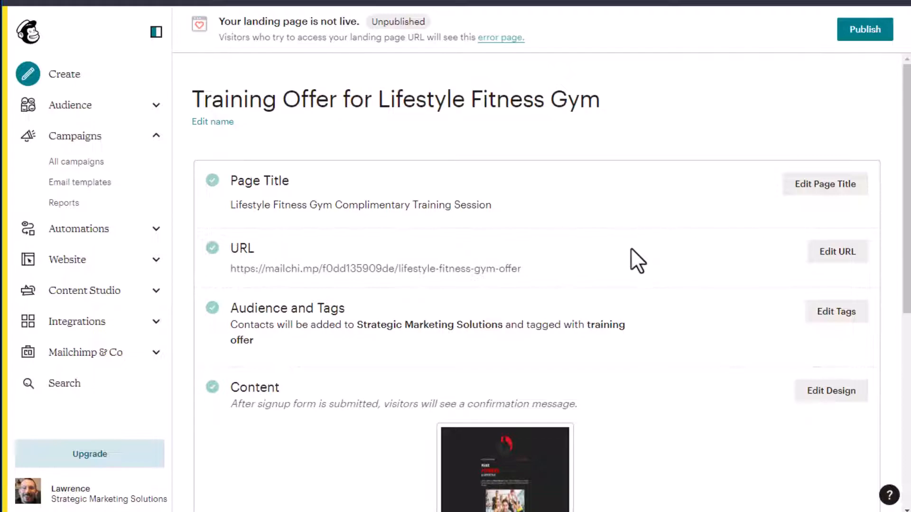
mouse_move(868, 270)
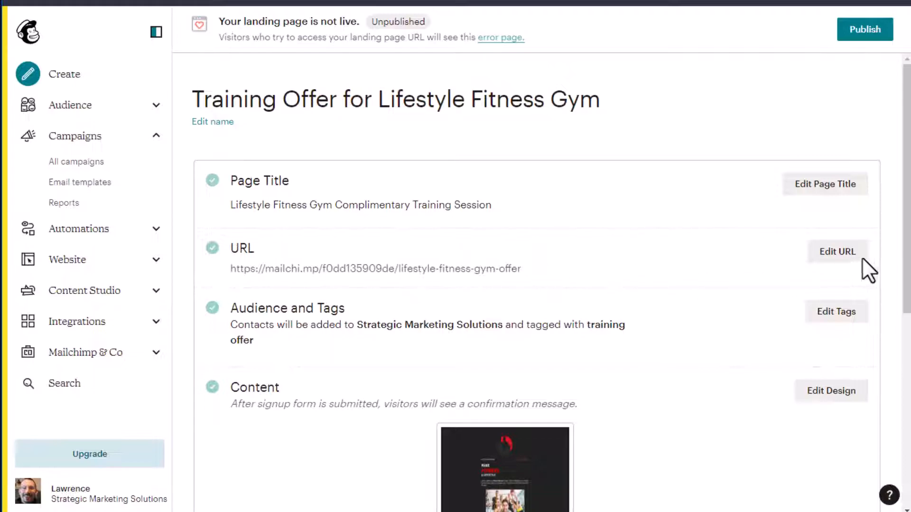
Step: Save the page URL on a Mailchimp domain with slug lifestyle-fitness-gym-offers
click(837, 252)
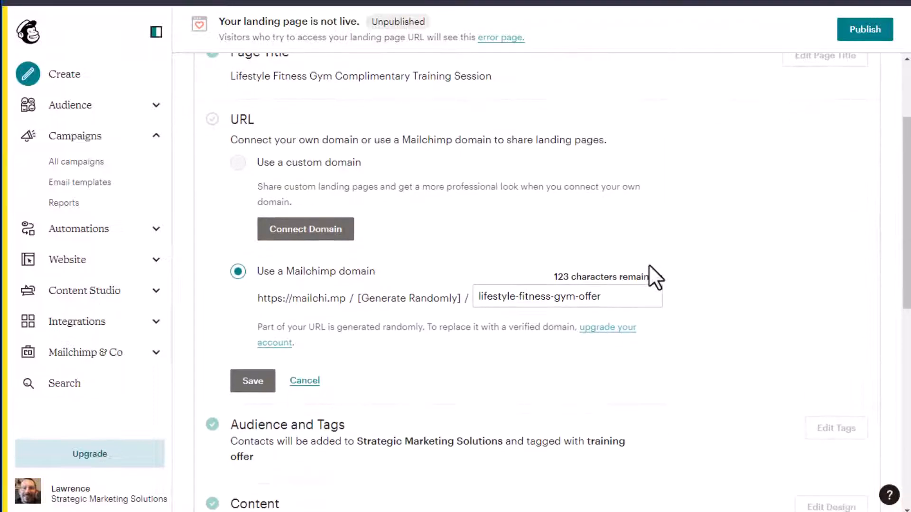
mouse_move(317, 186)
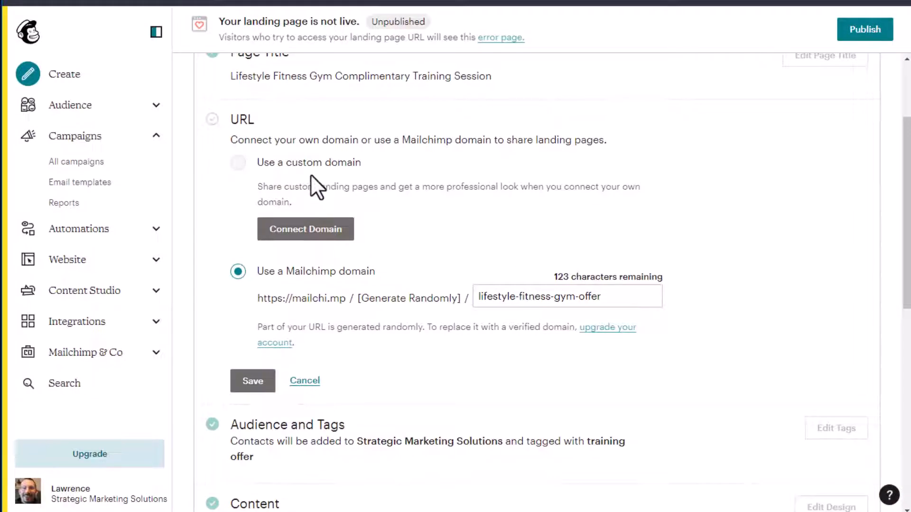
mouse_move(354, 285)
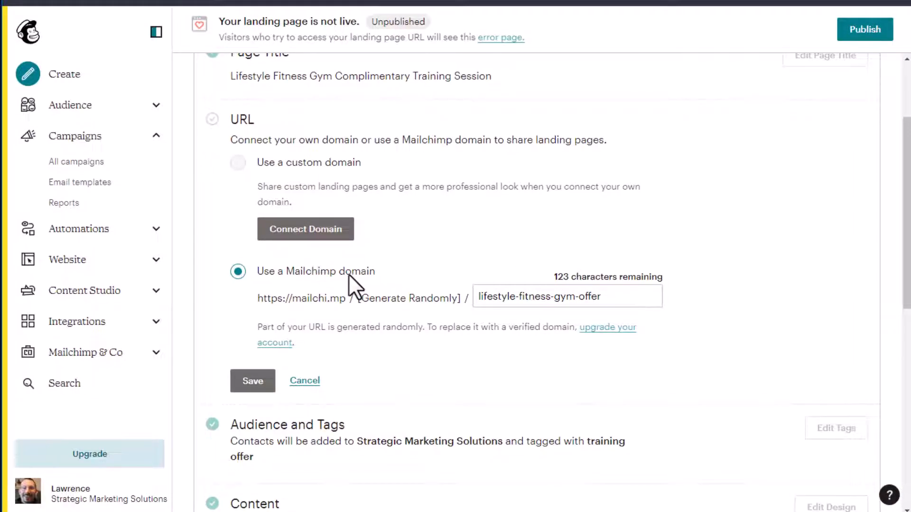
mouse_move(381, 285)
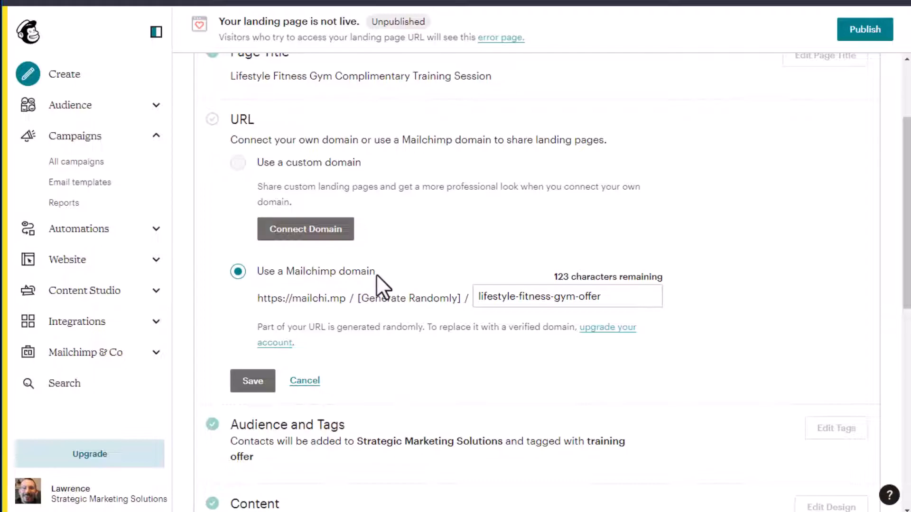
click(252, 380)
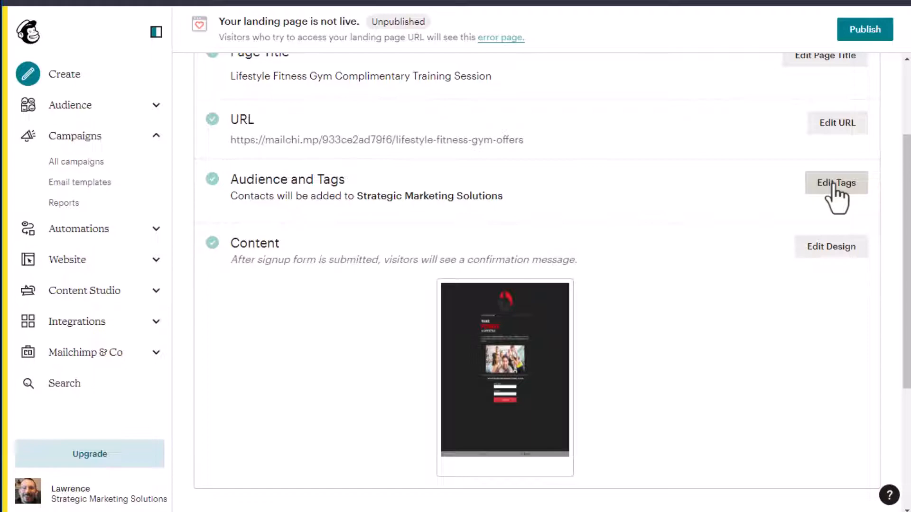
Step: Save the audience settings with the training offer tag and enter the design editor
click(835, 182)
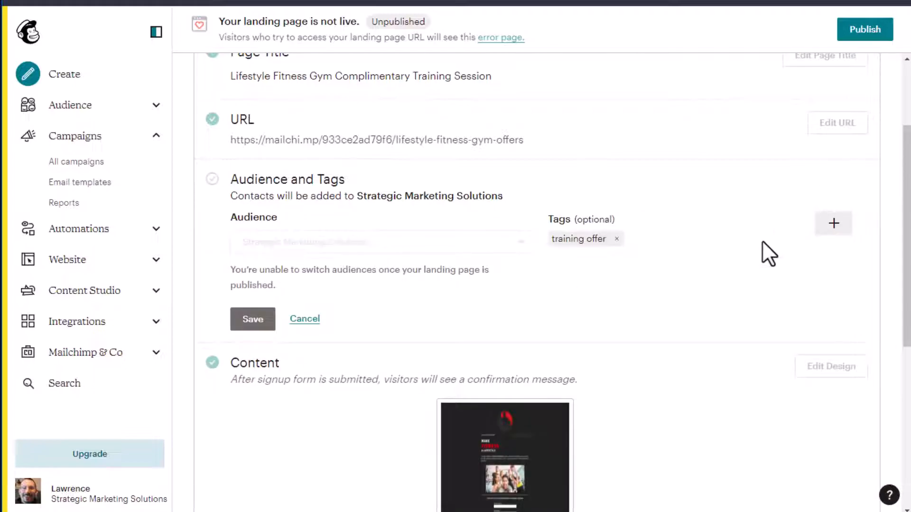
mouse_move(656, 268)
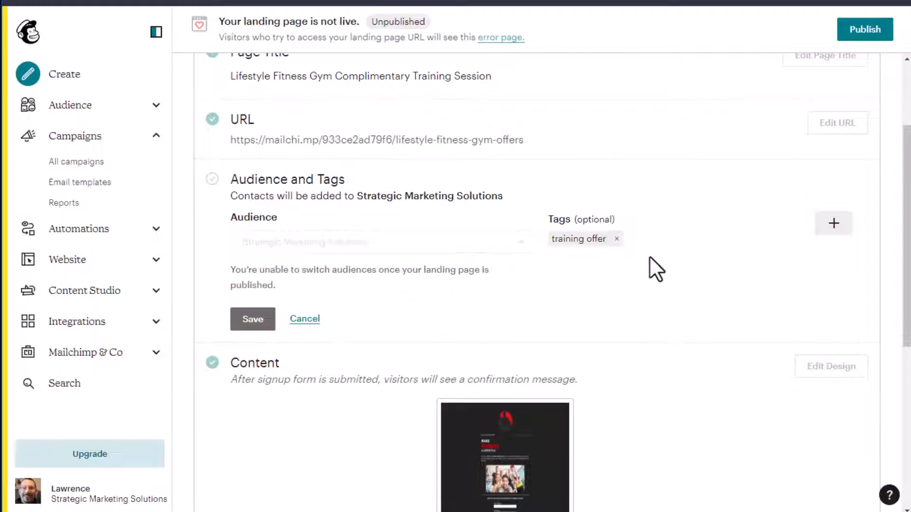
mouse_move(340, 265)
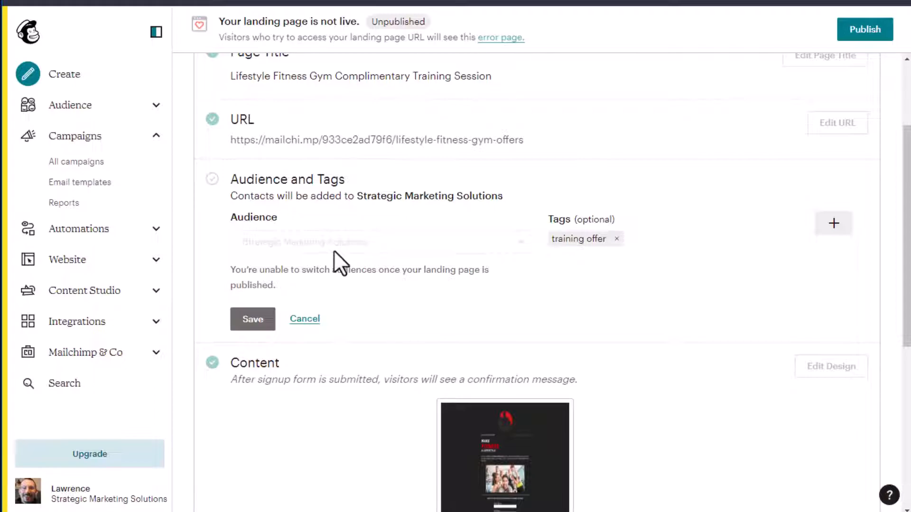
mouse_move(404, 255)
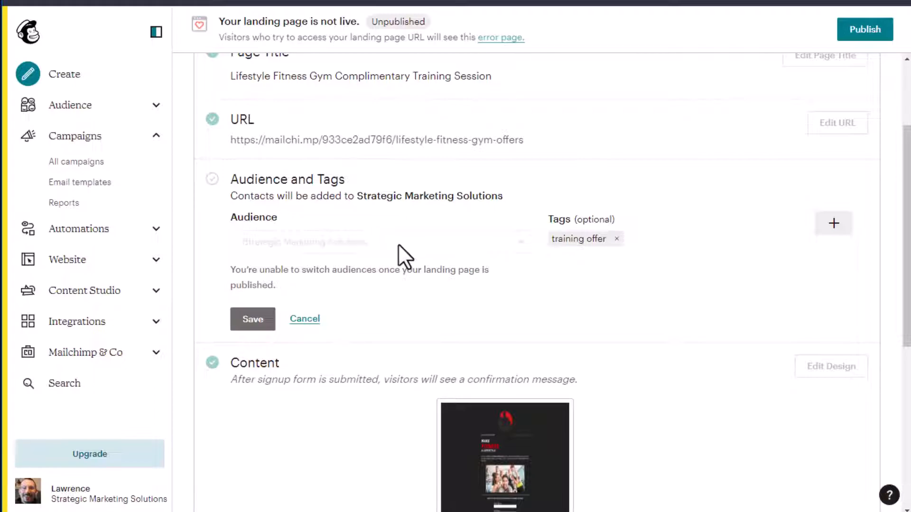
mouse_move(589, 317)
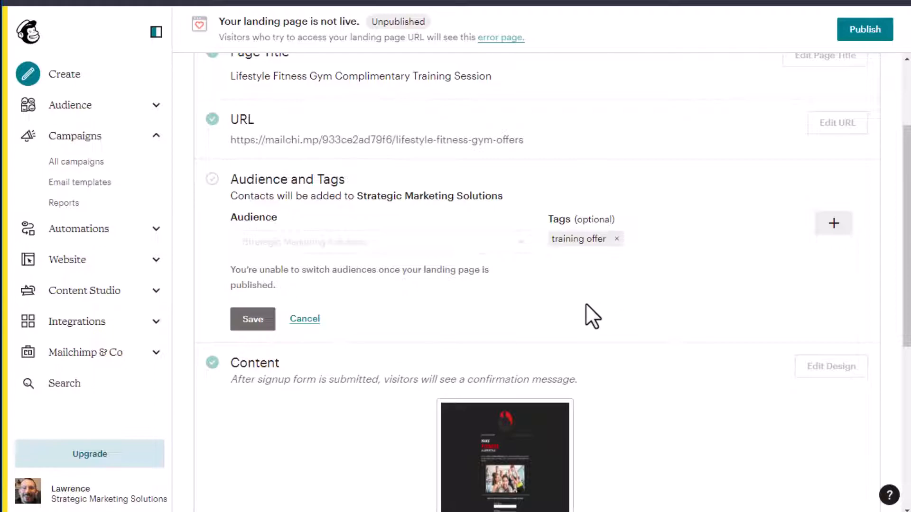
mouse_move(416, 258)
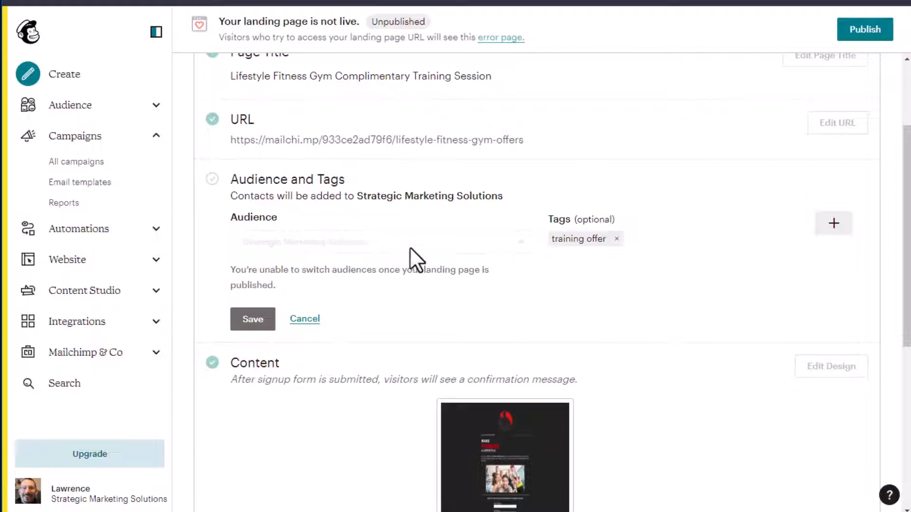
mouse_move(281, 255)
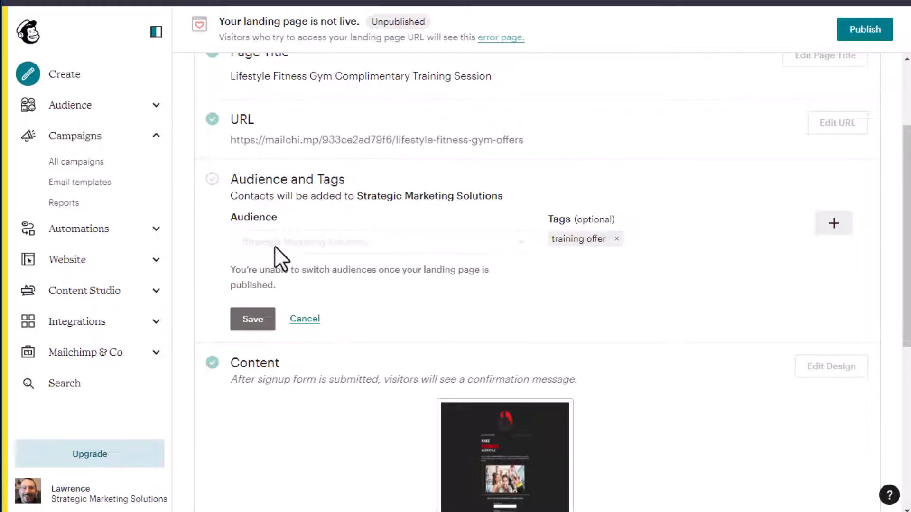
mouse_move(365, 260)
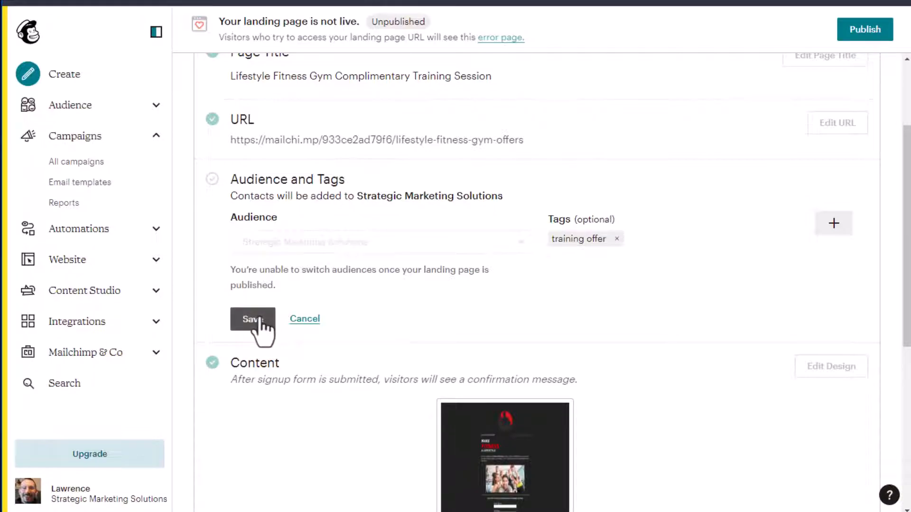
click(252, 319)
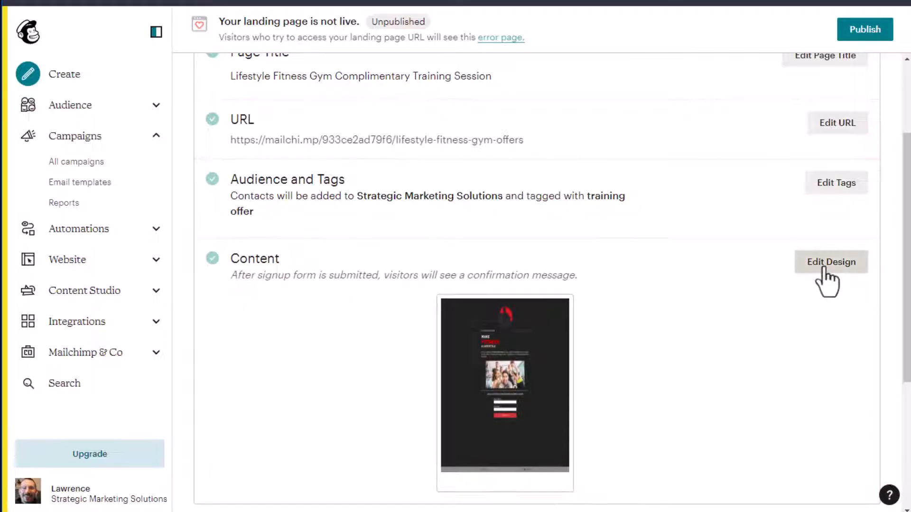
click(831, 262)
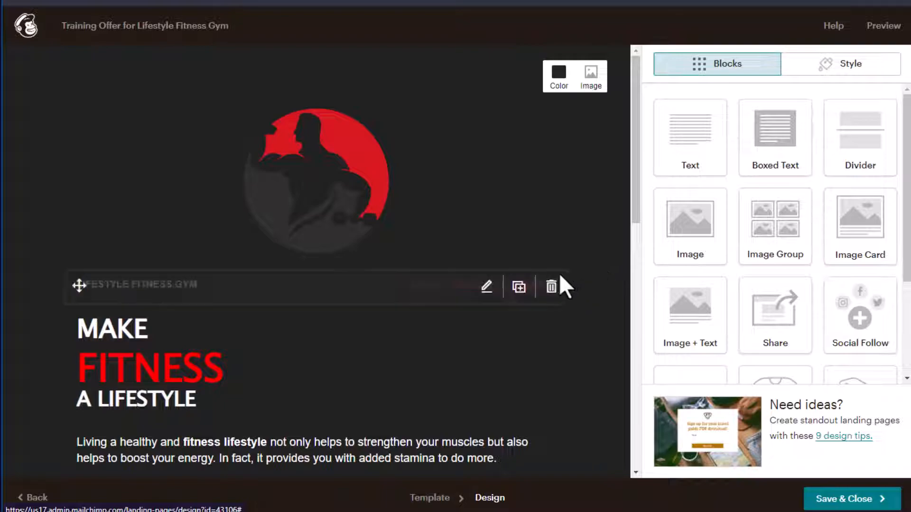
scroll(down, 3)
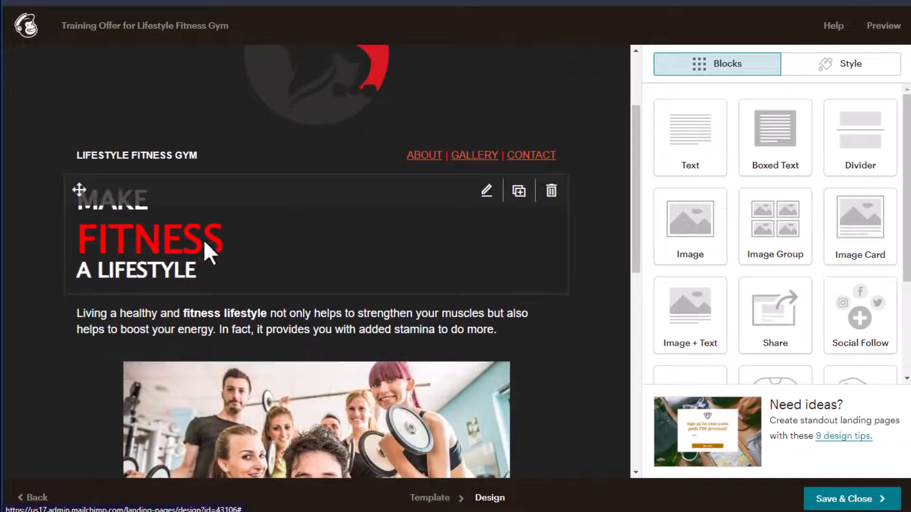
mouse_move(343, 281)
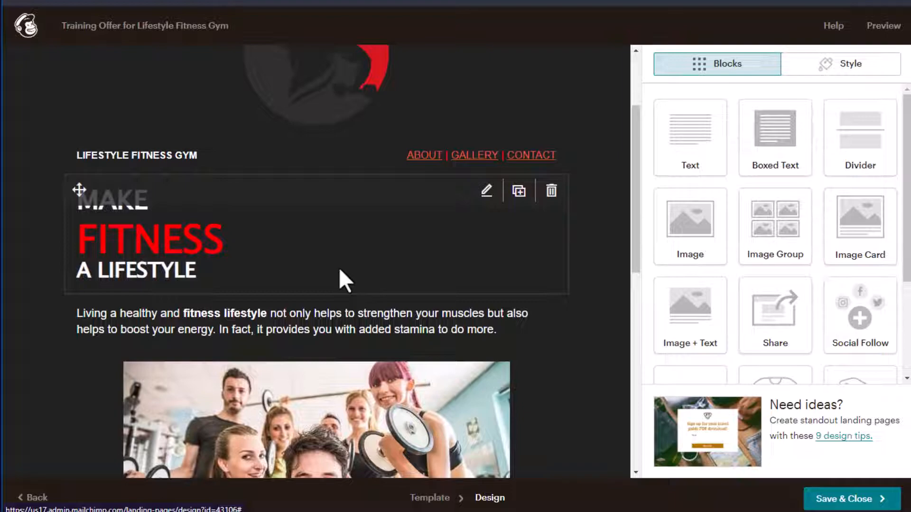
mouse_move(325, 290)
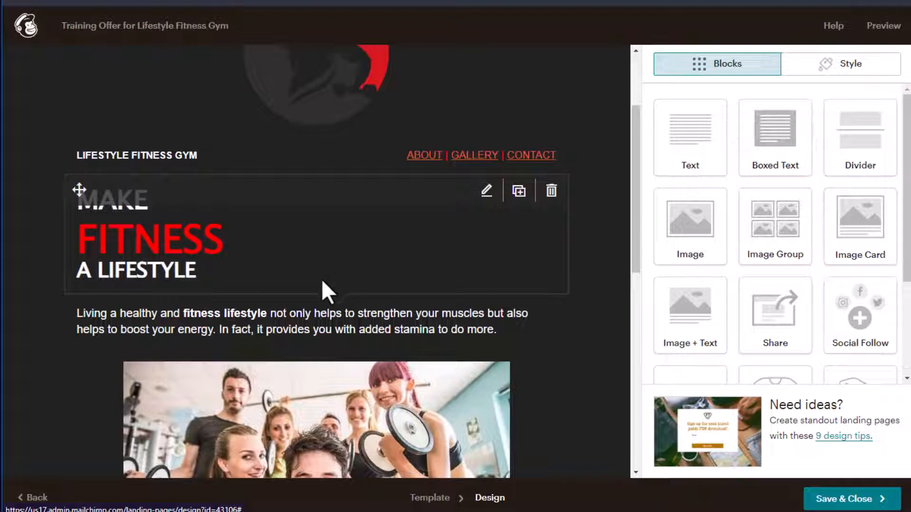
mouse_move(392, 271)
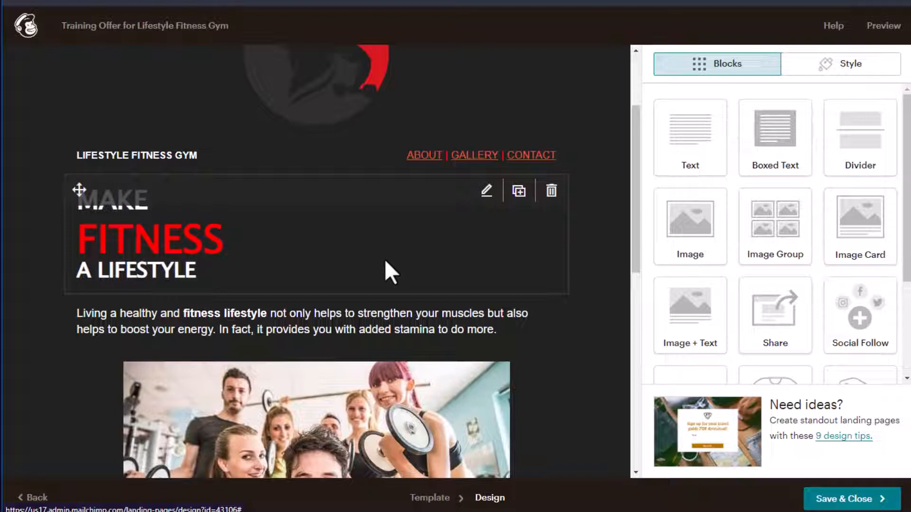
mouse_move(383, 278)
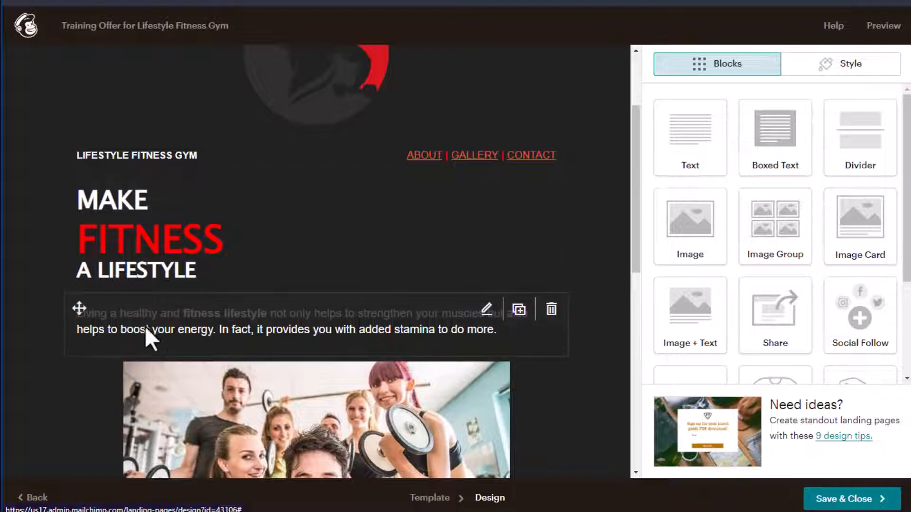
mouse_move(290, 339)
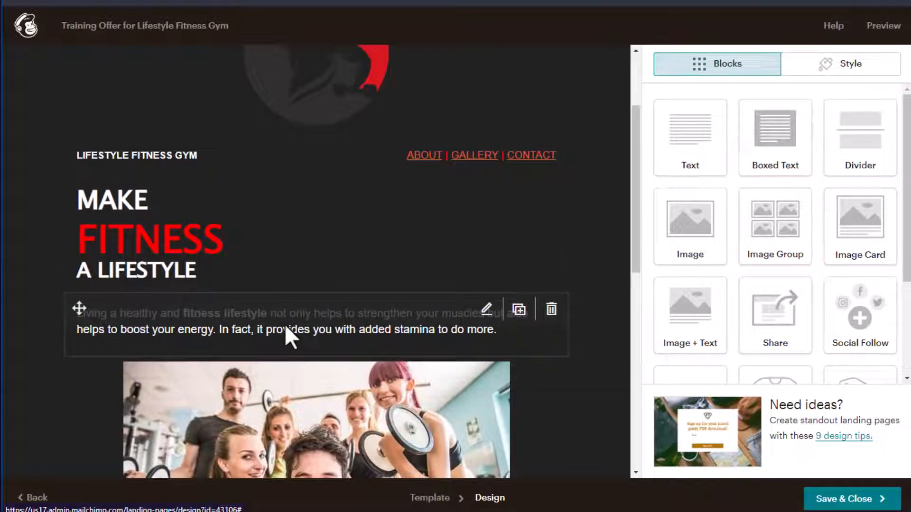
mouse_move(262, 334)
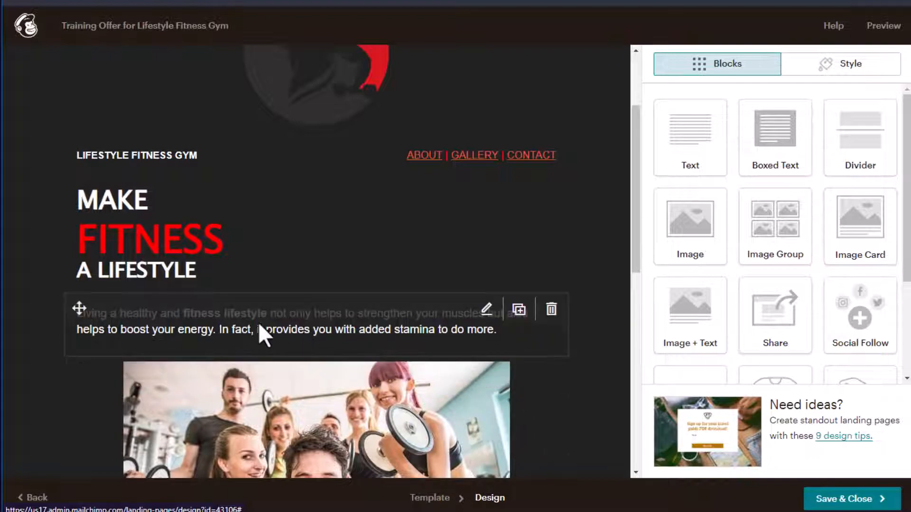
scroll(down, 3)
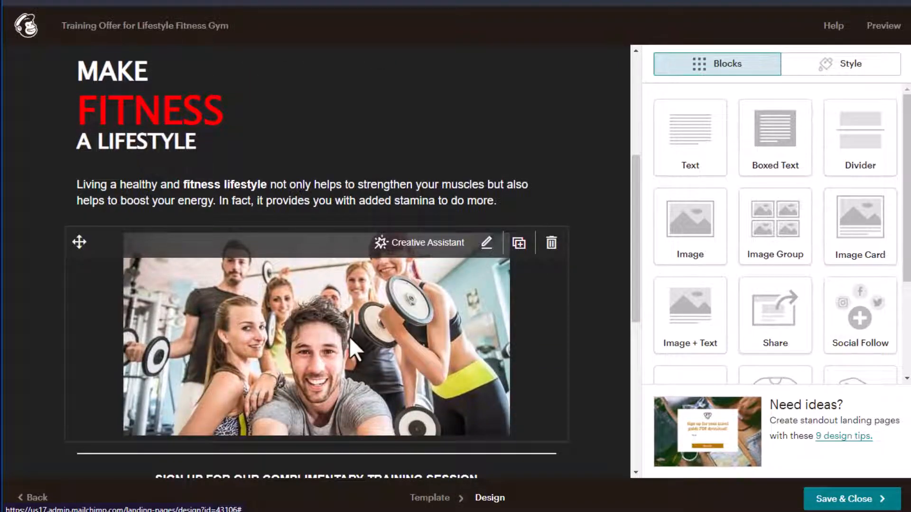
scroll(down, 3)
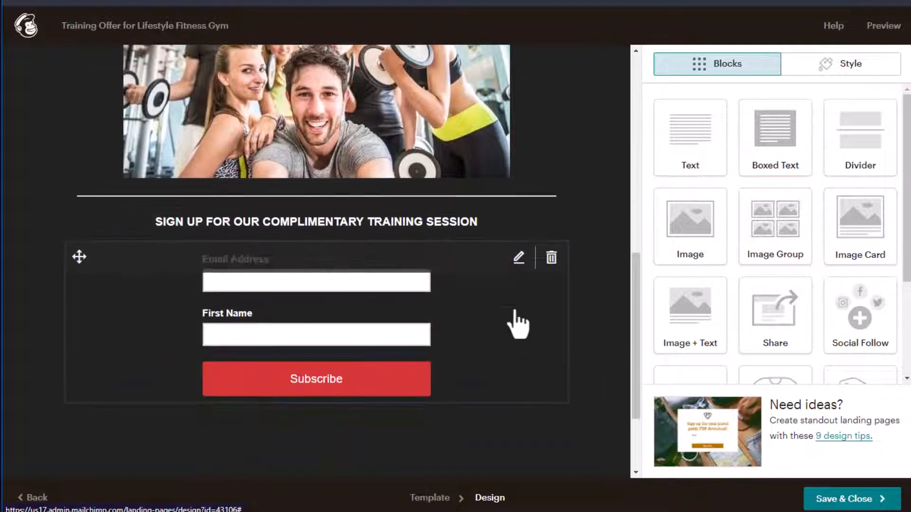
mouse_move(546, 350)
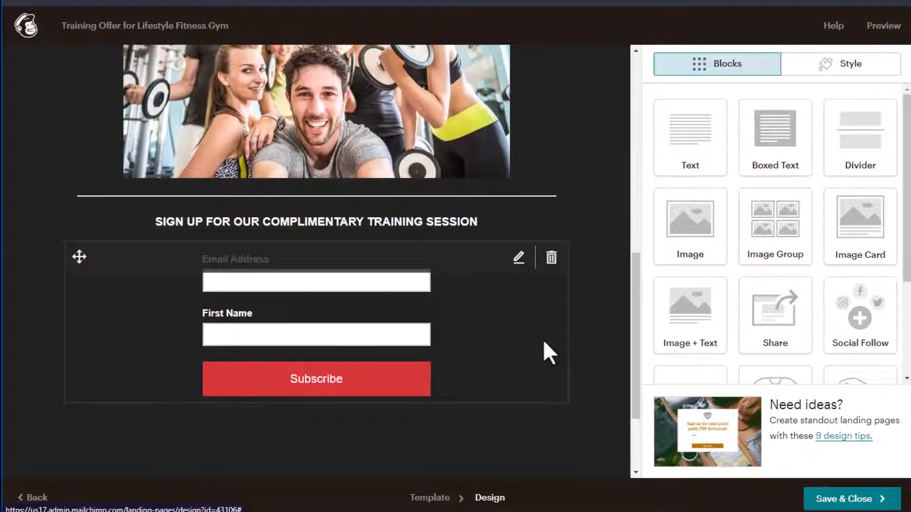
mouse_move(311, 285)
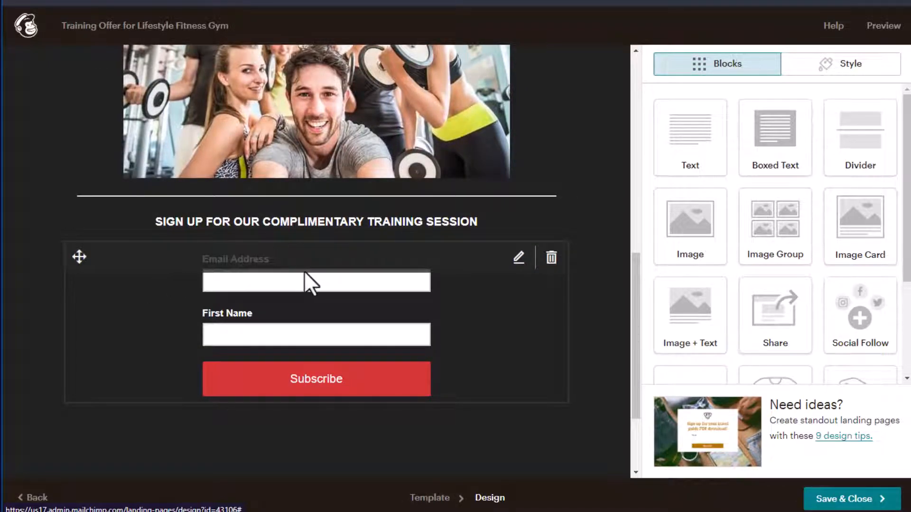
mouse_move(278, 368)
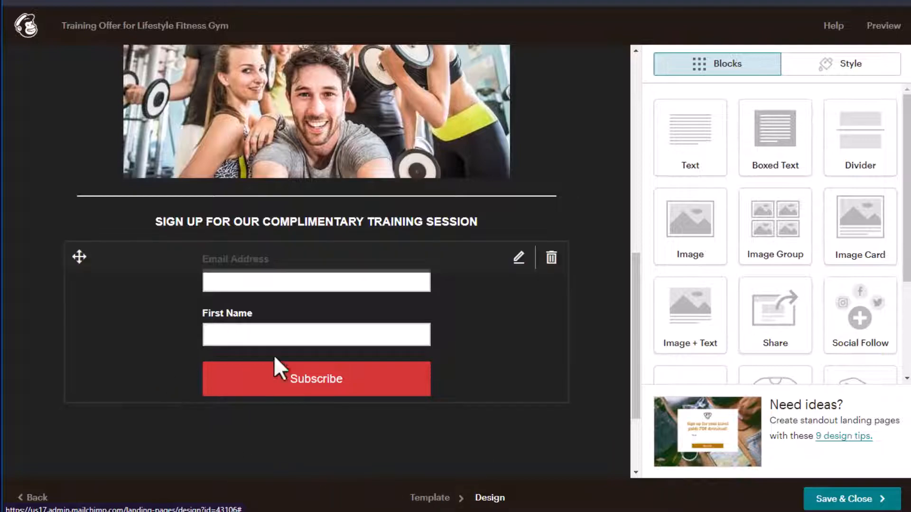
mouse_move(419, 386)
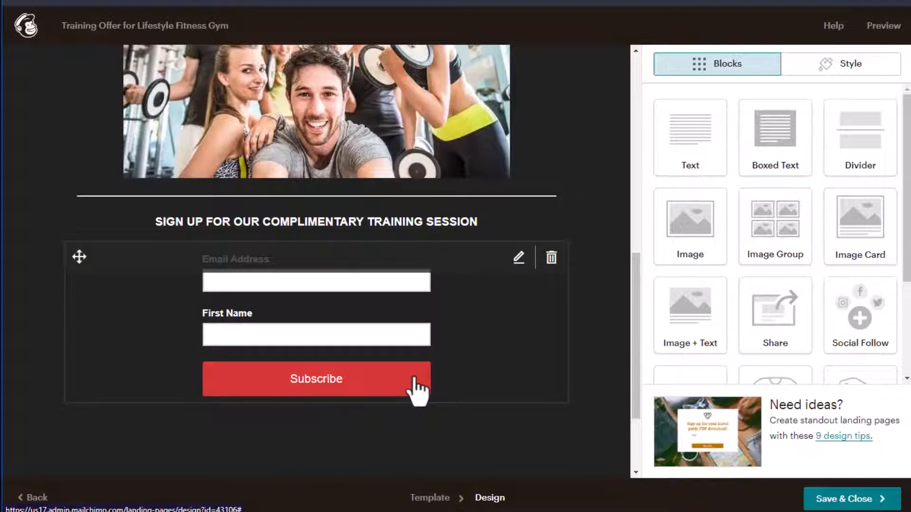
scroll(down, 3)
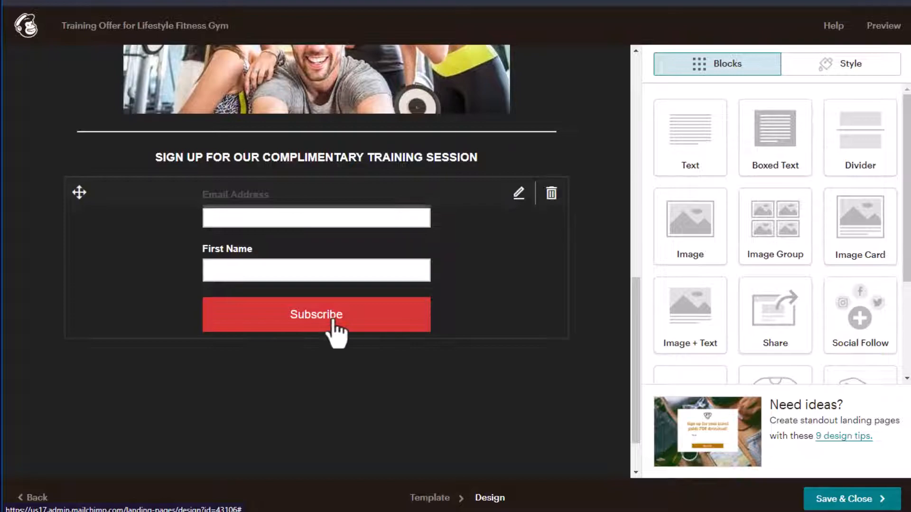
Step: Change the signup form button text from Subscribe to "Yes! I'm in"
click(517, 192)
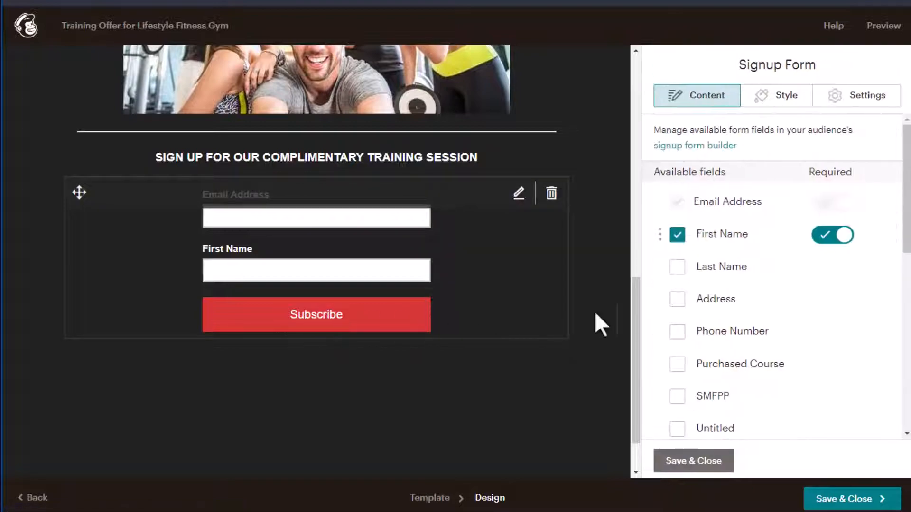
scroll(down, 3)
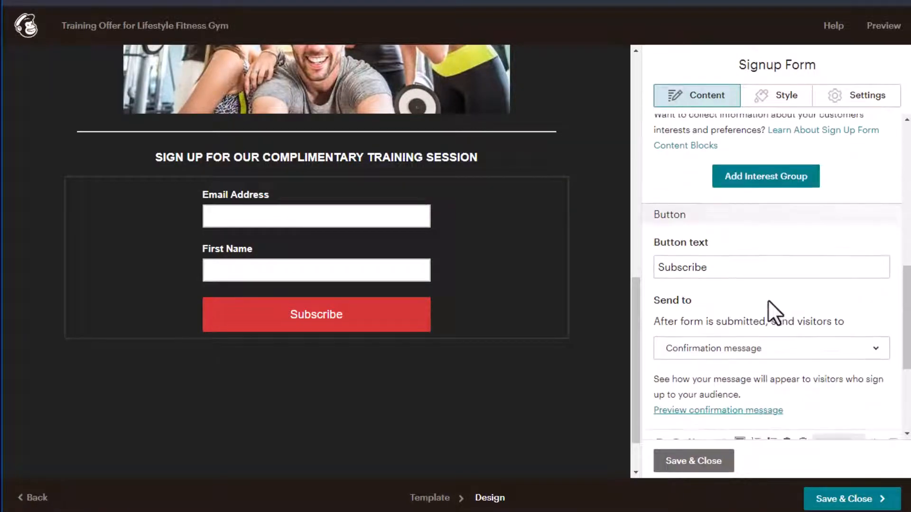
click(770, 267)
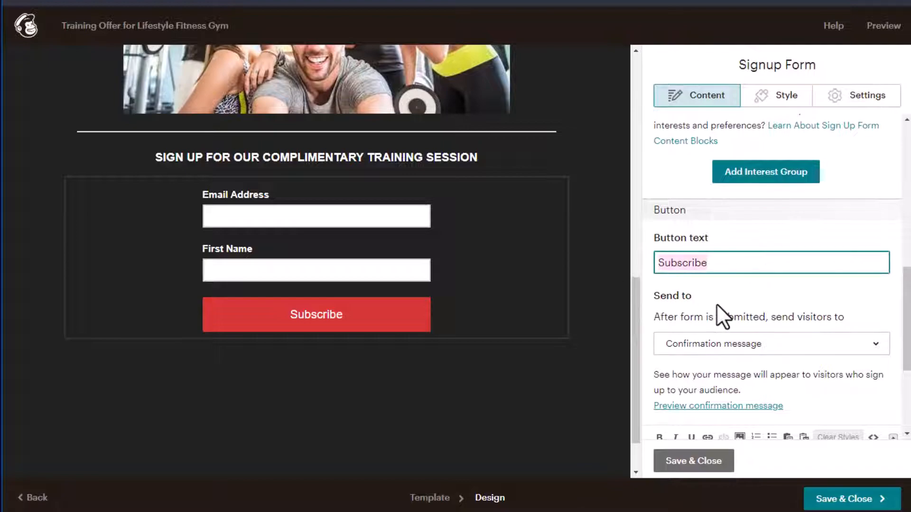
text(Yes! I)
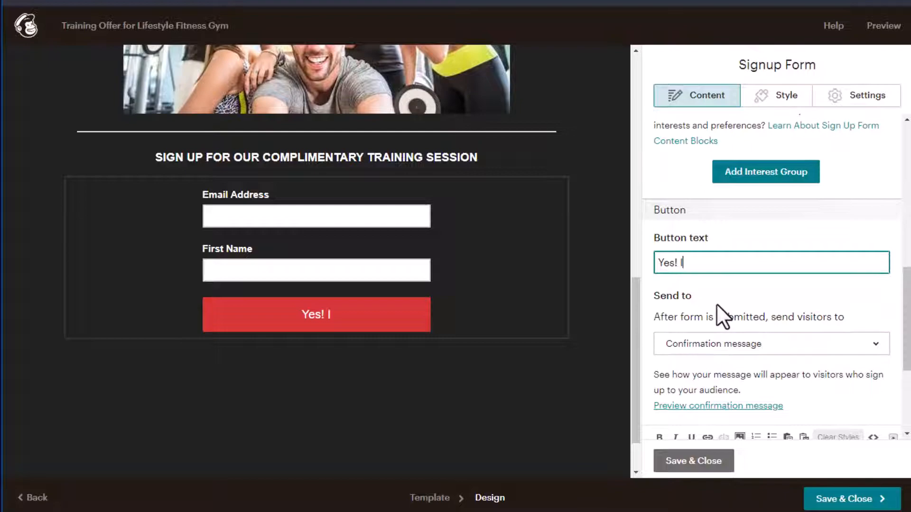
text('m in)
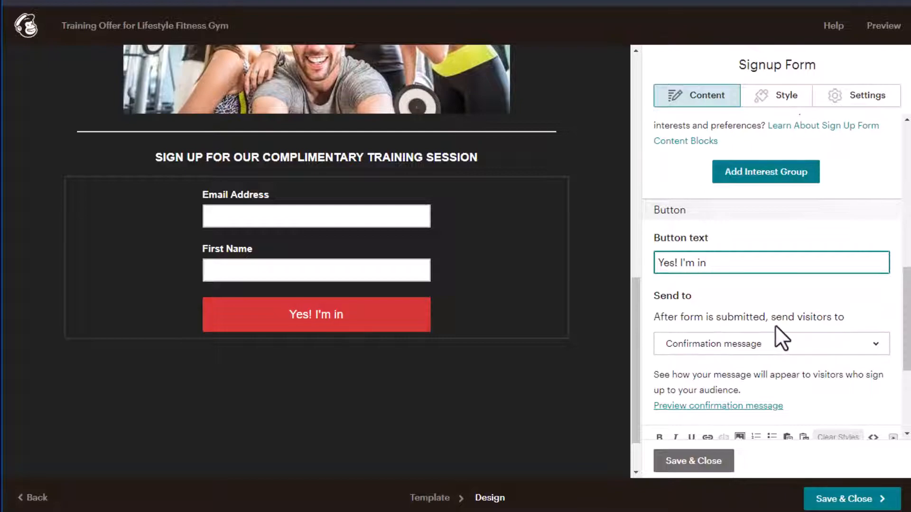
Step: Replace the confirmation message with "More information about the training session is on its way to you!"
scroll(down, 3)
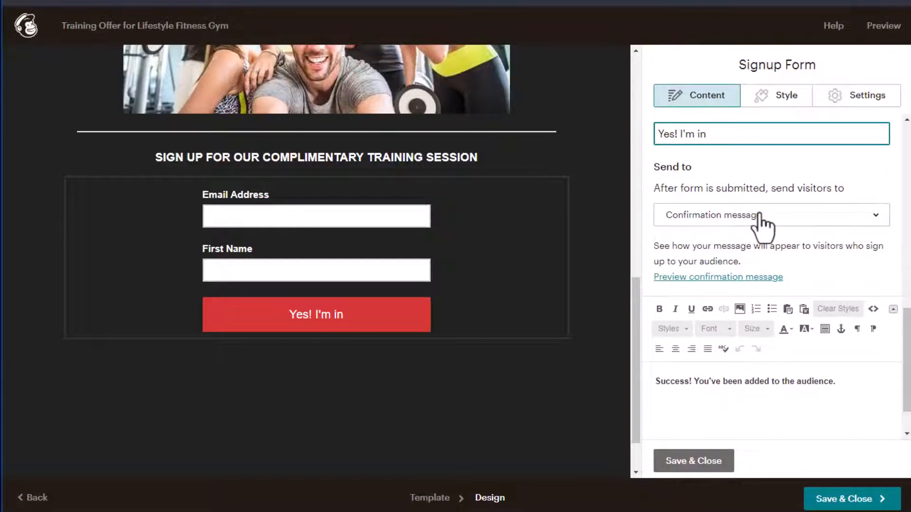
mouse_move(772, 255)
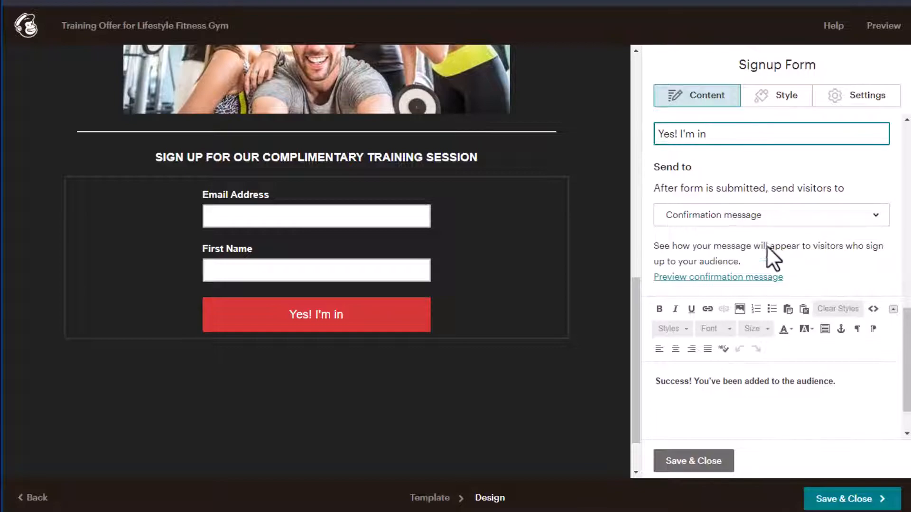
triple_click(745, 382)
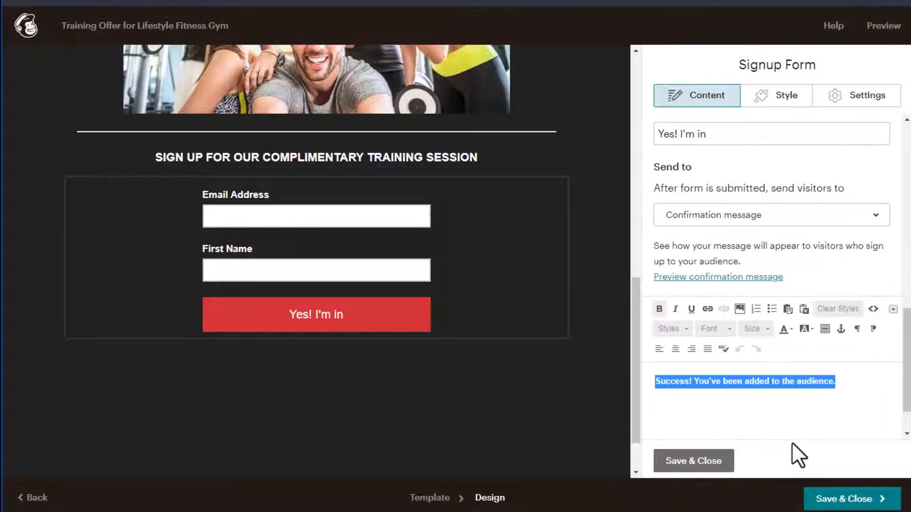
text(More informat)
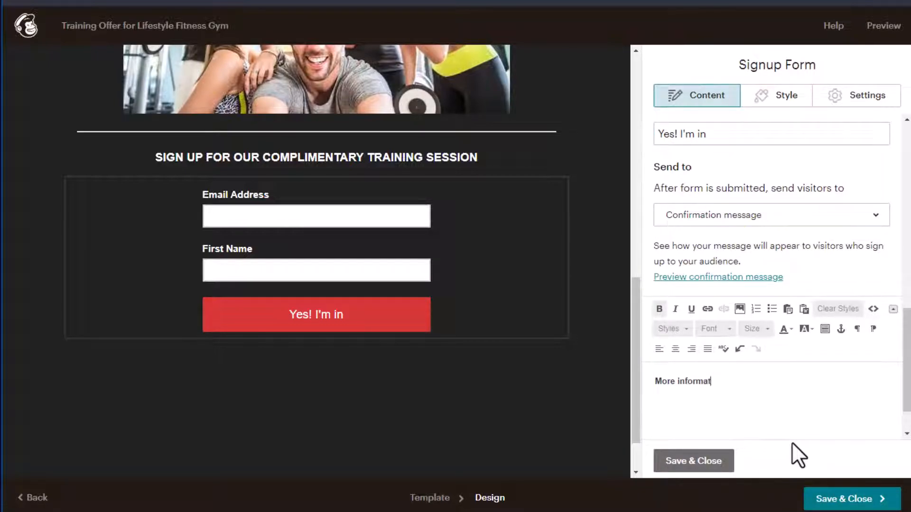
text(ion about the)
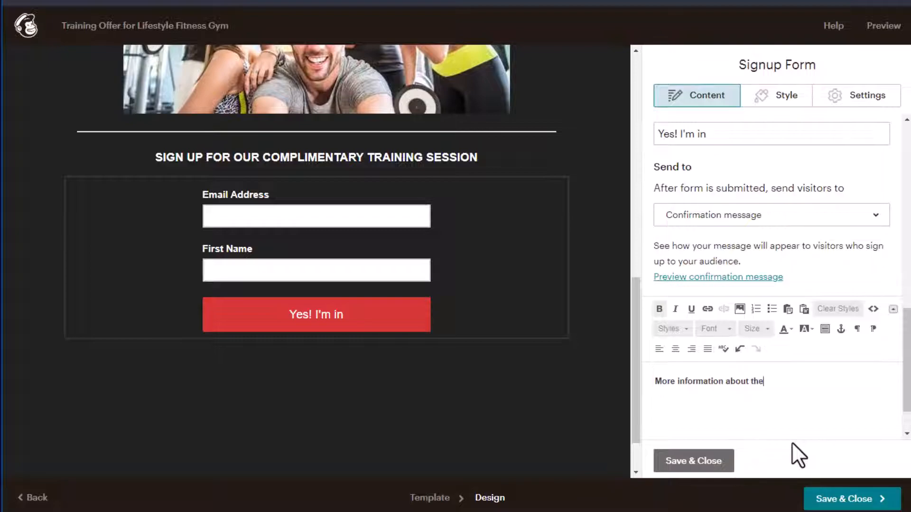
text(training)
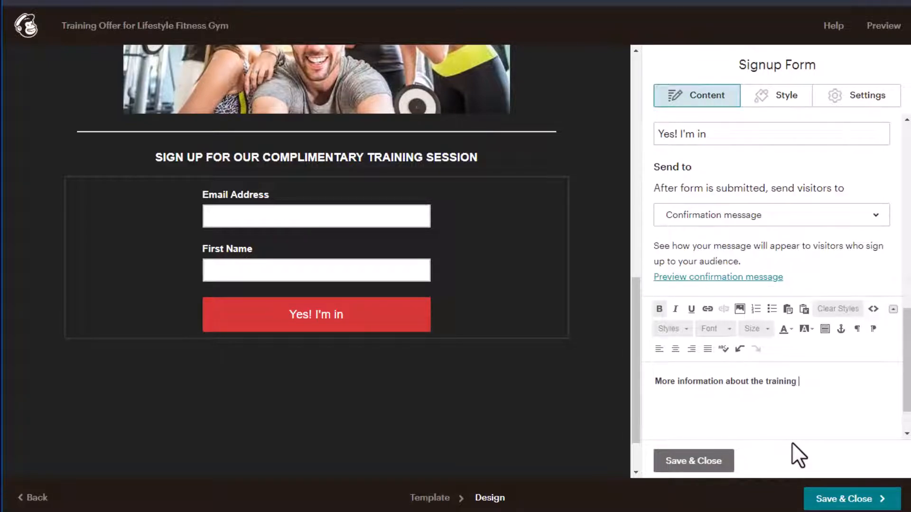
text(session is)
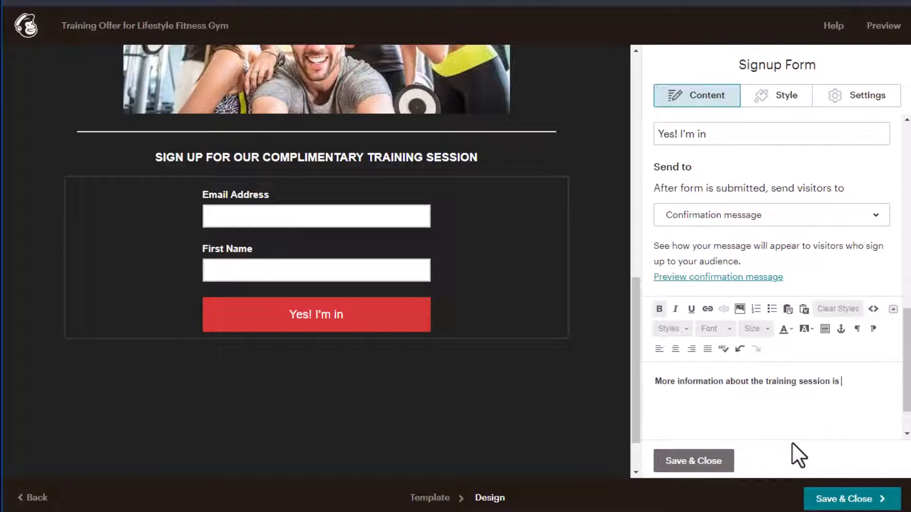
text(on)
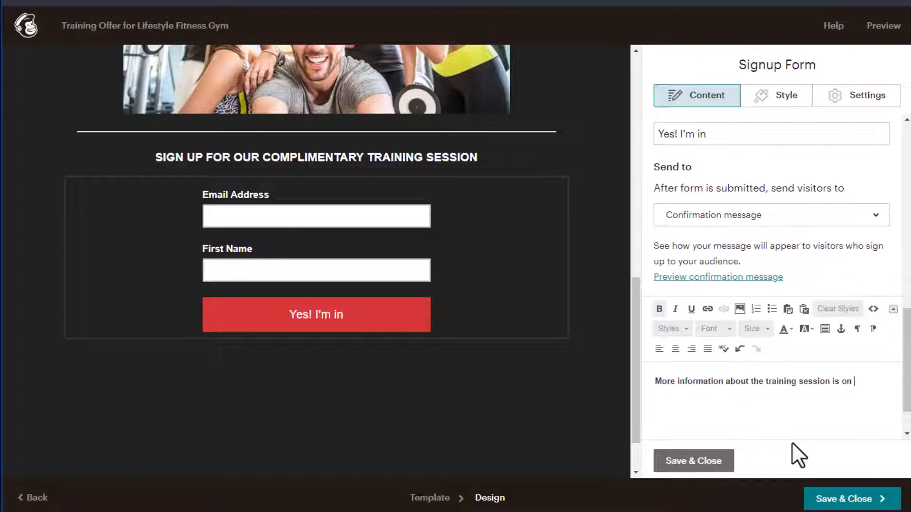
text(its)
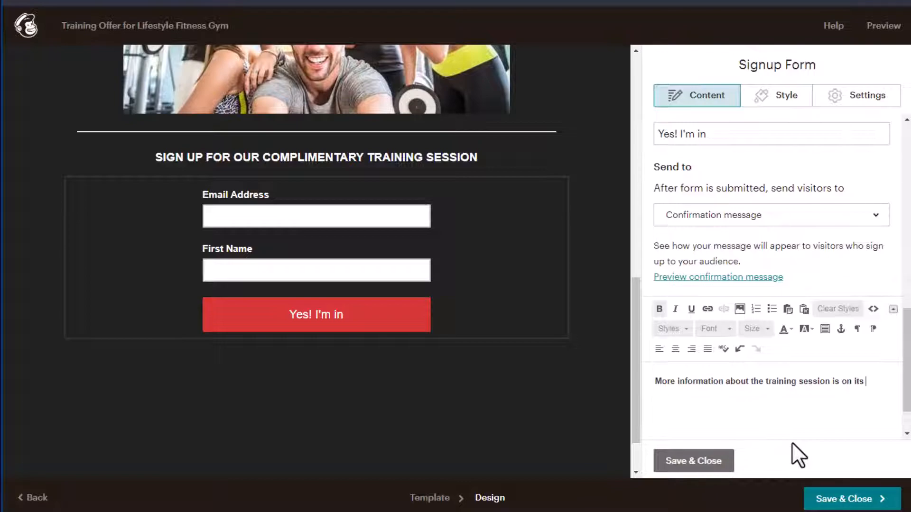
text(to you!)
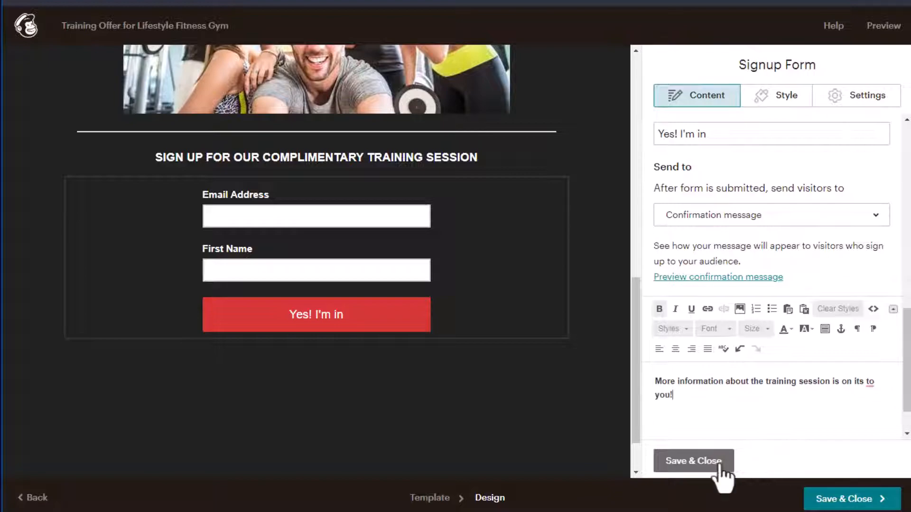
Step: Save & Close the signup form block and show the landing page's Style settings
click(692, 461)
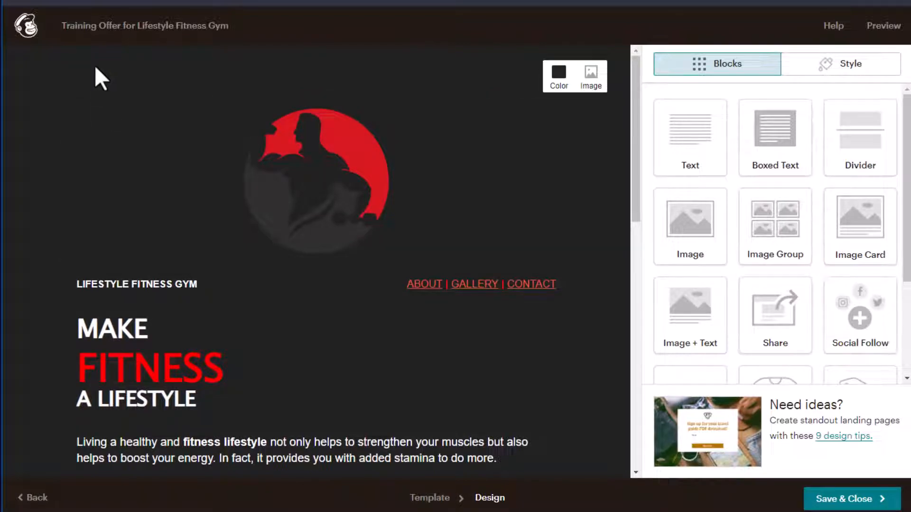
mouse_move(76, 68)
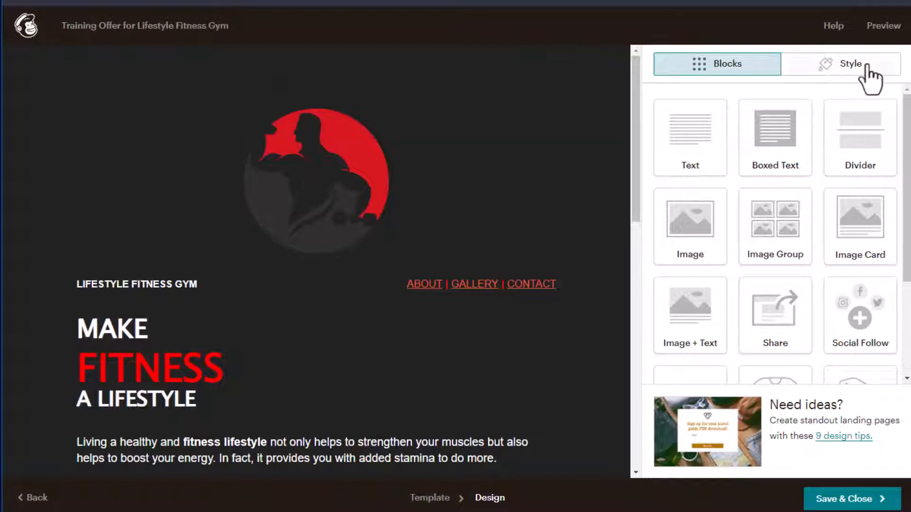
click(850, 64)
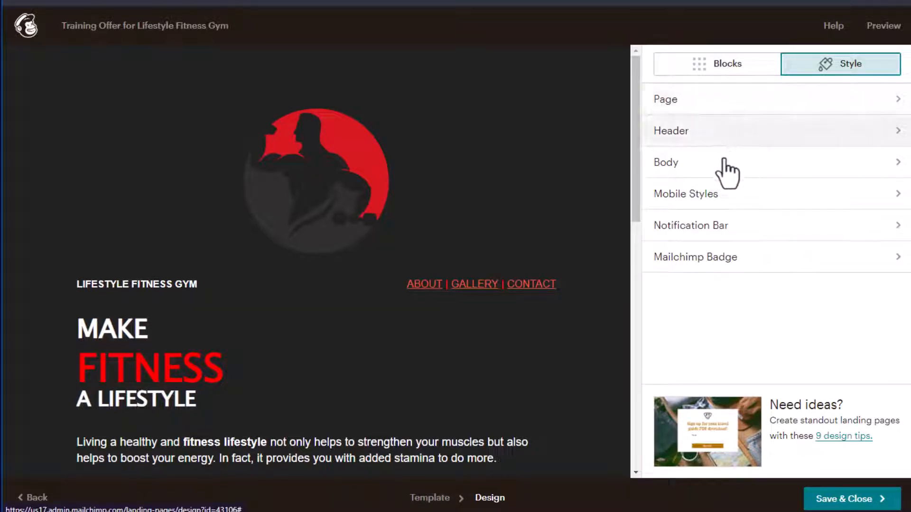
mouse_move(737, 238)
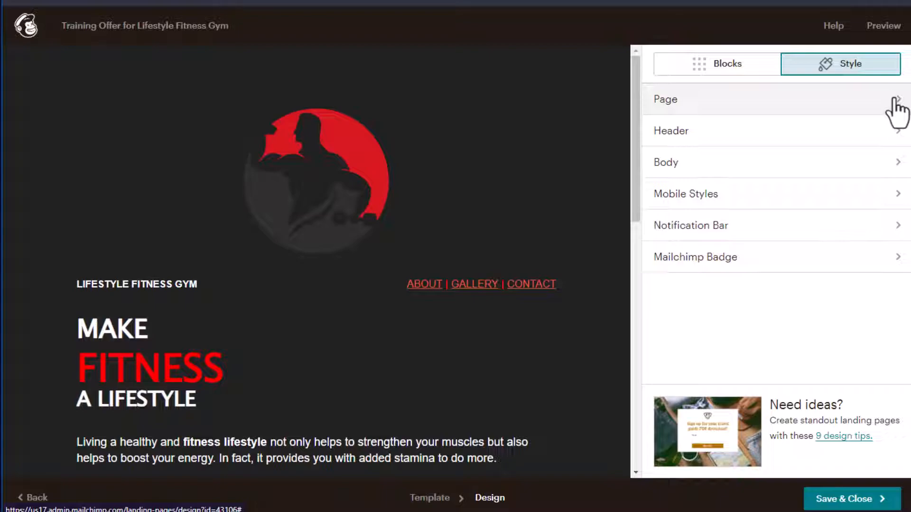
Step: Review the Page styles and set the Header link colour to orange-red #ea5b3a
click(665, 99)
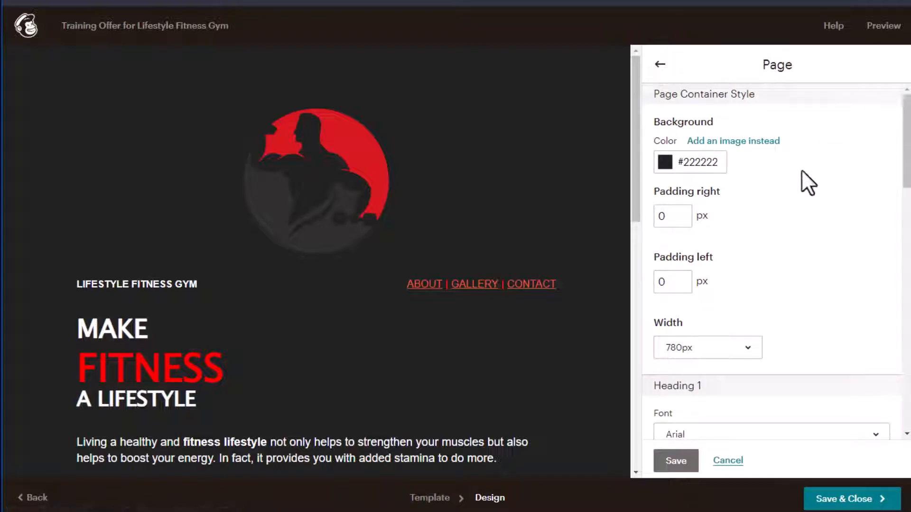
mouse_move(703, 163)
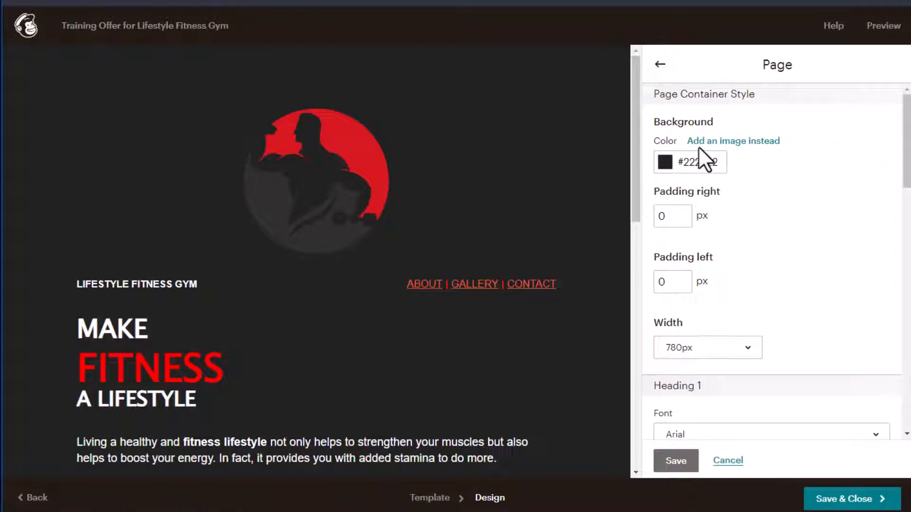
scroll(down, 3)
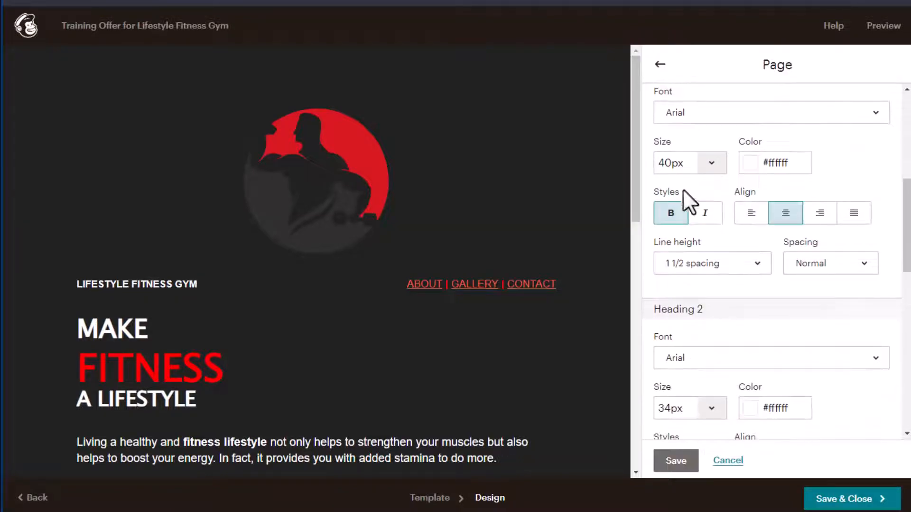
scroll(down, 3)
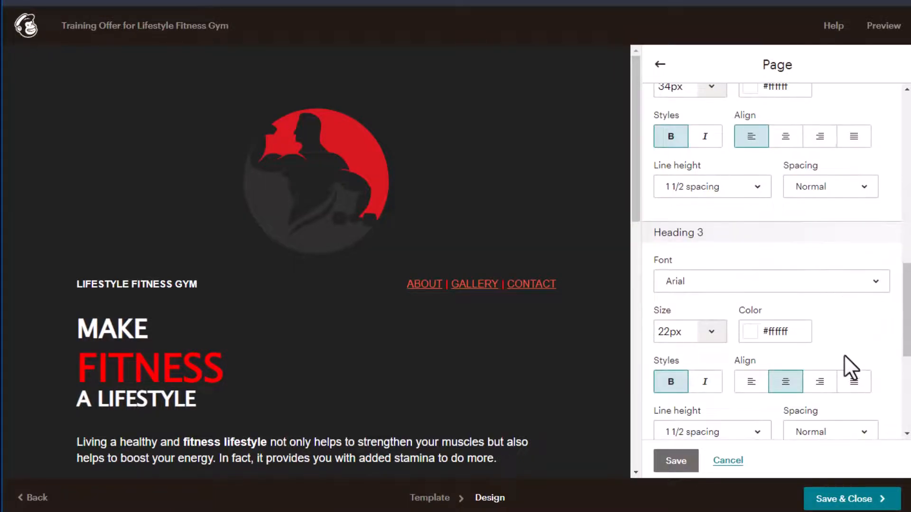
scroll(down, 3)
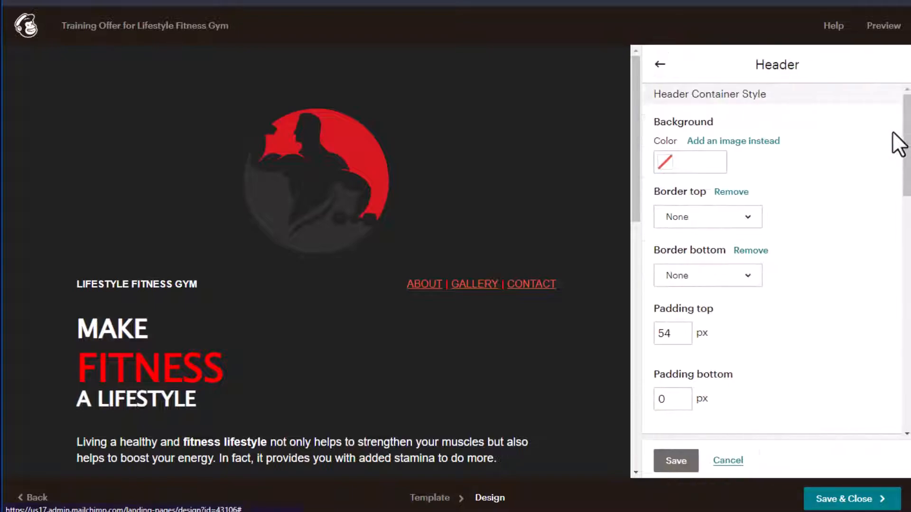
scroll(down, 3)
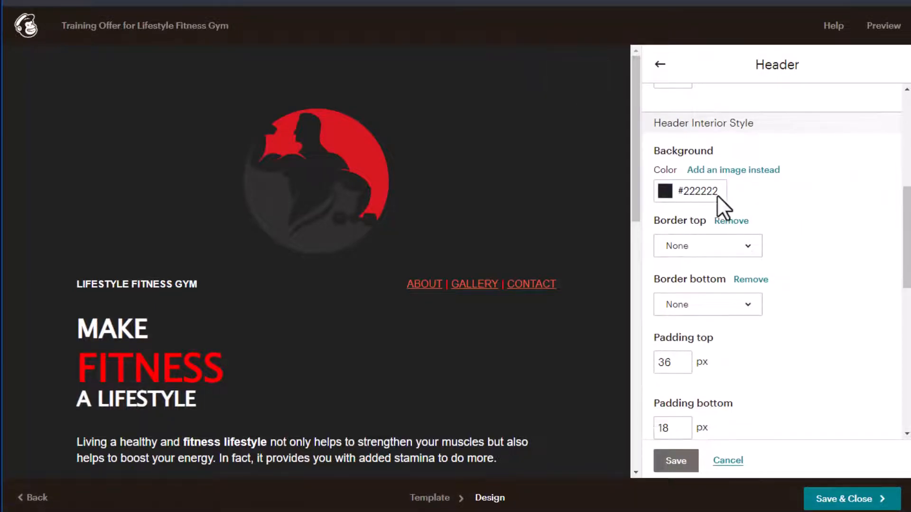
scroll(down, 3)
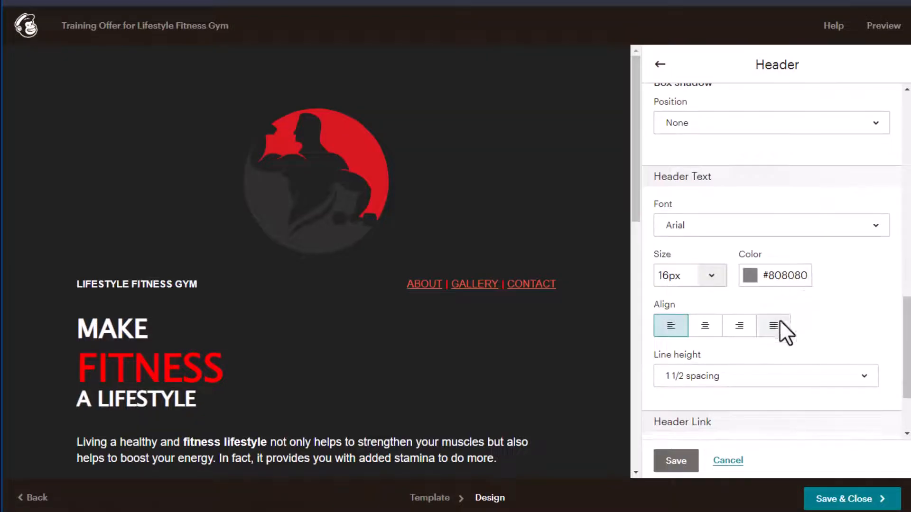
scroll(down, 3)
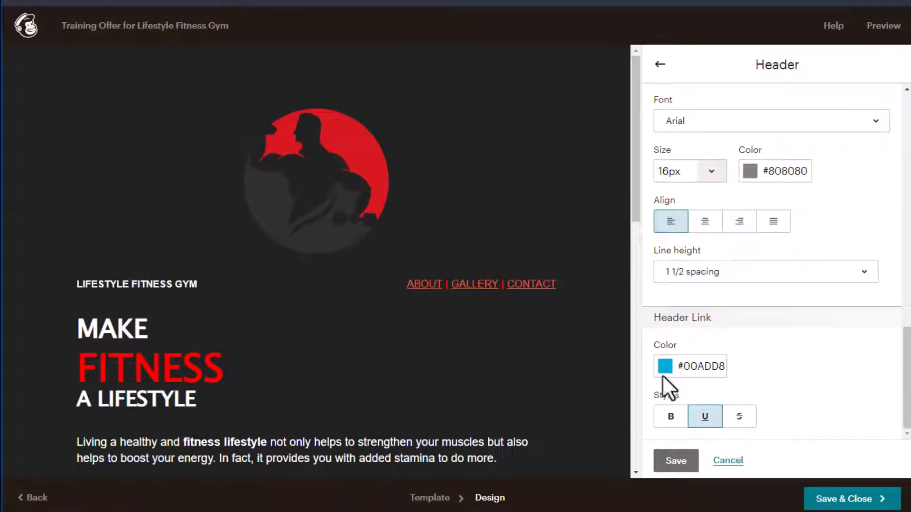
click(664, 367)
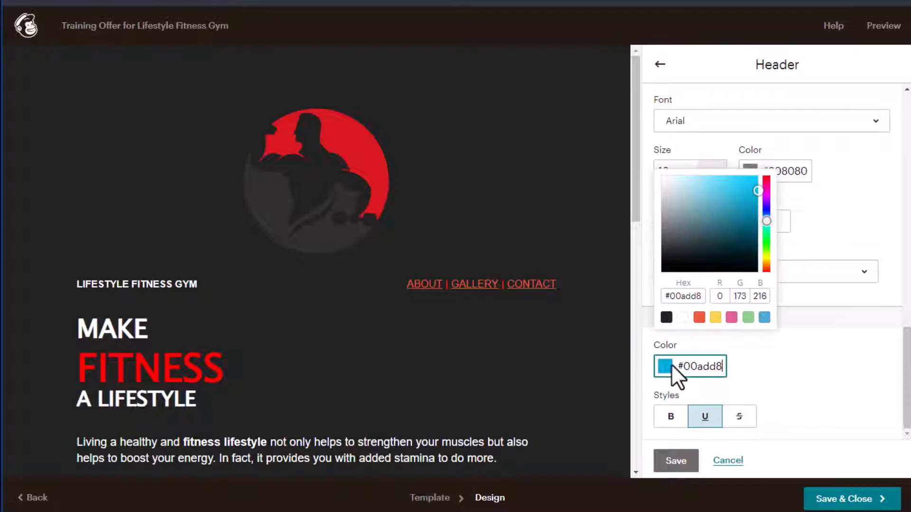
click(698, 316)
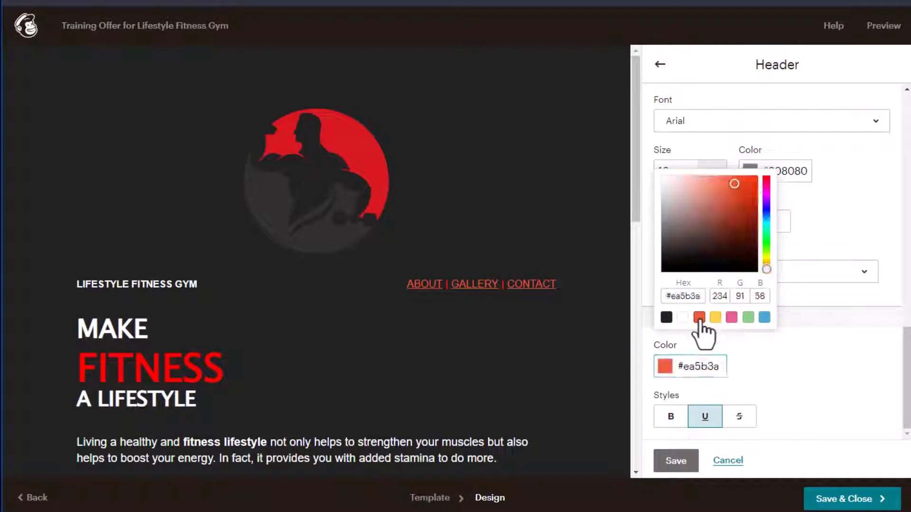
mouse_move(758, 456)
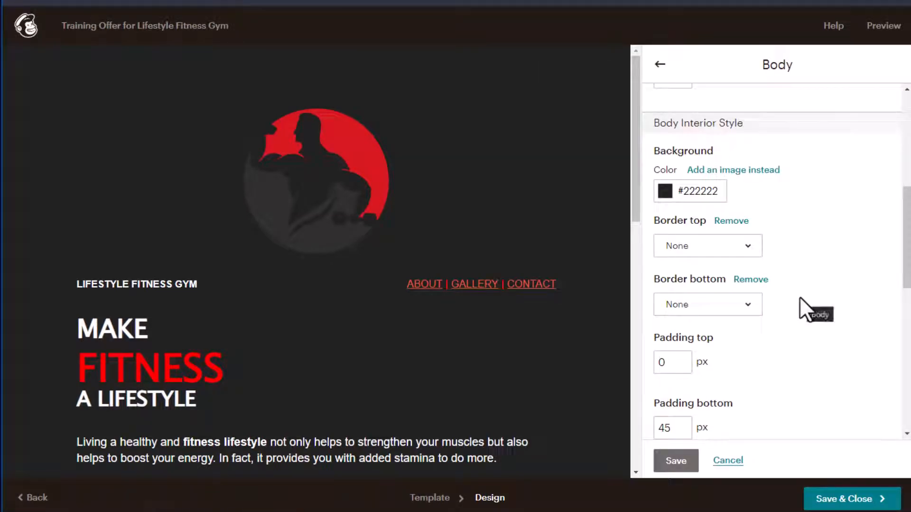
scroll(up, 3)
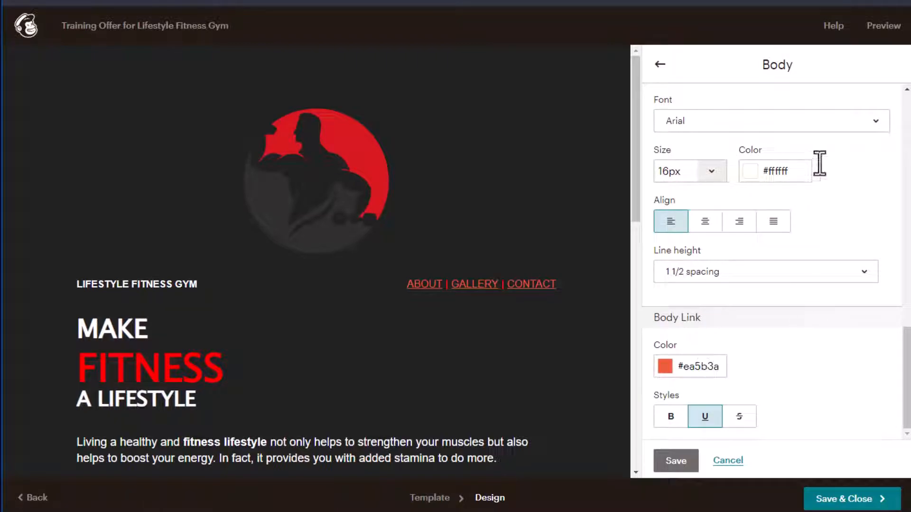
mouse_move(761, 470)
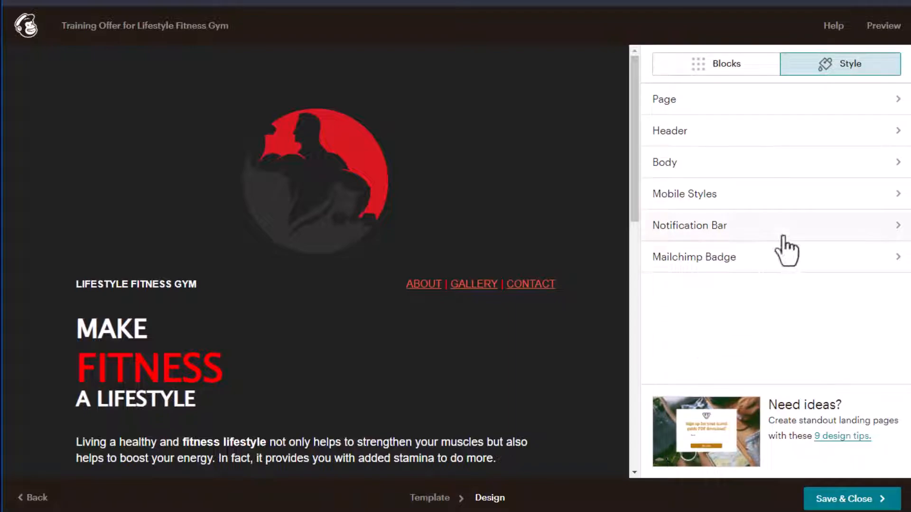
Step: Review Mobile Styles, leave the Notification Bar disabled, and save the Mailchimp Badge in light style
click(684, 194)
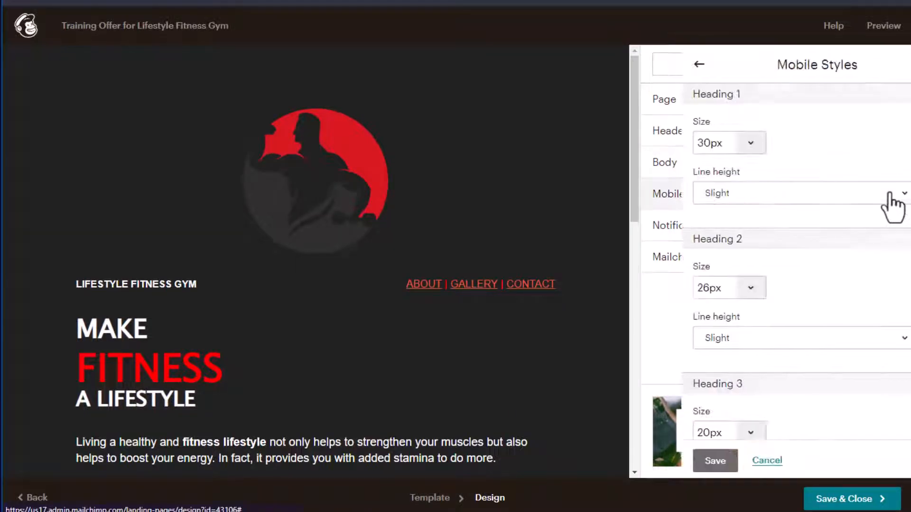
click(699, 65)
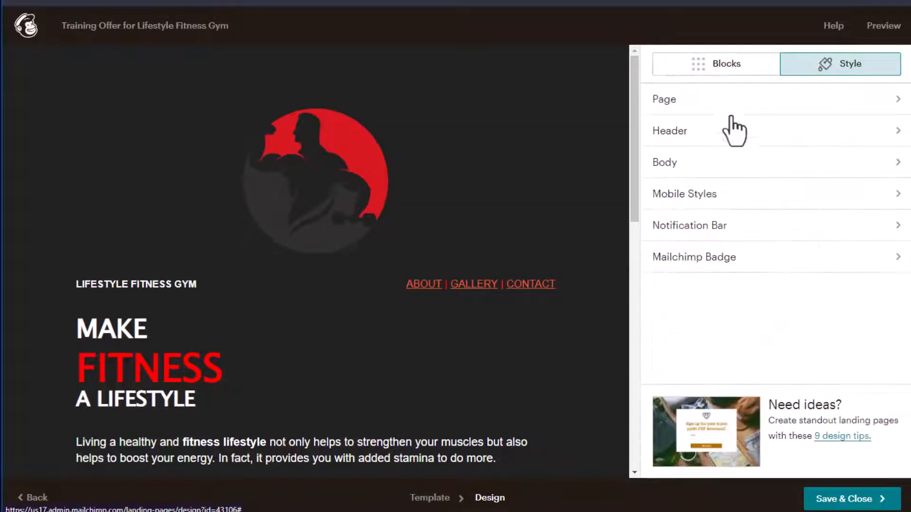
mouse_move(894, 233)
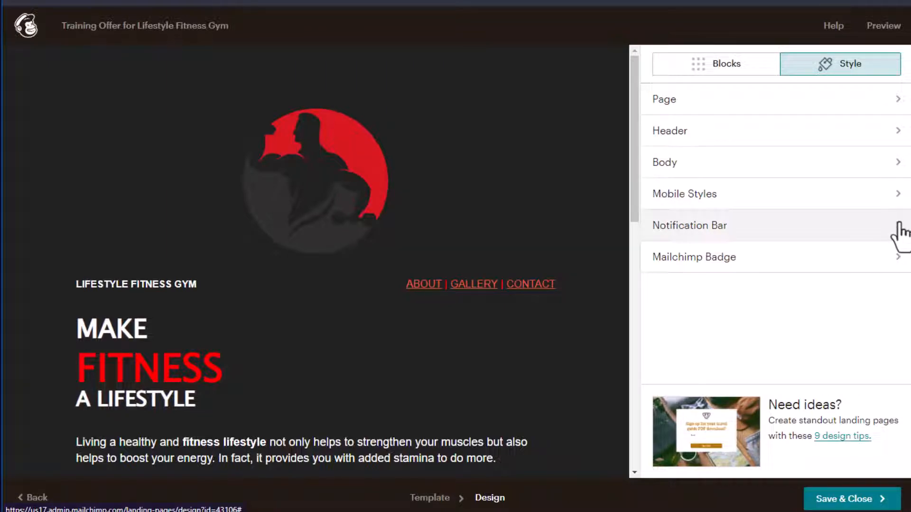
click(690, 226)
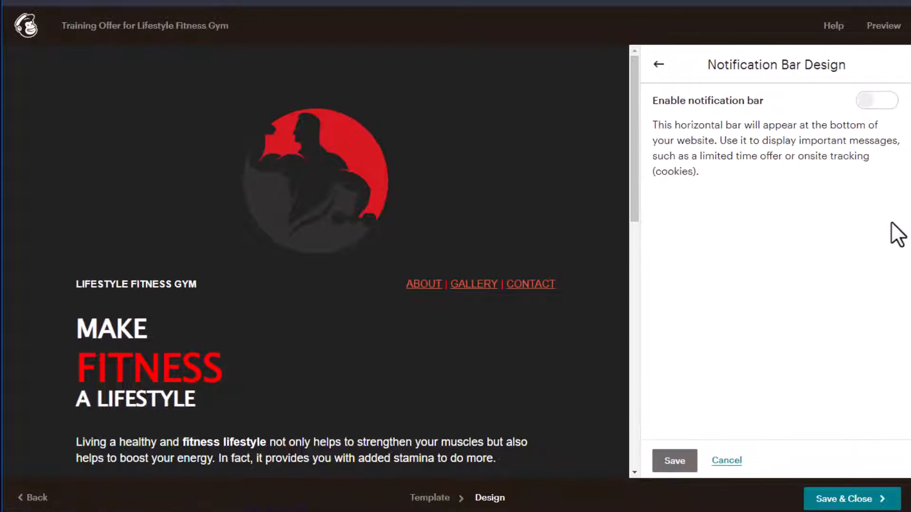
click(658, 65)
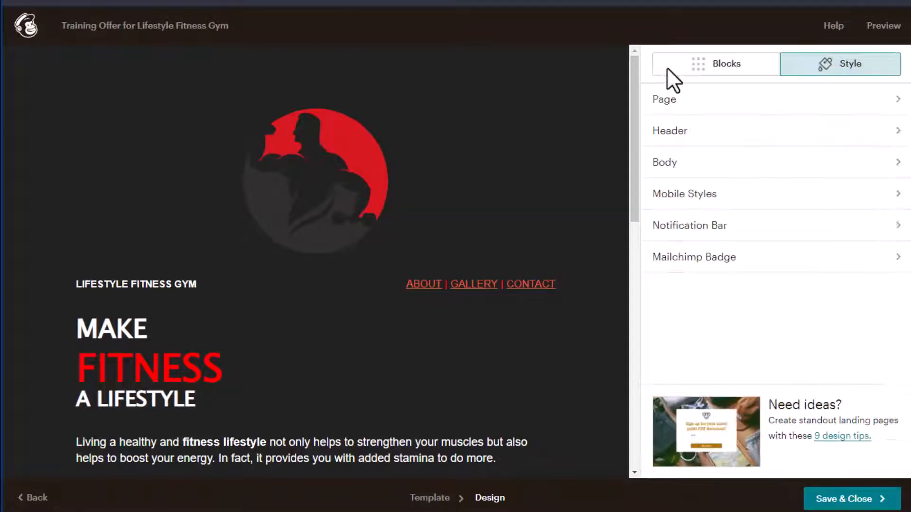
click(693, 257)
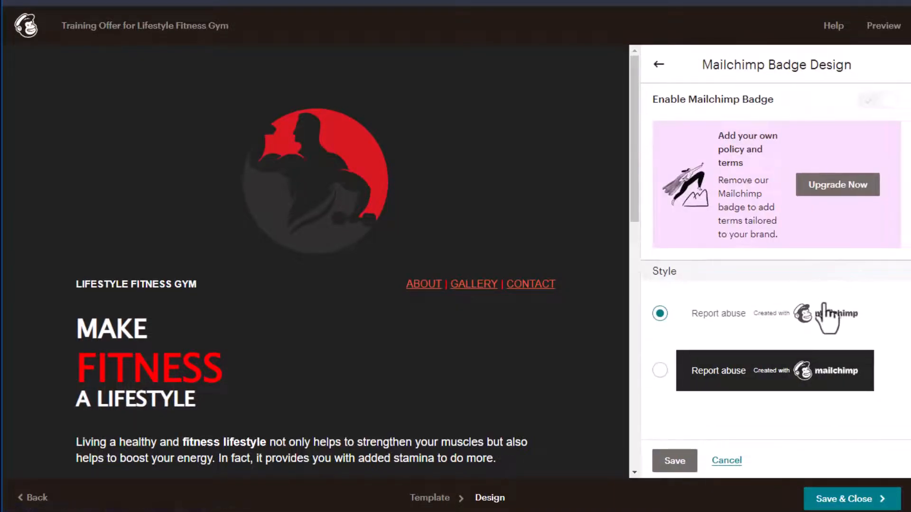
mouse_move(851, 285)
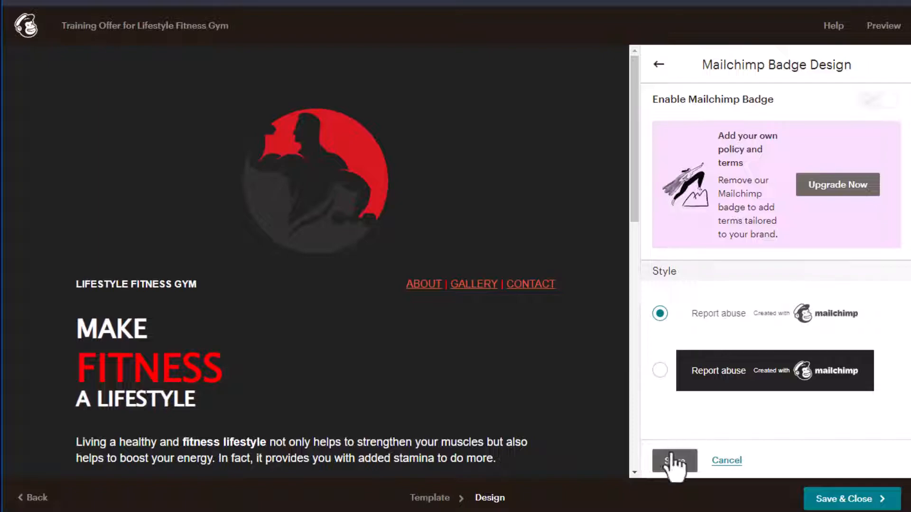
click(673, 461)
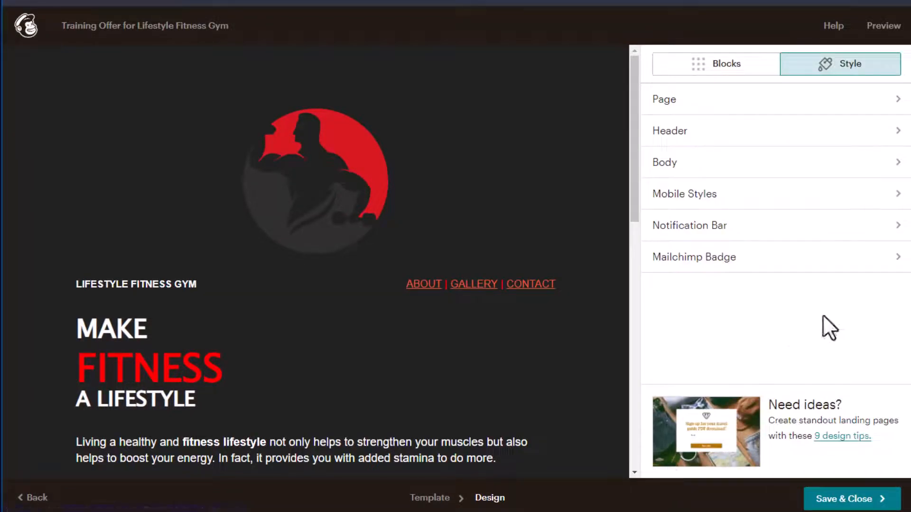
scroll(down, 3)
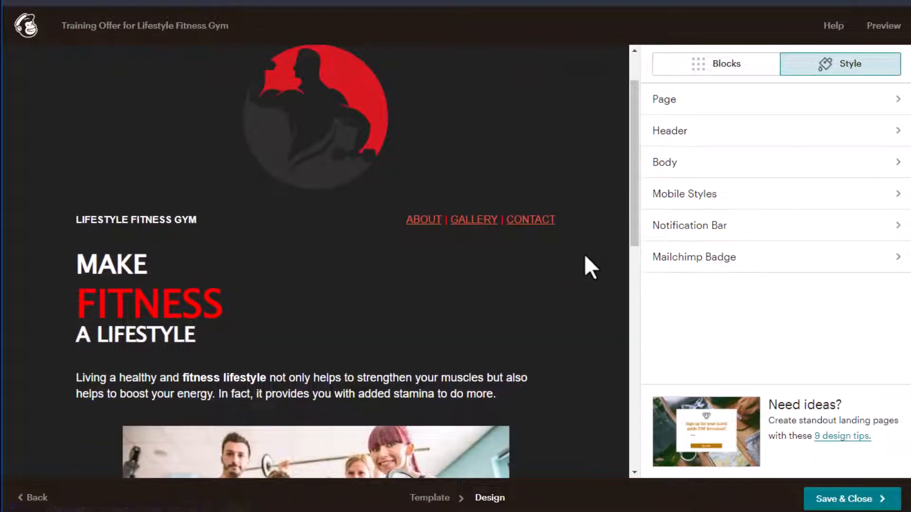
Step: Show the gym landing page in desktop preview and scroll through it
click(883, 25)
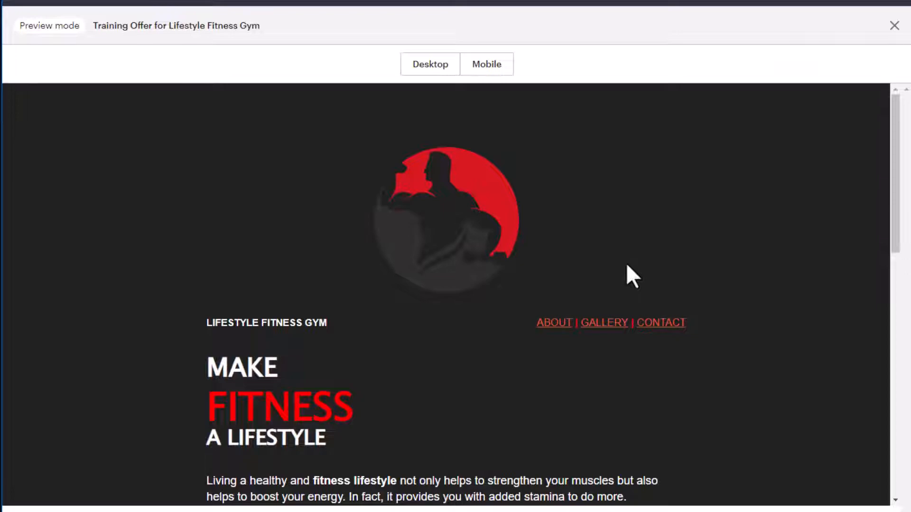
scroll(down, 3)
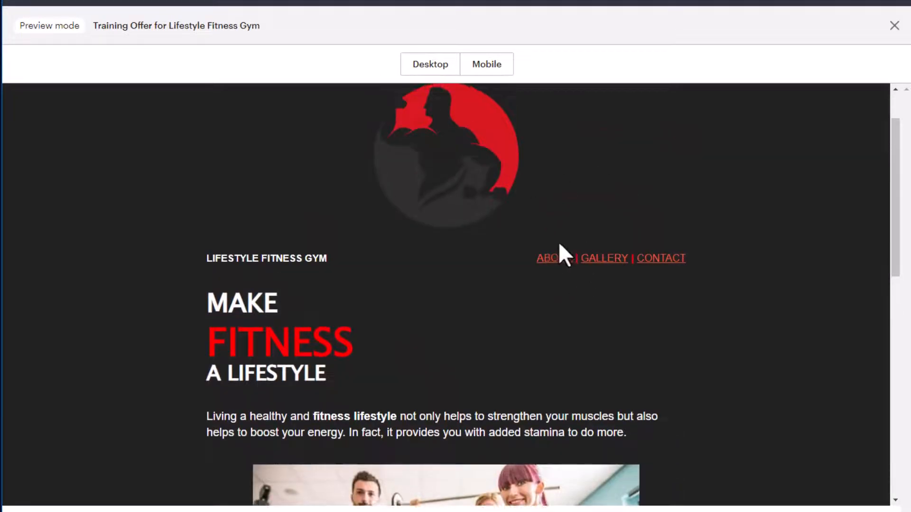
mouse_move(608, 284)
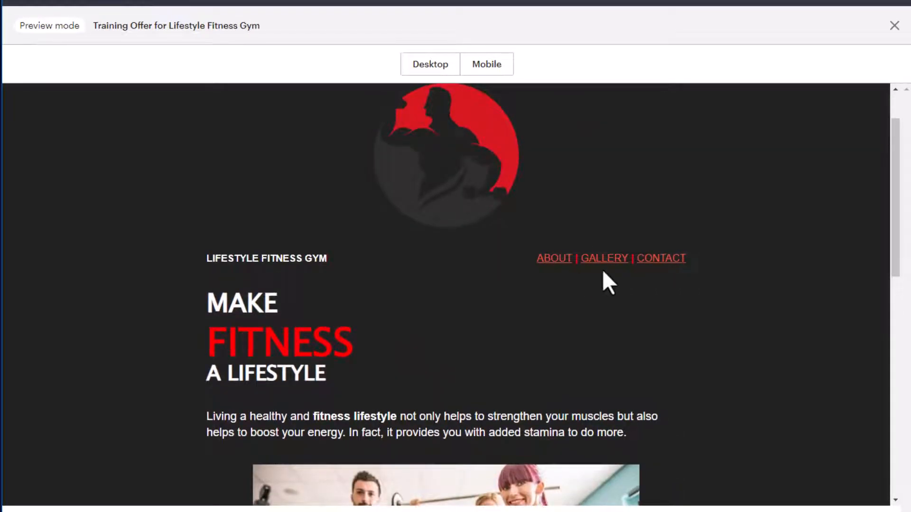
mouse_move(575, 323)
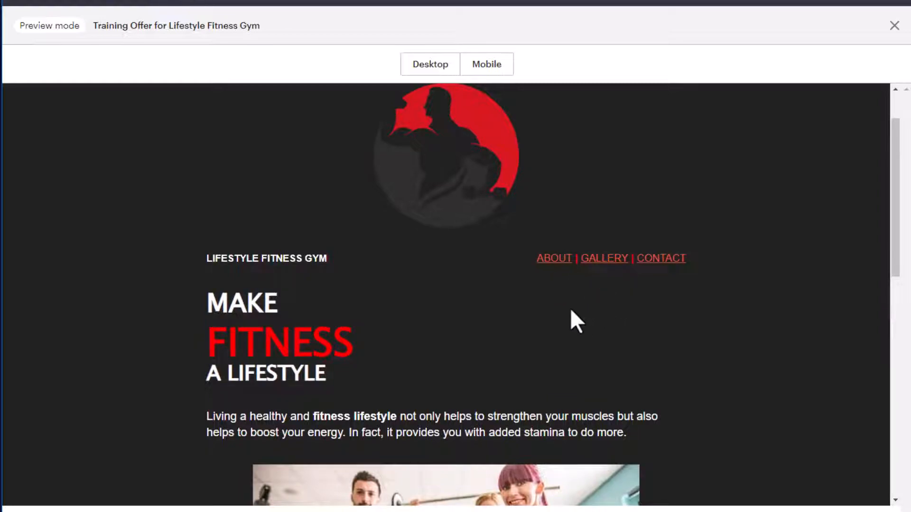
mouse_move(604, 258)
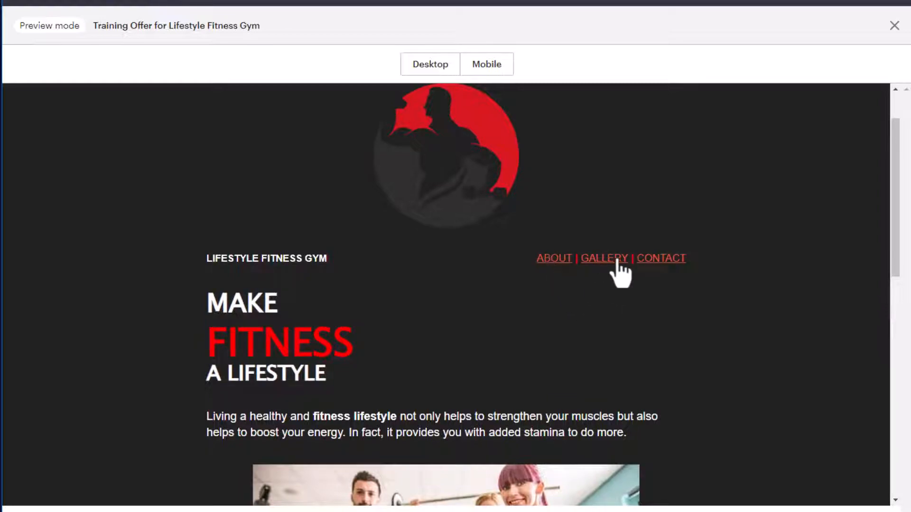
mouse_move(670, 276)
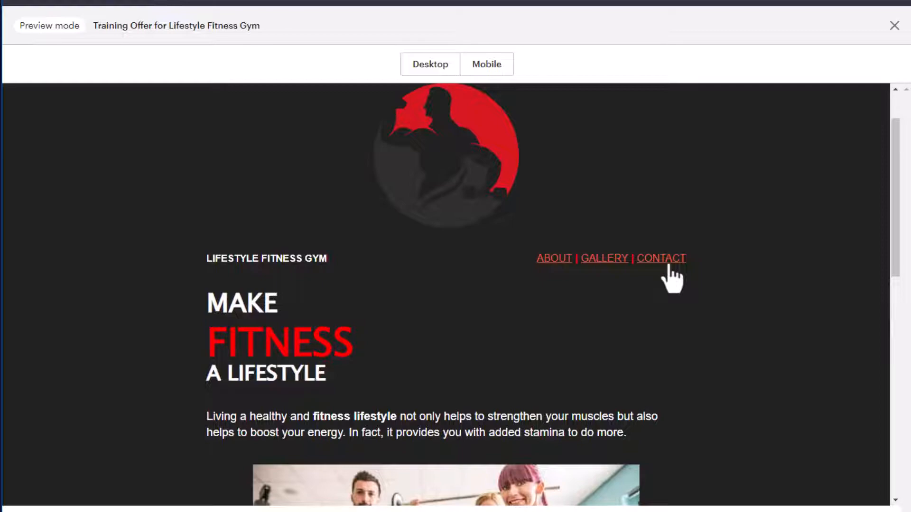
mouse_move(553, 258)
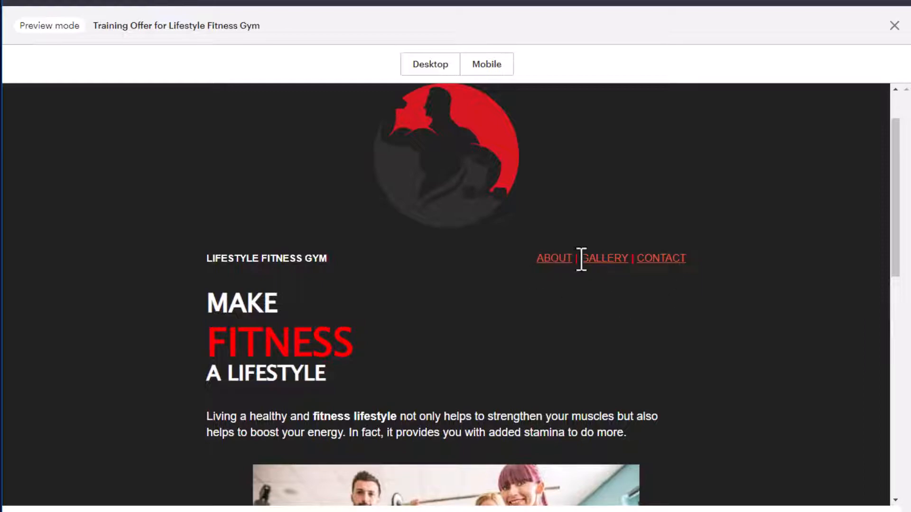
mouse_move(660, 258)
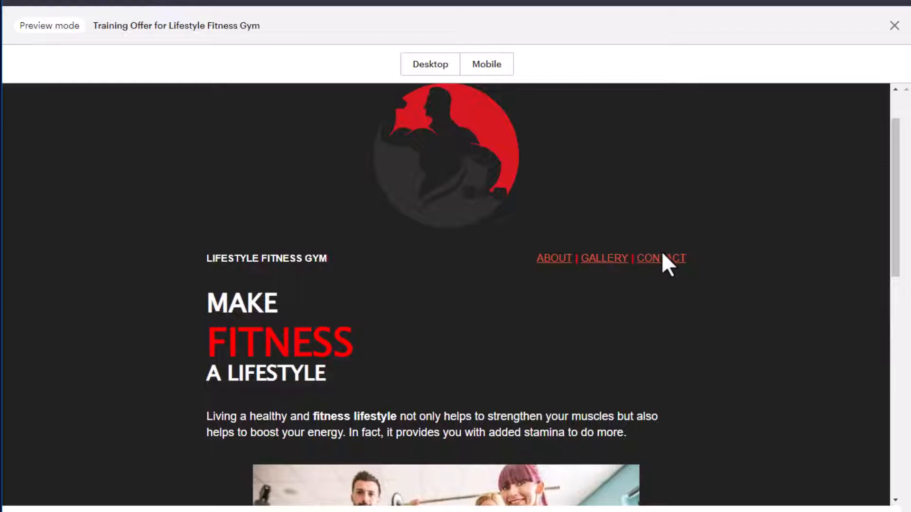
mouse_move(657, 271)
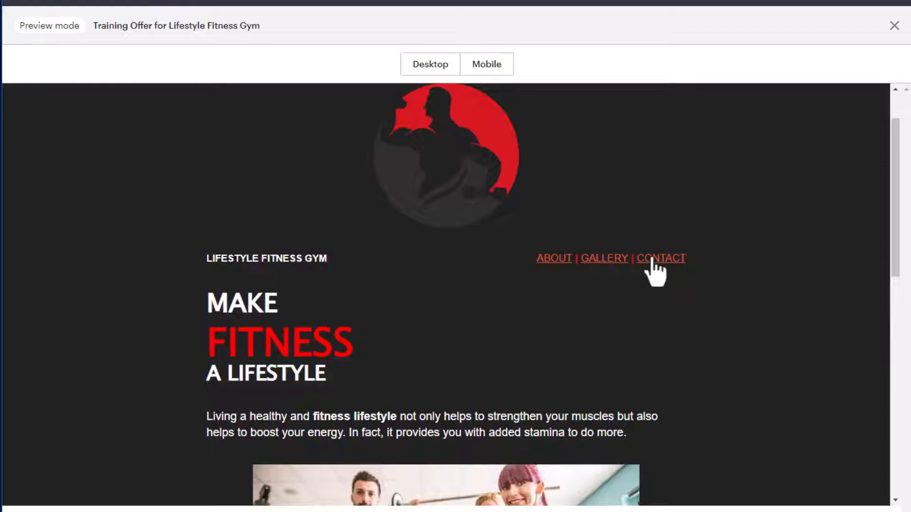
mouse_move(564, 202)
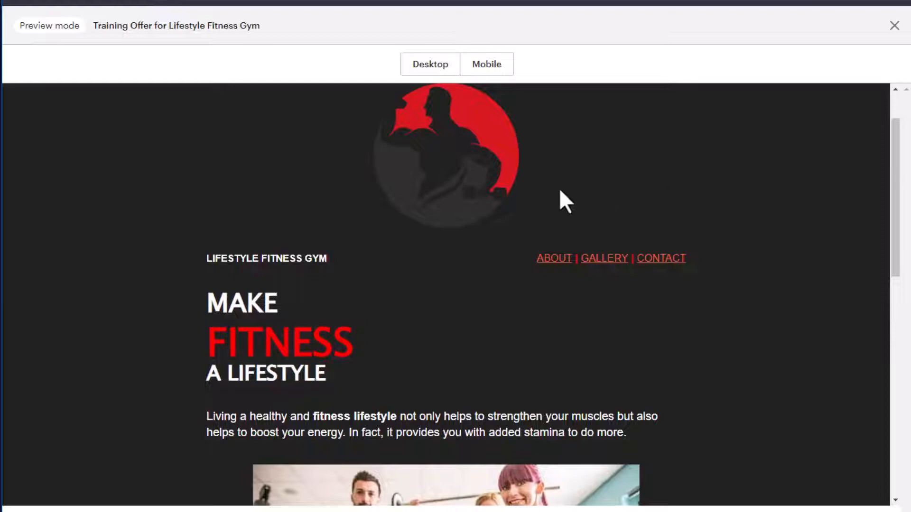
Step: Review the phone preview down to the signup form, then return to the design editor
click(485, 63)
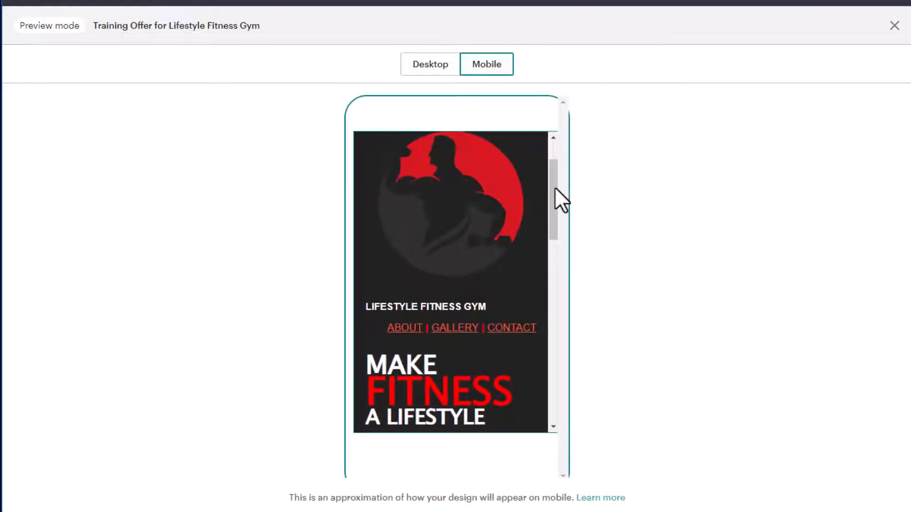
scroll(down, 3)
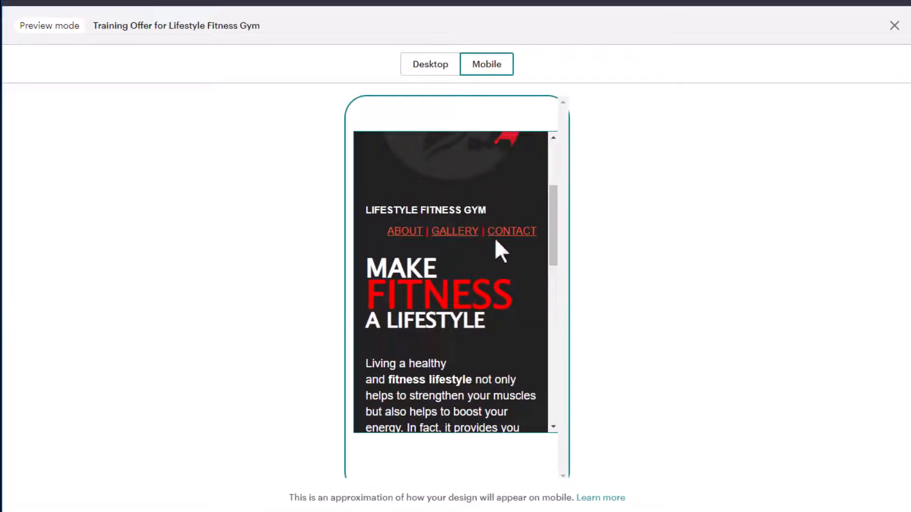
scroll(down, 3)
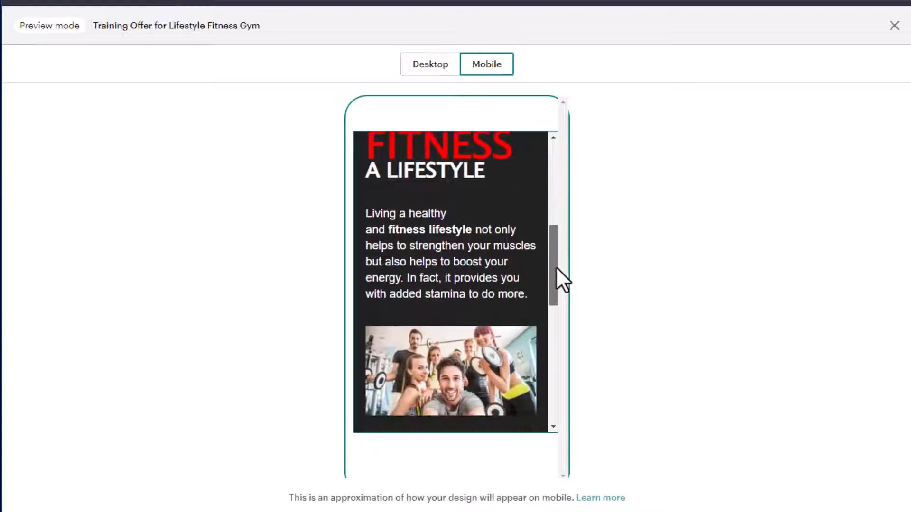
scroll(down, 3)
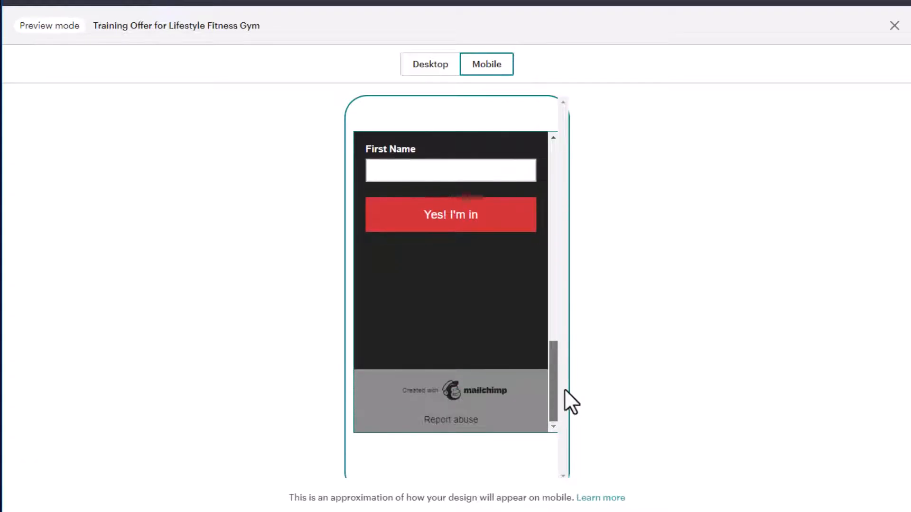
click(894, 25)
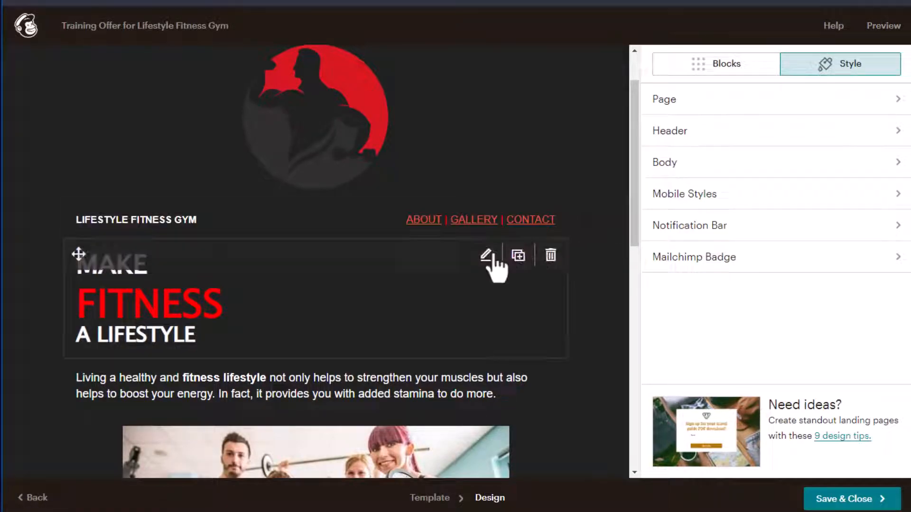
mouse_move(545, 298)
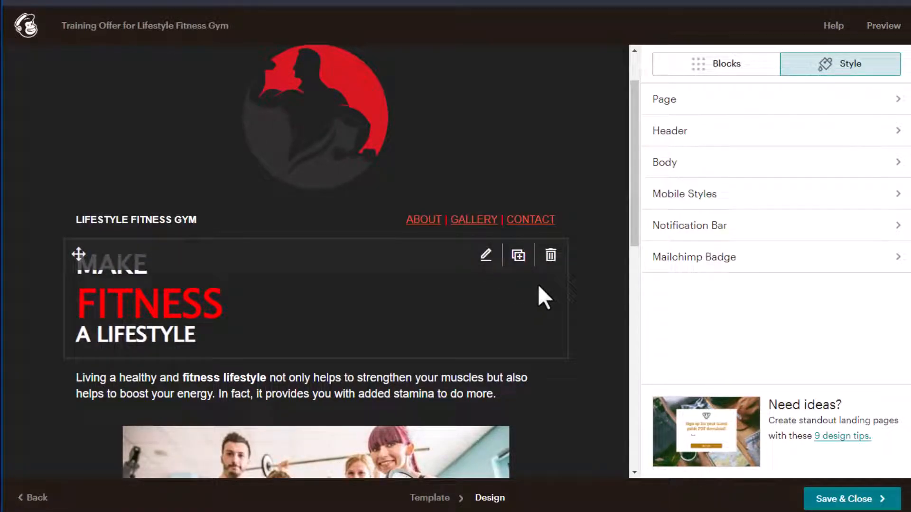
Step: Save and publish the gym landing page, then go to the Customer Journeys automations page
click(851, 499)
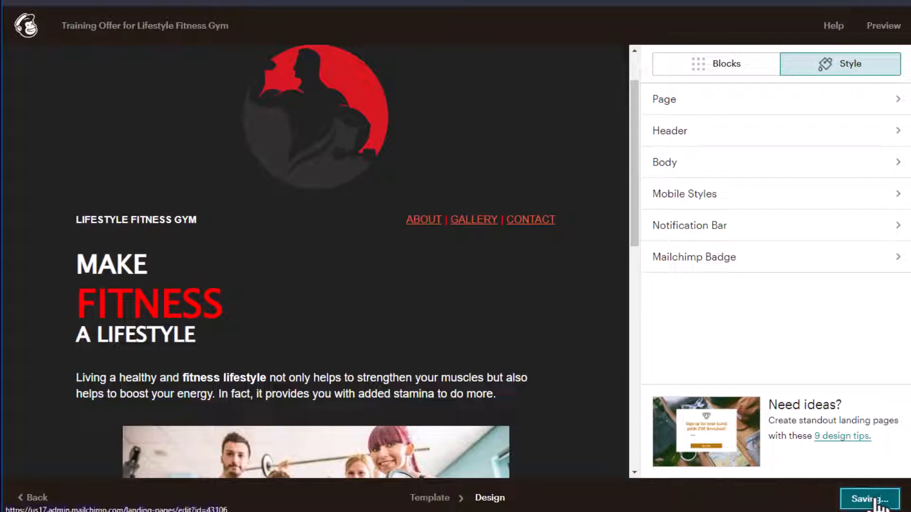
click(869, 498)
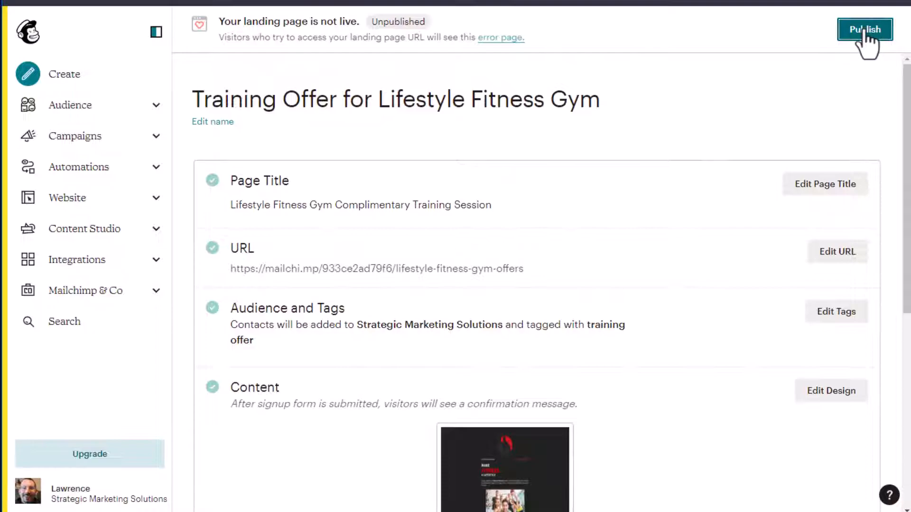
click(865, 29)
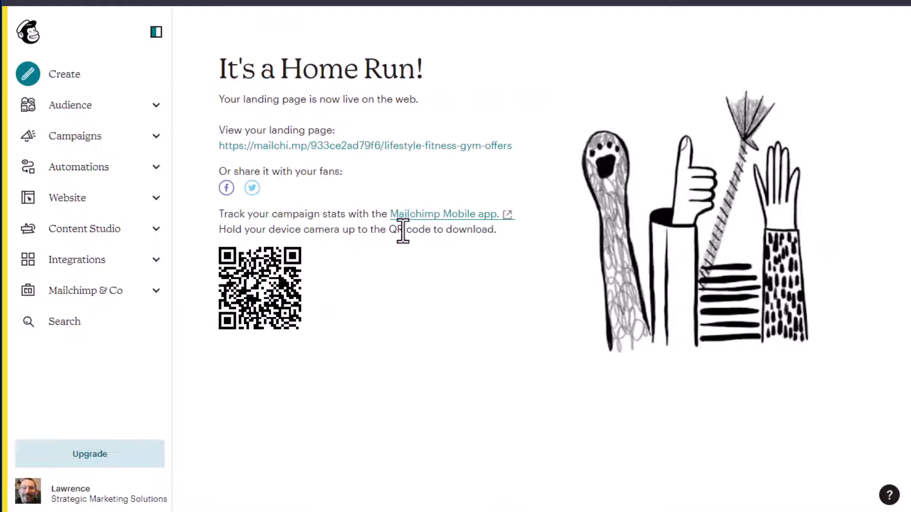
mouse_move(494, 123)
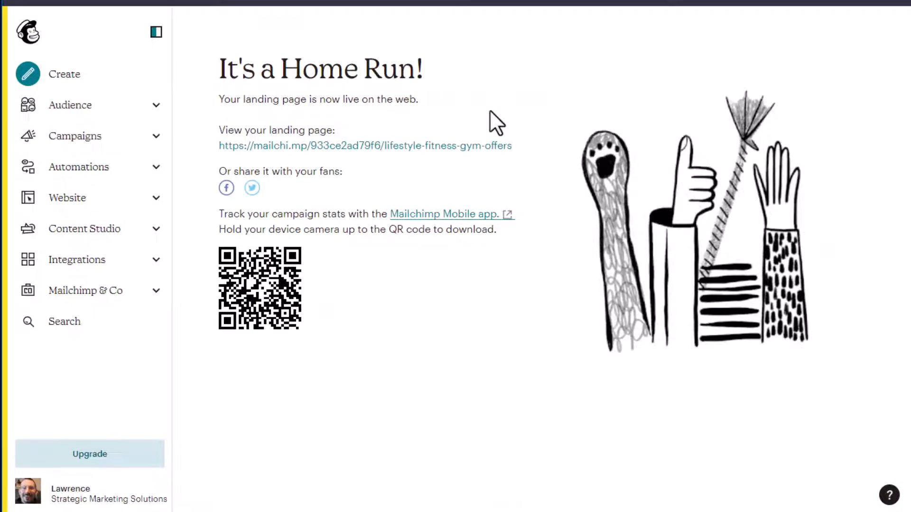
click(78, 167)
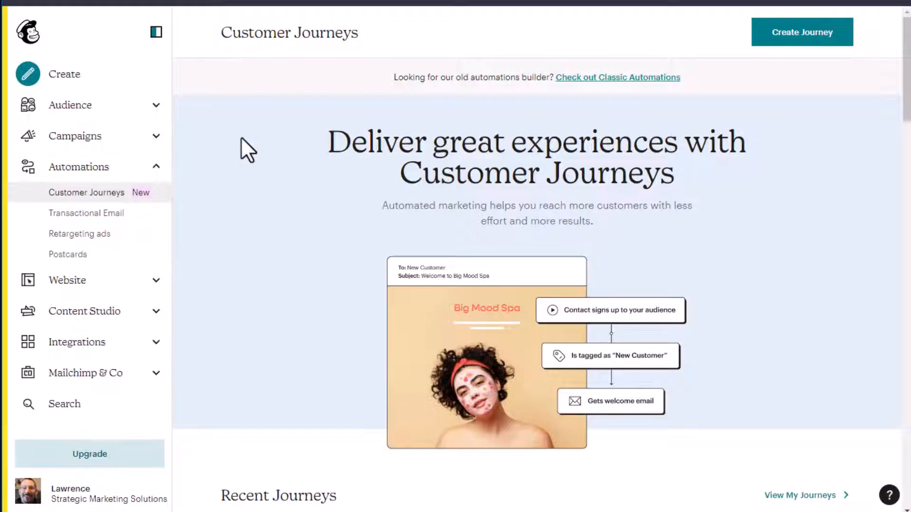
mouse_move(722, 121)
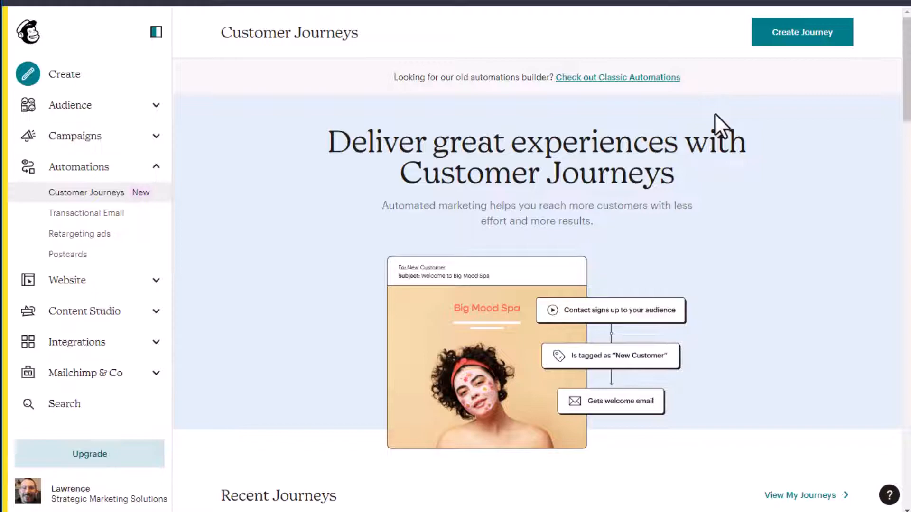
mouse_move(715, 93)
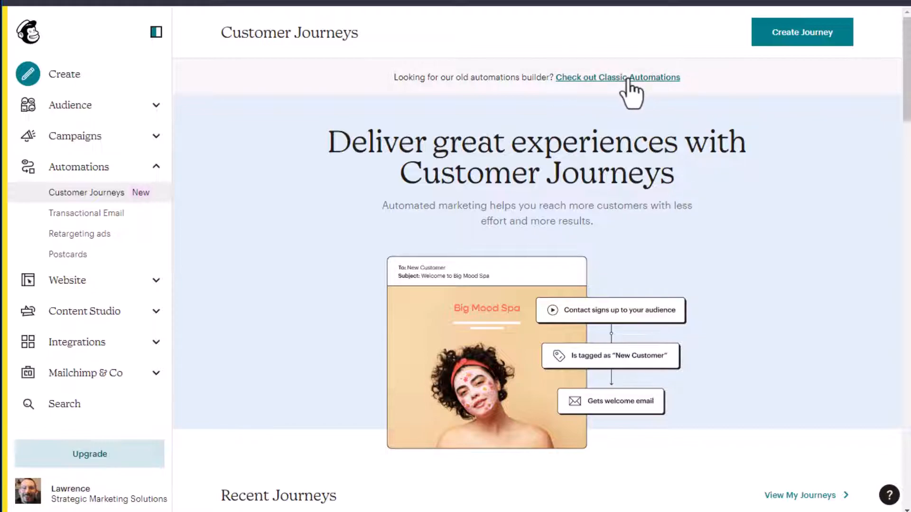
mouse_move(714, 87)
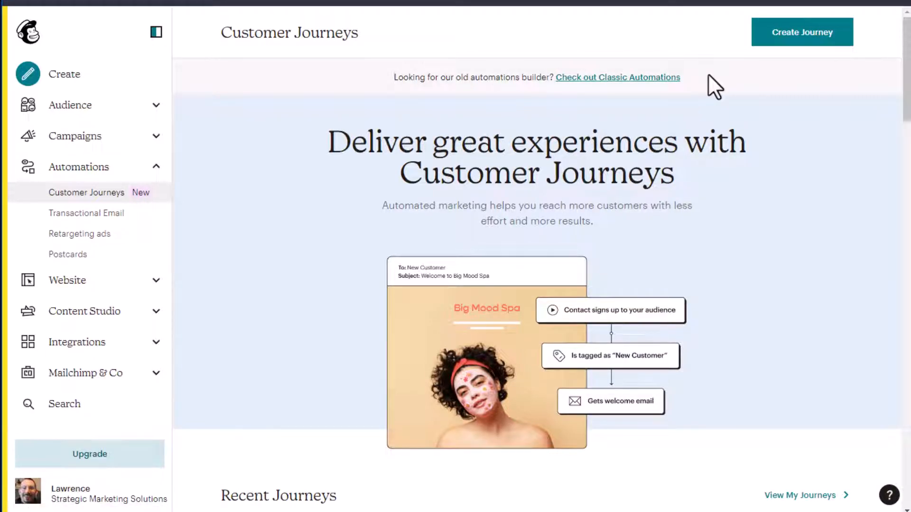
mouse_move(617, 77)
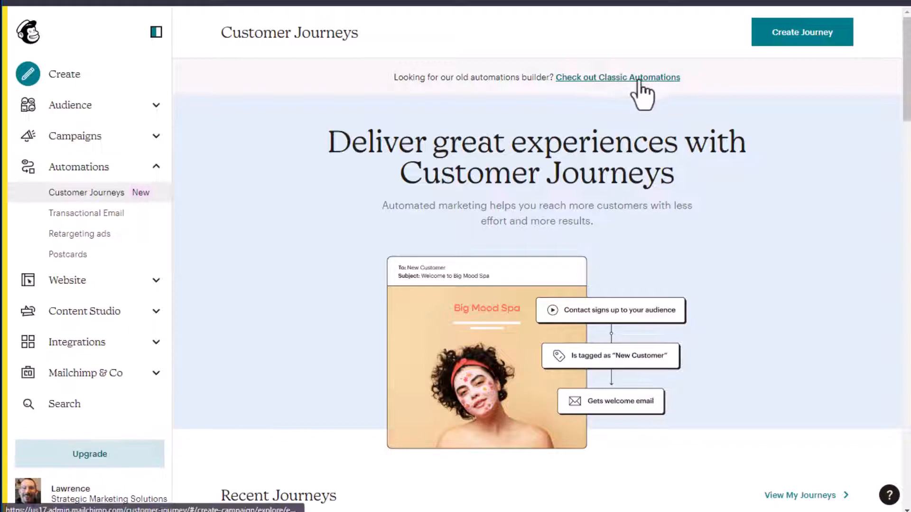
click(618, 77)
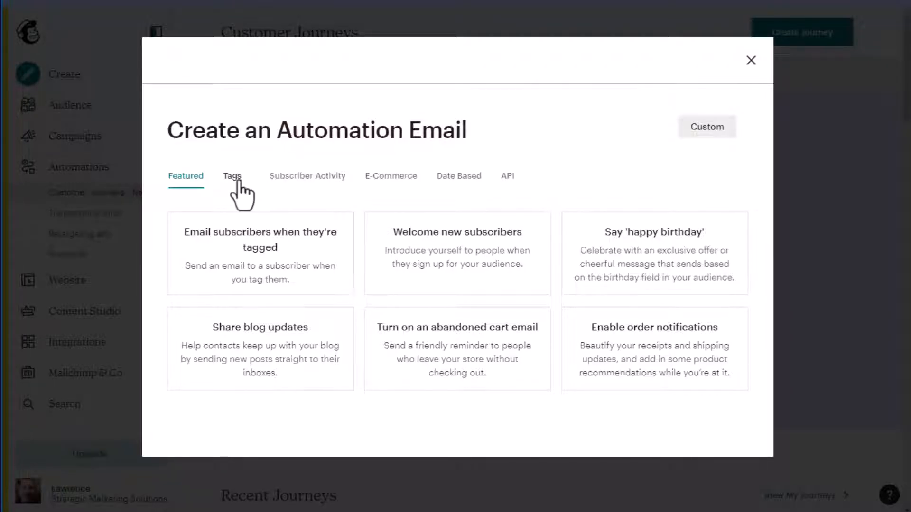
mouse_move(459, 186)
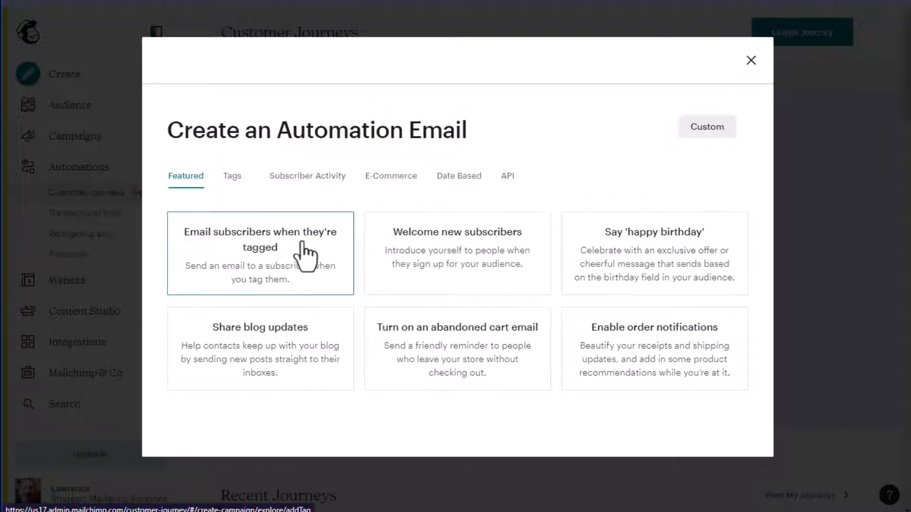
mouse_move(751, 60)
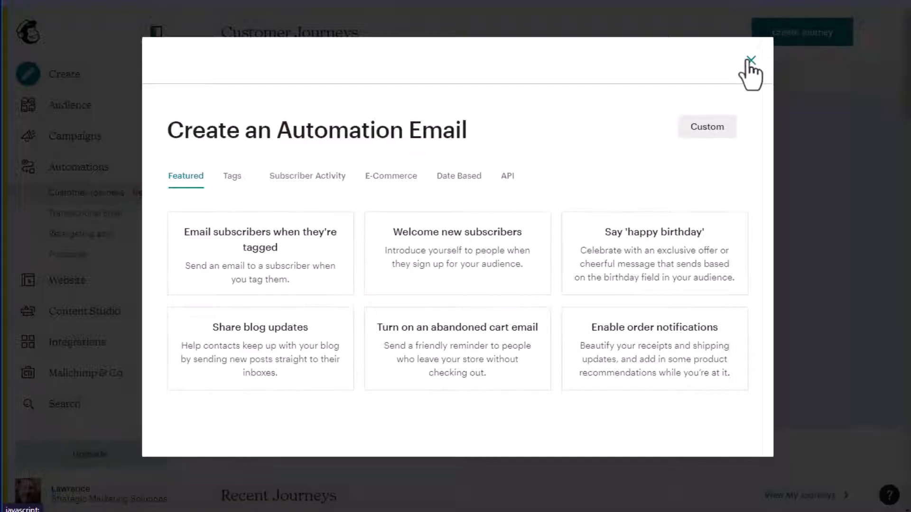
click(751, 60)
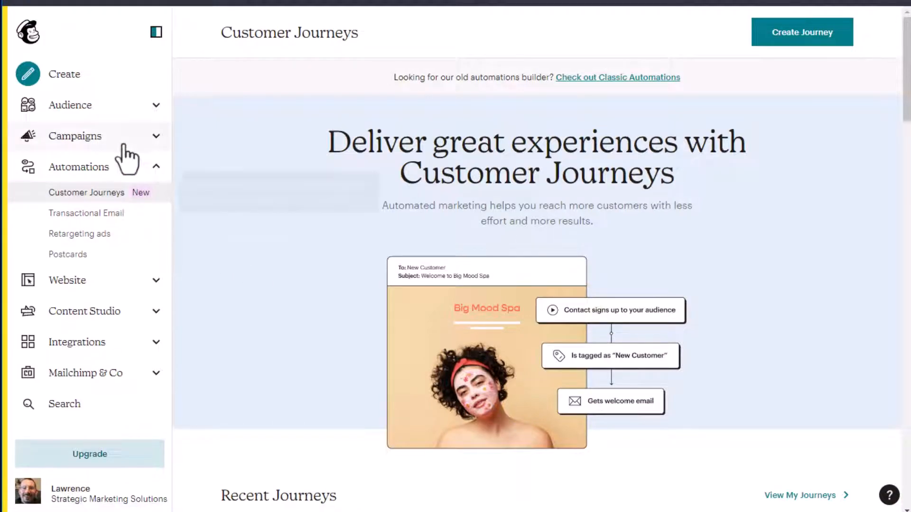
Step: From the campaigns list, open the Gym Training Offer draft automation triggered by the training offer tag
click(74, 135)
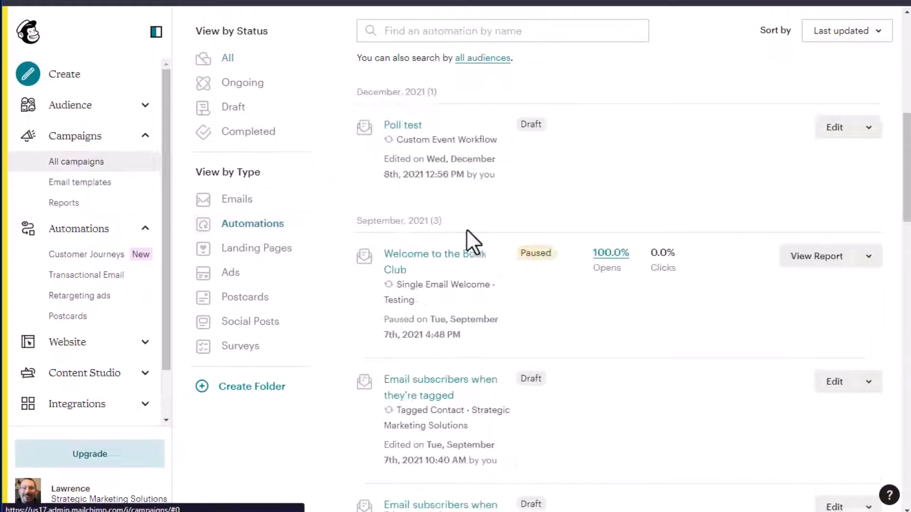
scroll(up, 3)
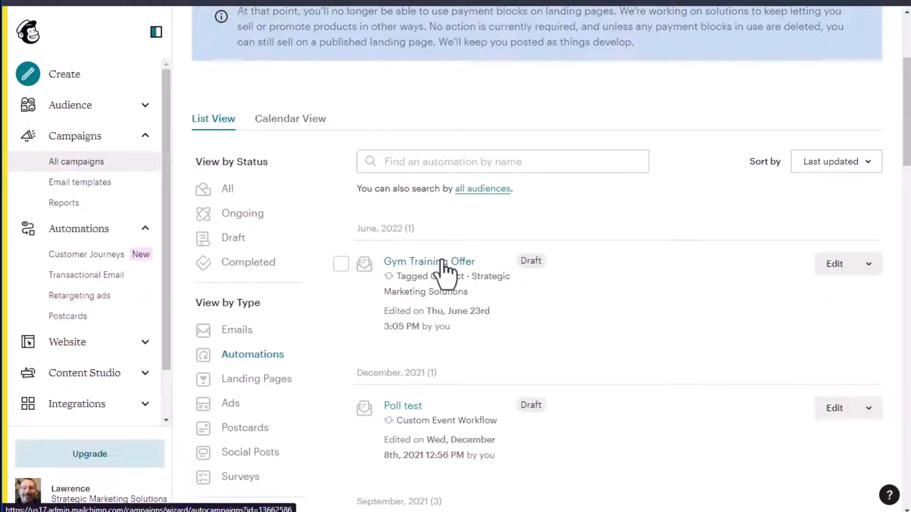
click(429, 261)
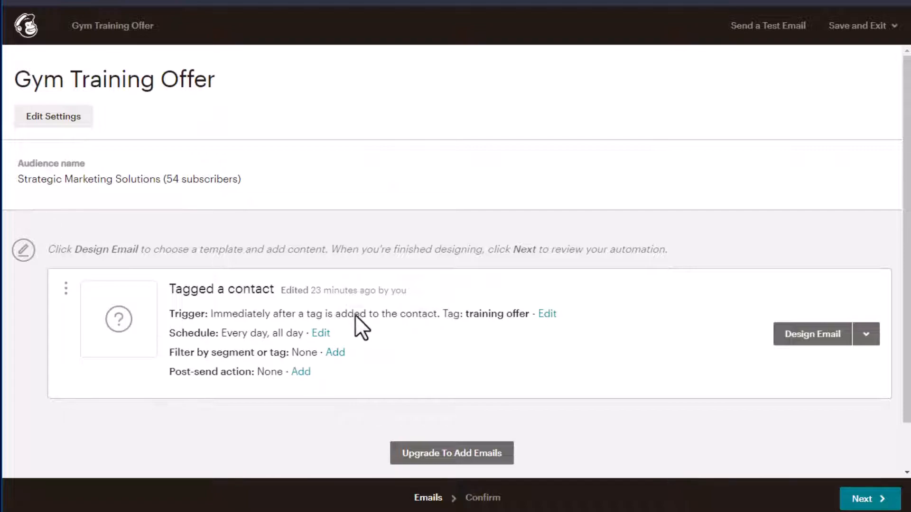
mouse_move(380, 339)
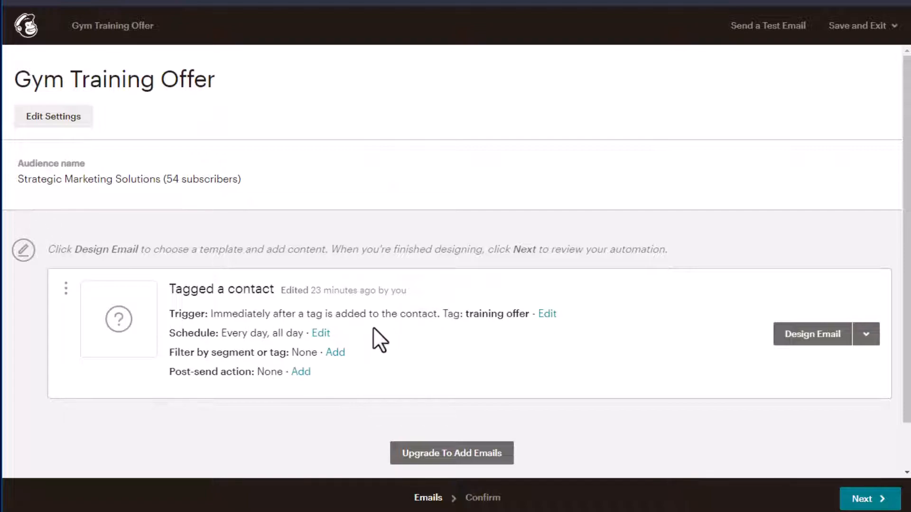
mouse_move(819, 348)
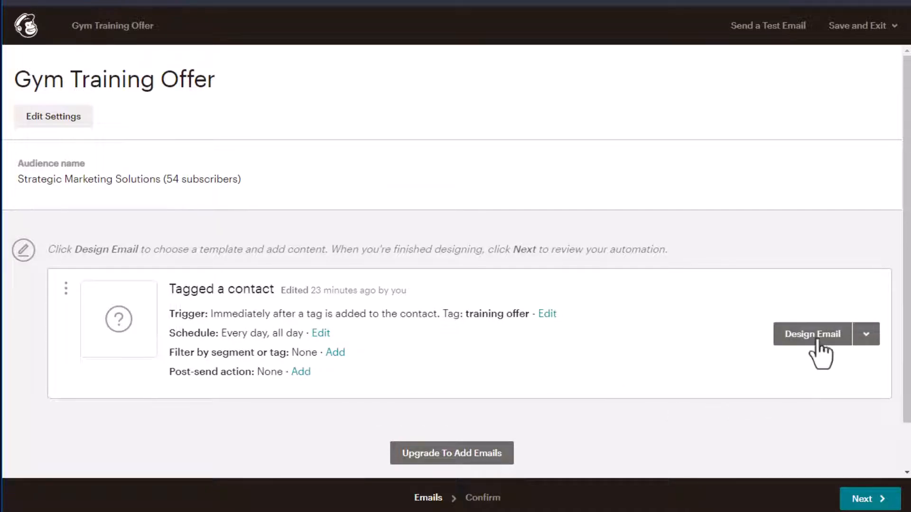
mouse_move(785, 358)
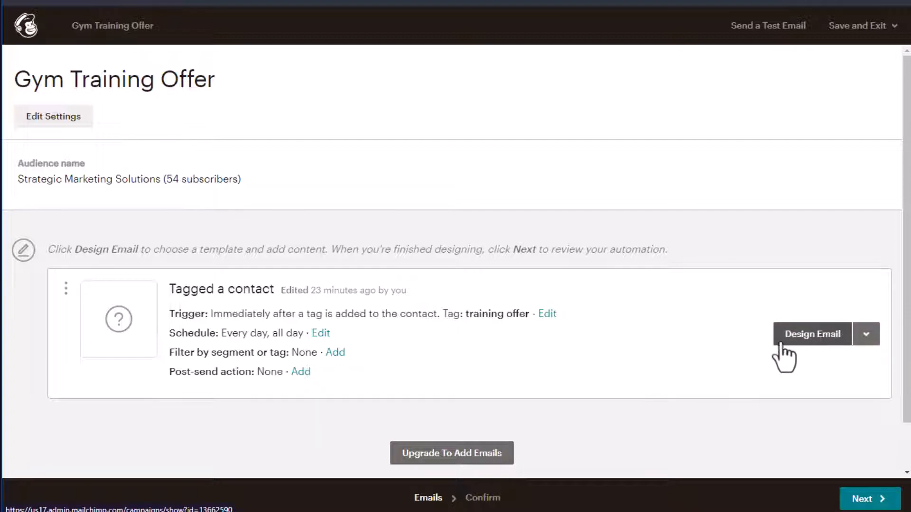
mouse_move(728, 369)
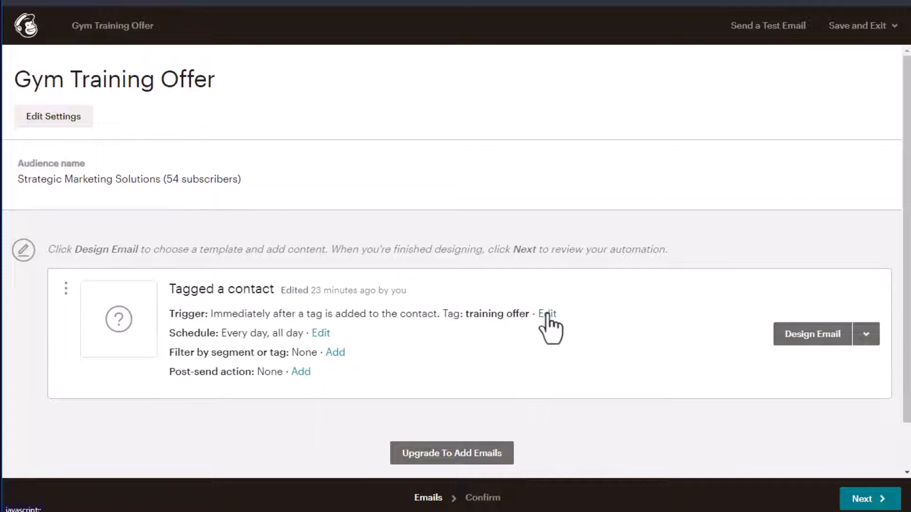
mouse_move(485, 356)
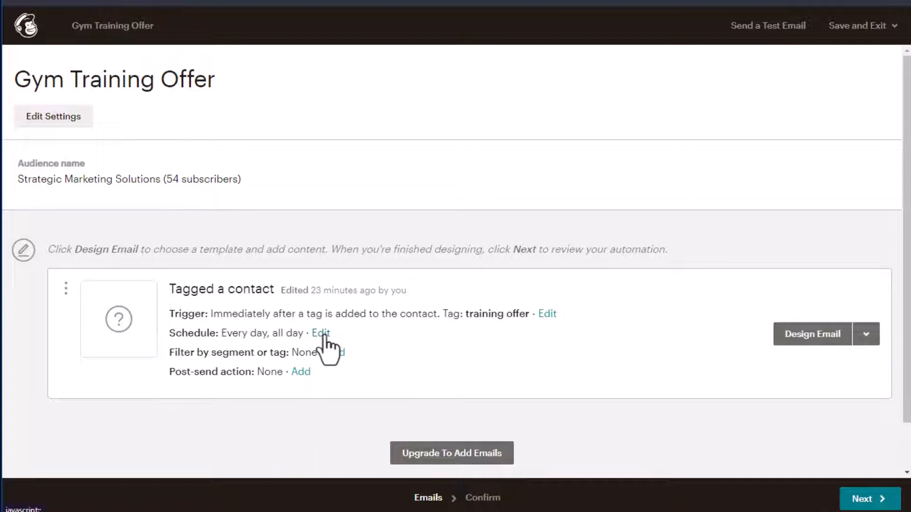
mouse_move(326, 345)
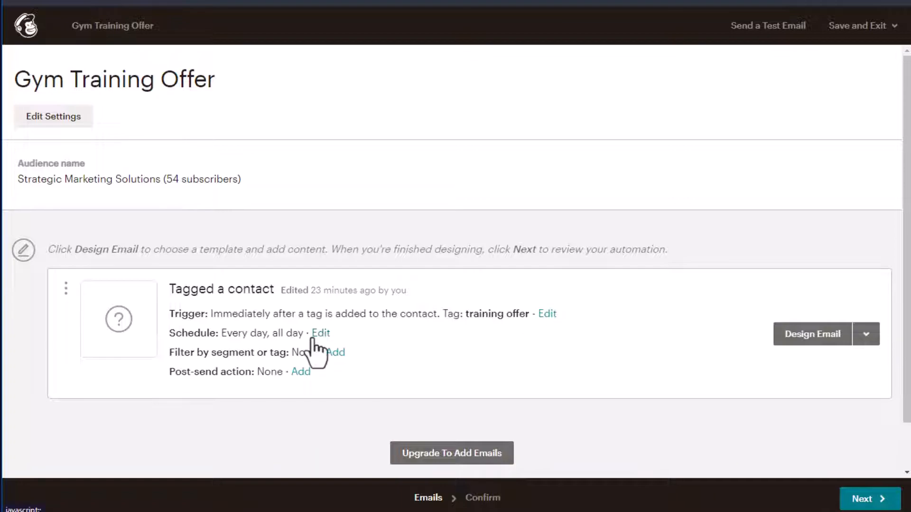
Step: Begin adding a post-send action to the Gym Training Offer email
scroll(up, 3)
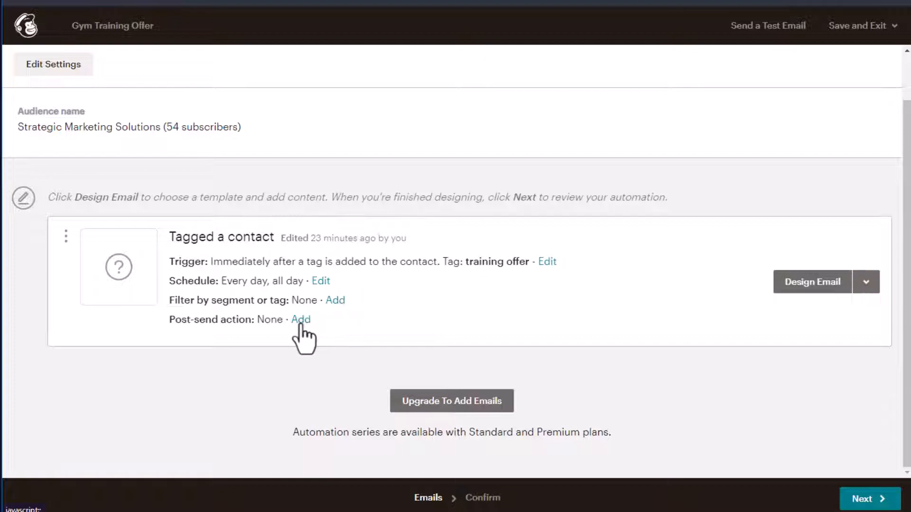
click(301, 319)
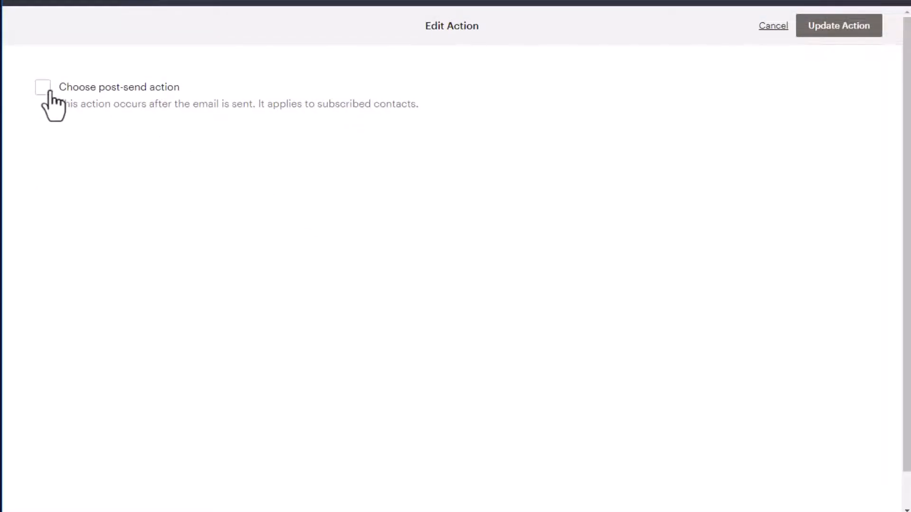
Step: Try an add-to-group Events action, then leave the post-send action off and update to show None
click(42, 88)
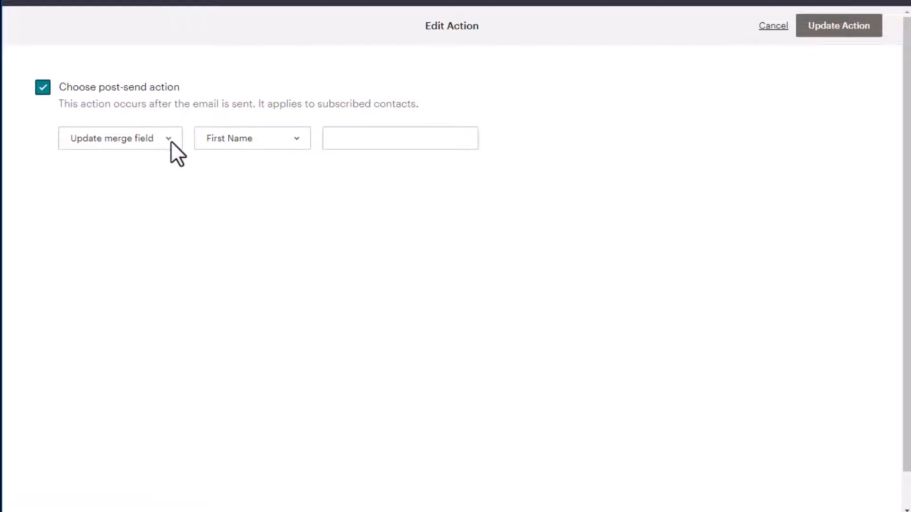
click(120, 139)
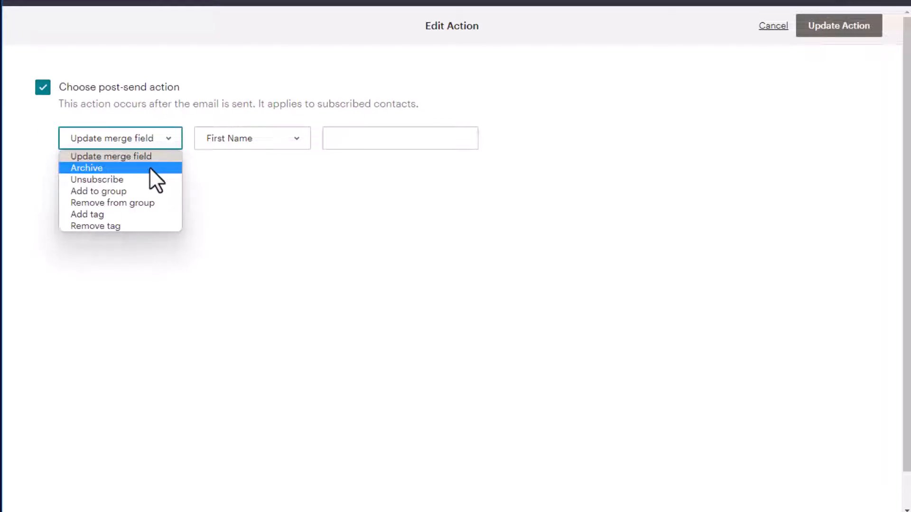
mouse_move(133, 180)
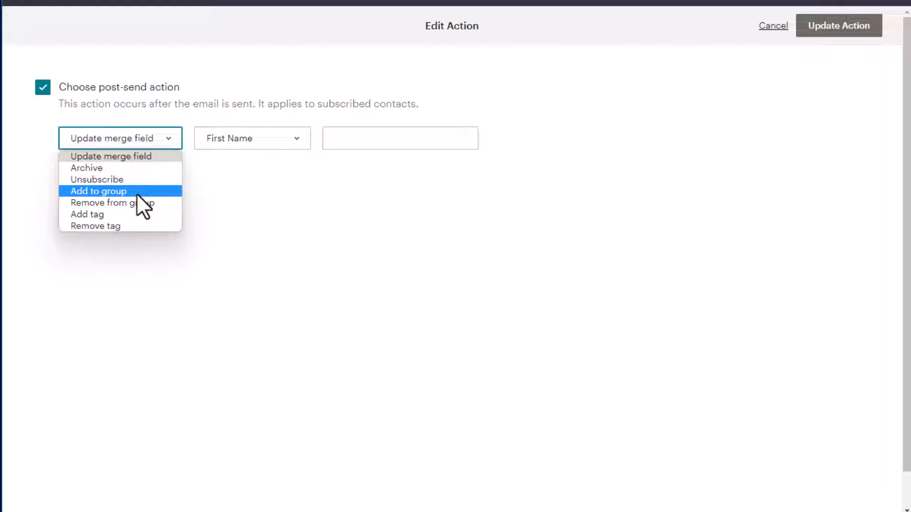
click(97, 190)
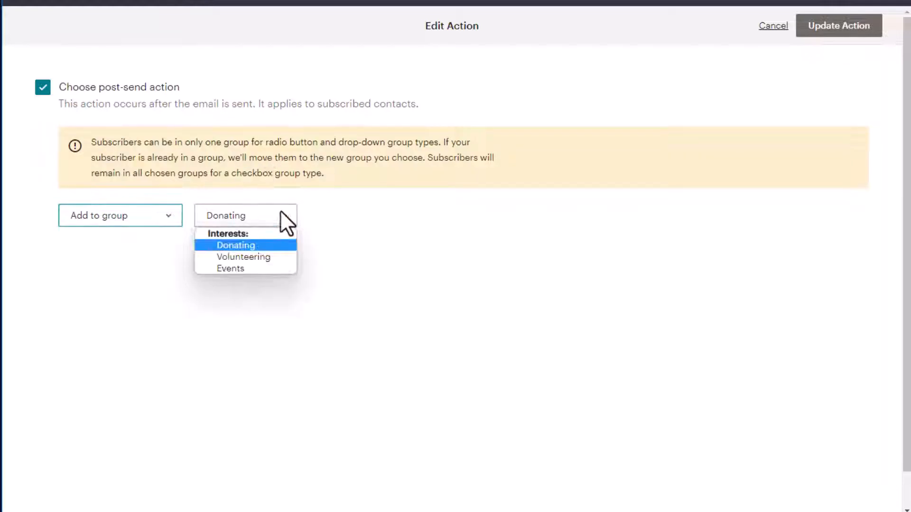
click(231, 267)
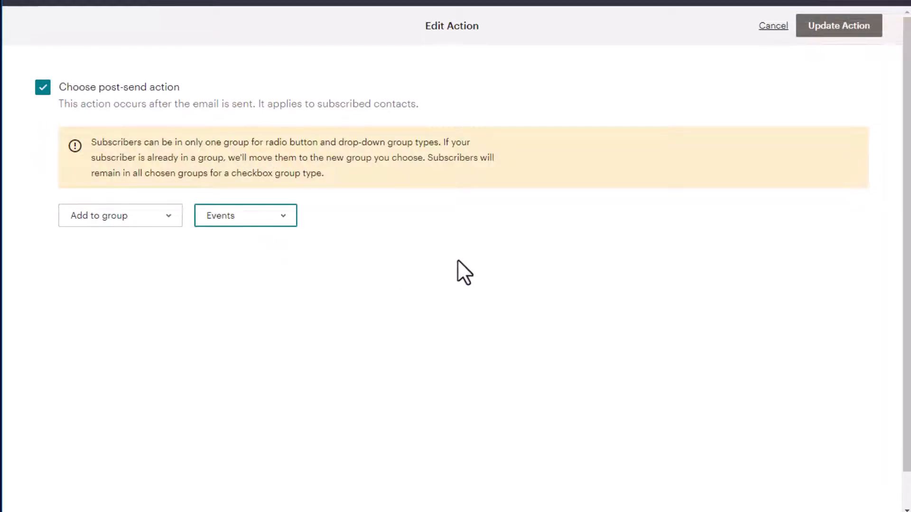
mouse_move(468, 284)
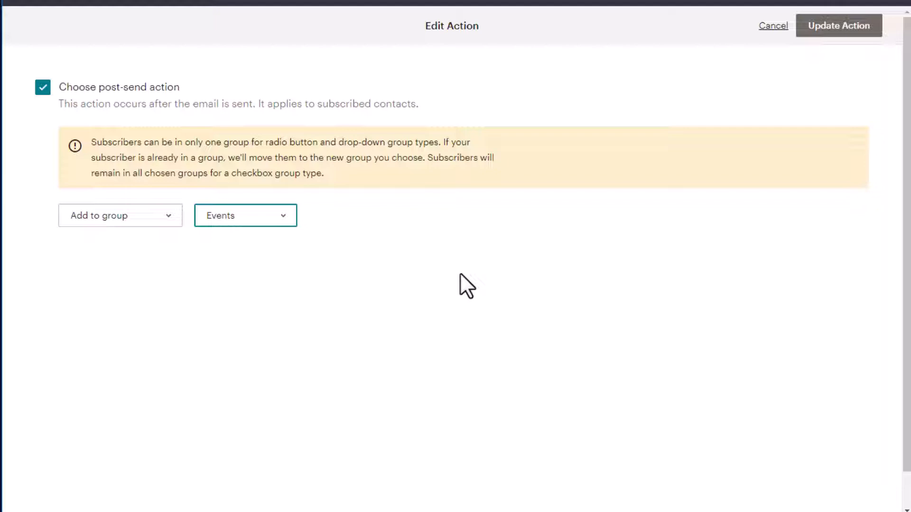
mouse_move(503, 284)
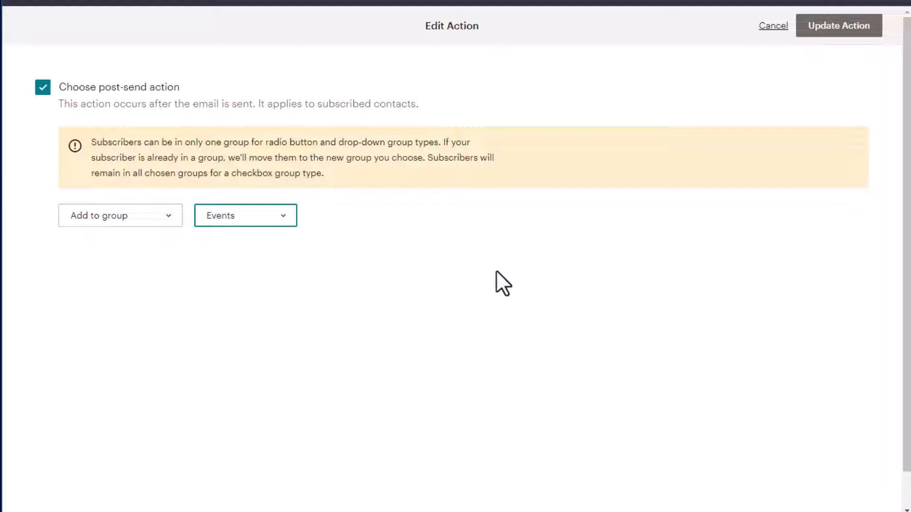
mouse_move(452, 276)
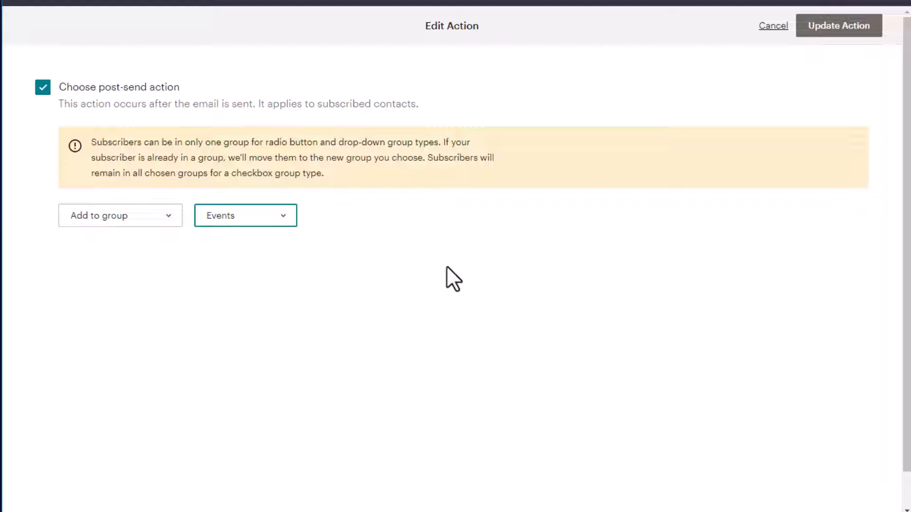
click(43, 87)
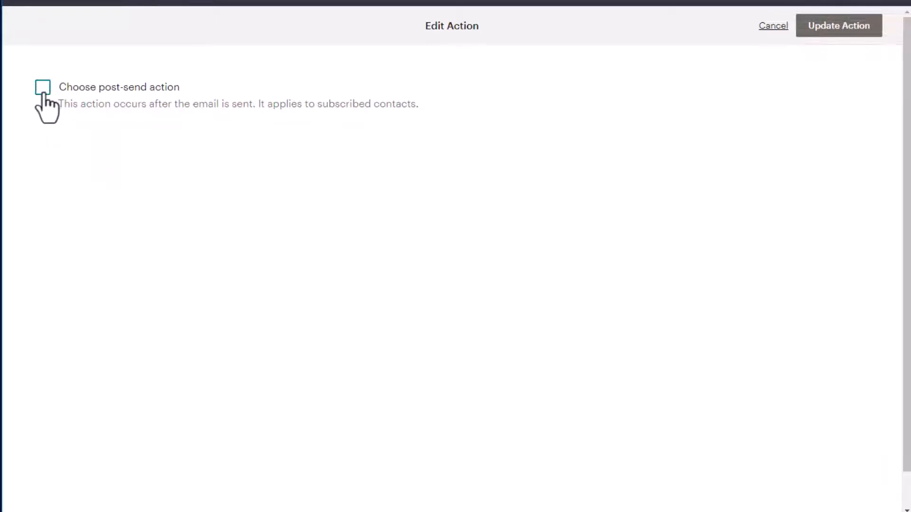
mouse_move(851, 49)
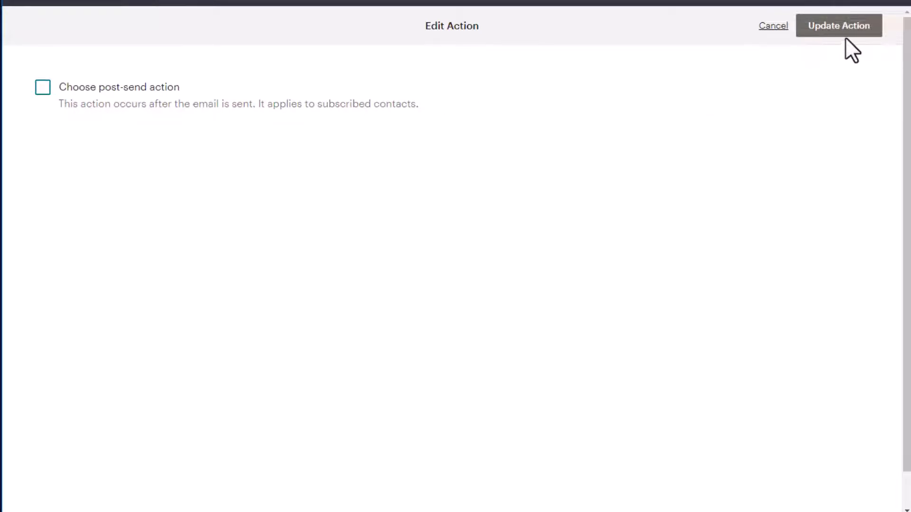
click(838, 25)
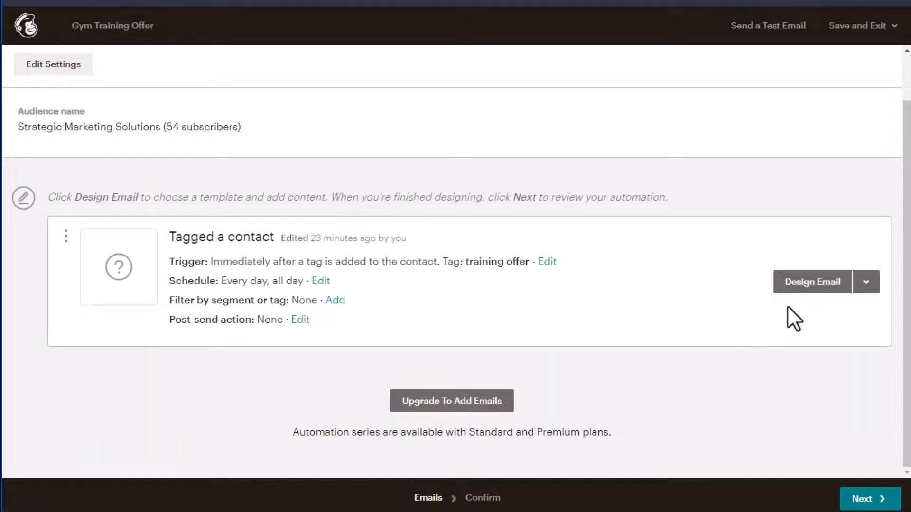
Step: Name the automation email 'Training Offer Session Info'
click(811, 282)
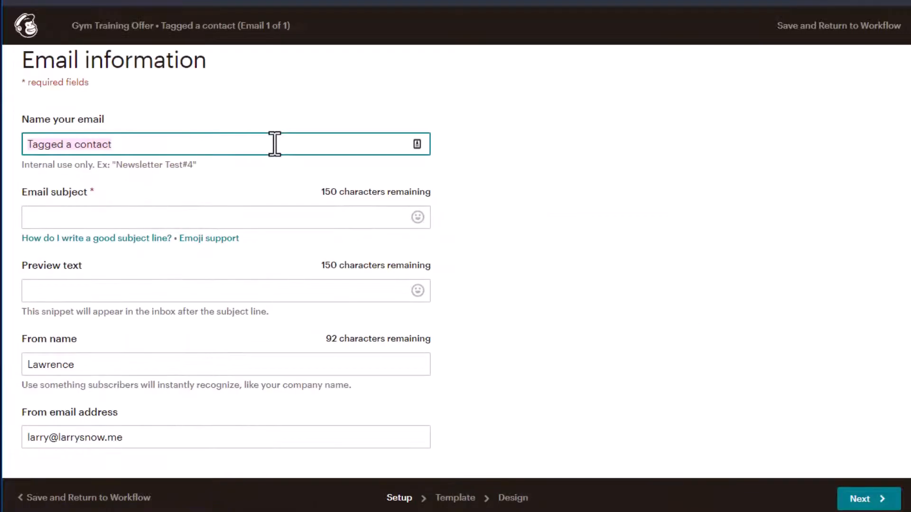
text(Train)
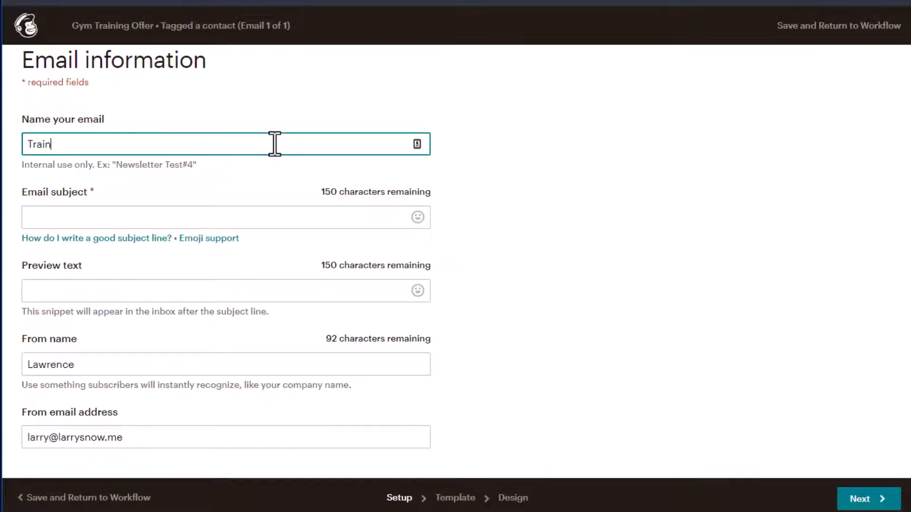
text(ing Offer Se)
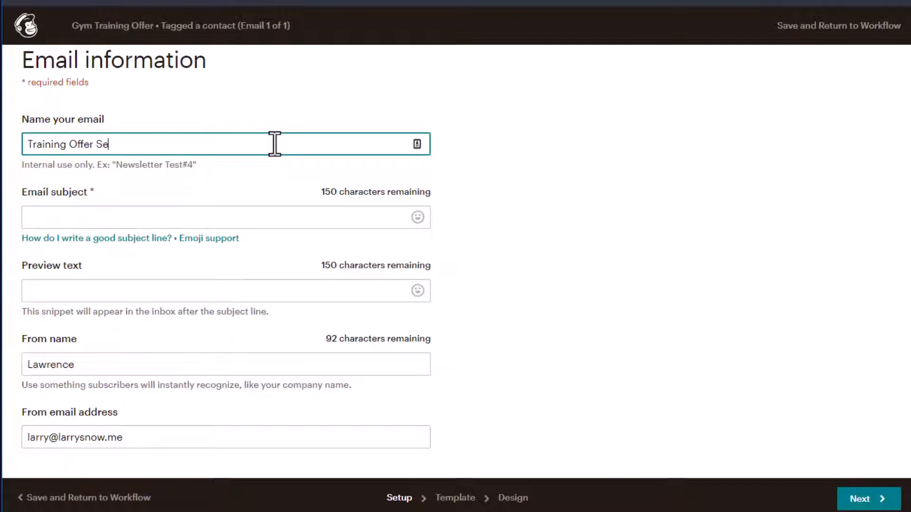
text(ssion Info)
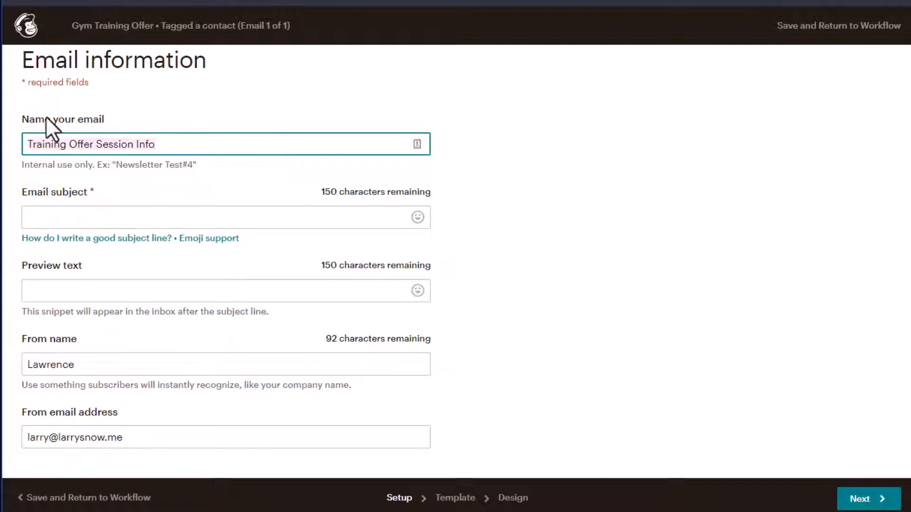
mouse_move(61, 244)
text(T)
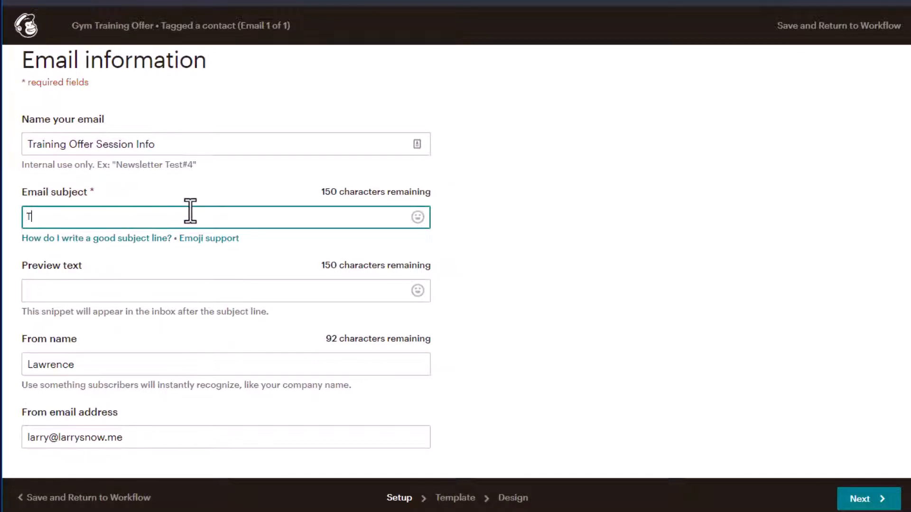
Step: Set the subject to 'Training Offer Session Information' ending with a hand emoji
text(raining O)
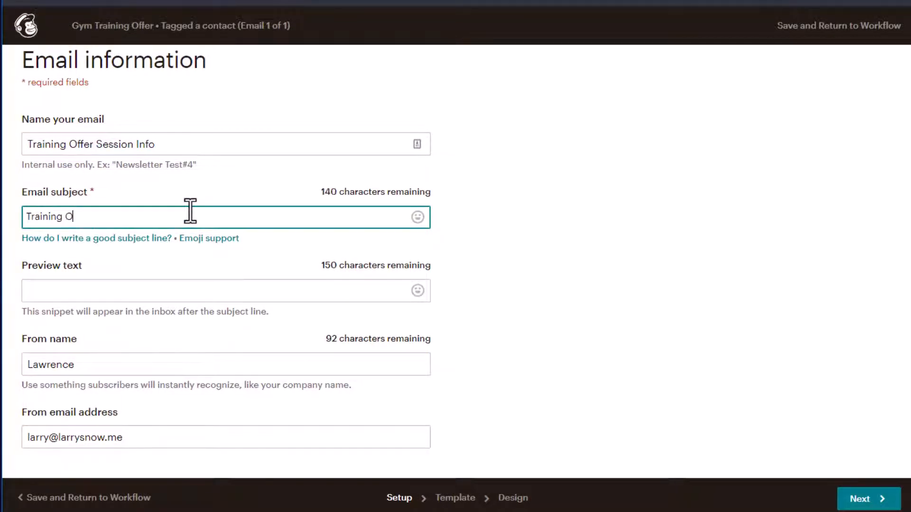
text(ffer Sessi)
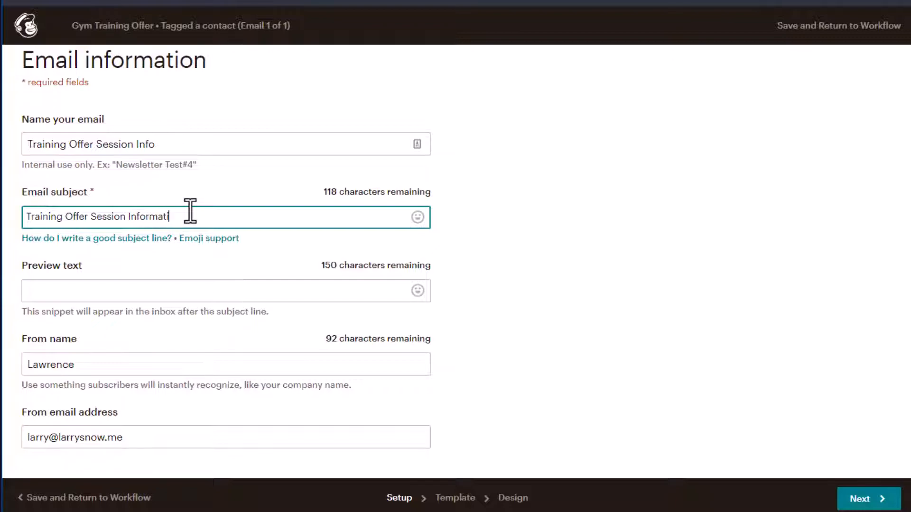
text(on)
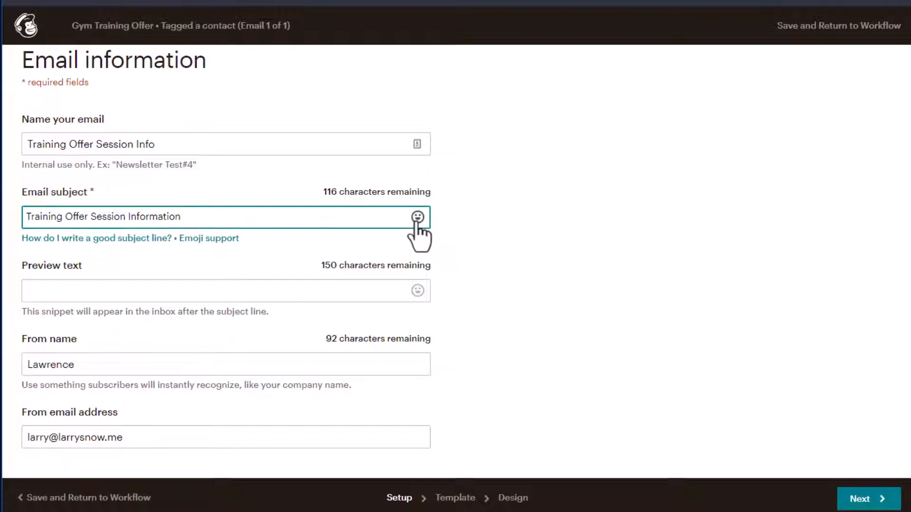
click(417, 216)
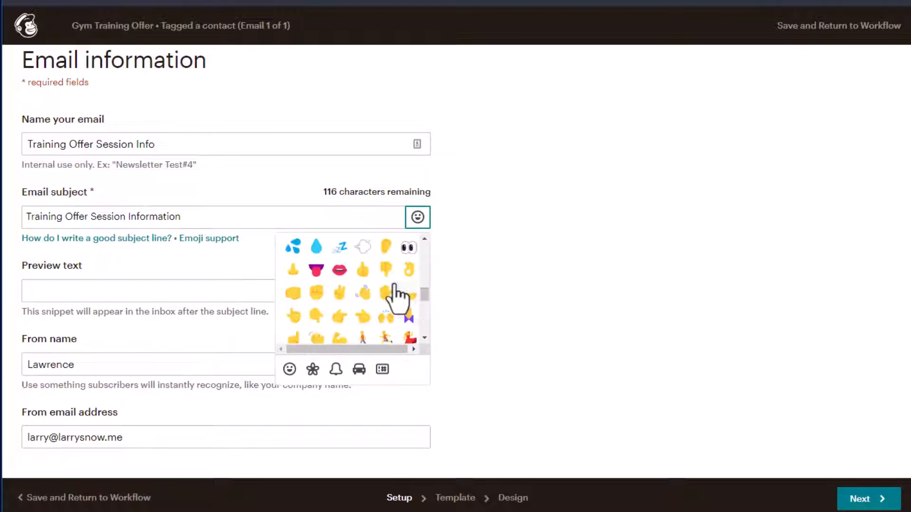
click(387, 293)
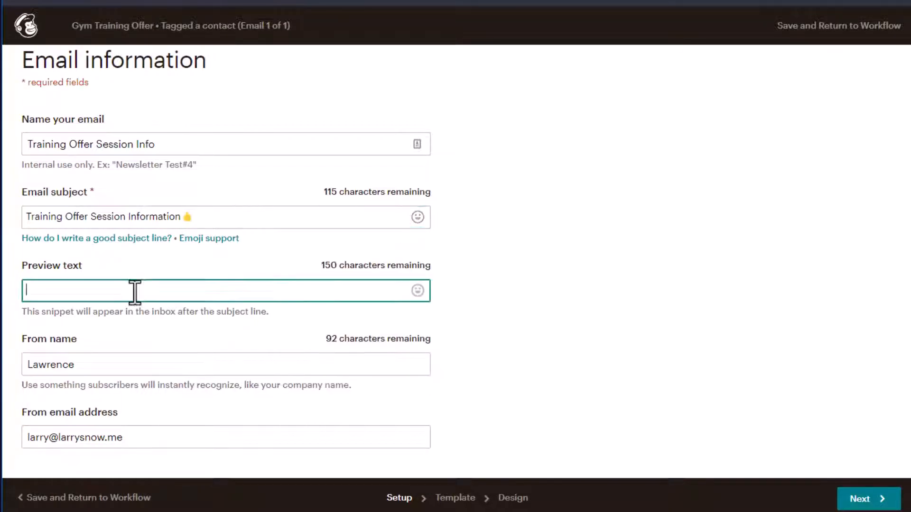
mouse_move(159, 291)
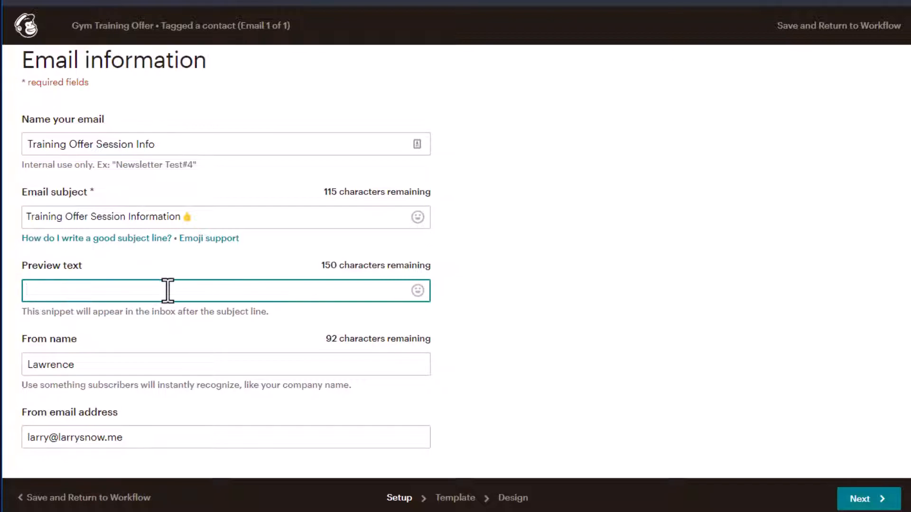
mouse_move(532, 432)
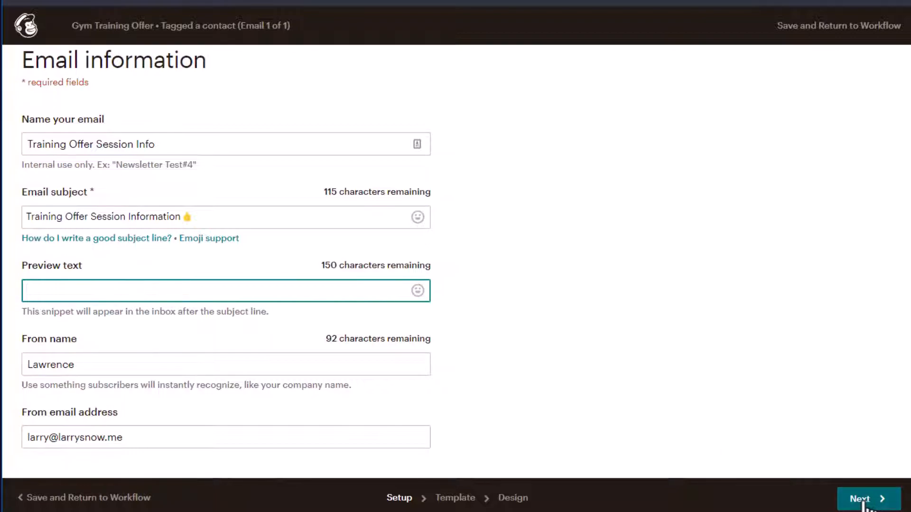
Step: Use the Simple Text layout and insert the red-and-black gym logo at the top of the email
click(866, 498)
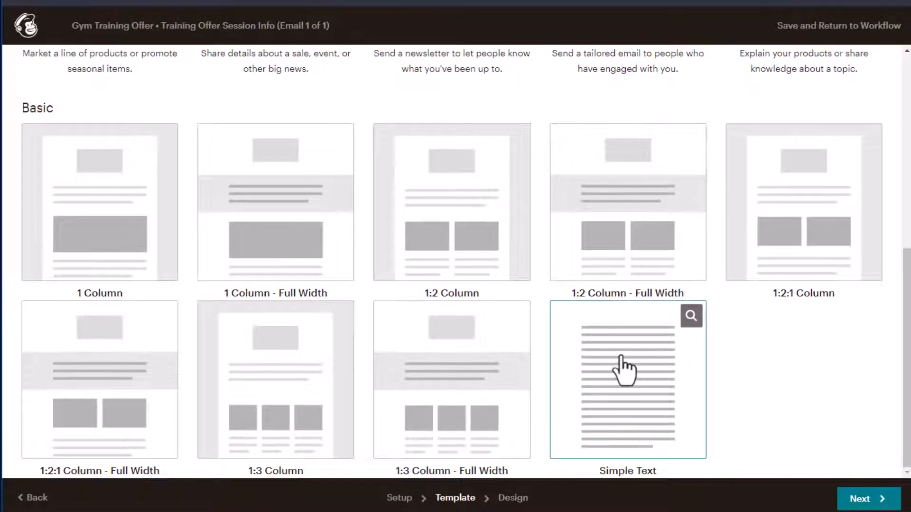
click(627, 378)
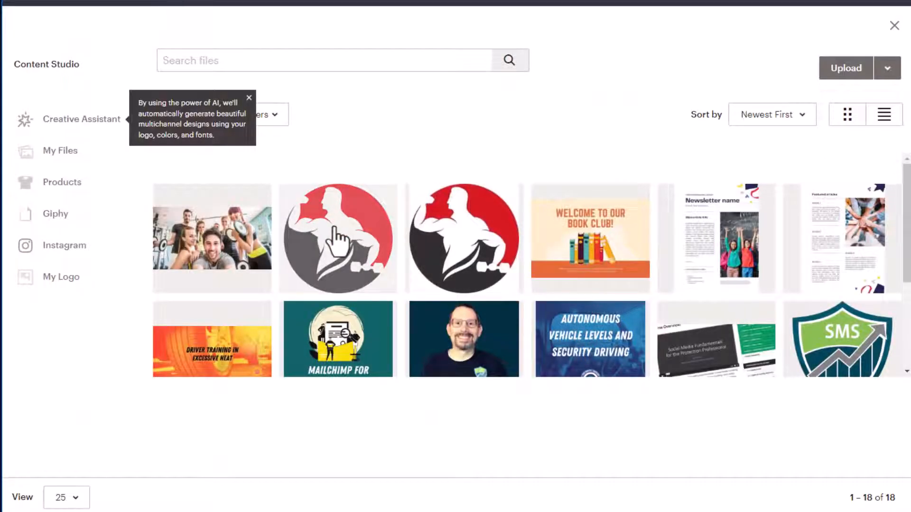
click(337, 239)
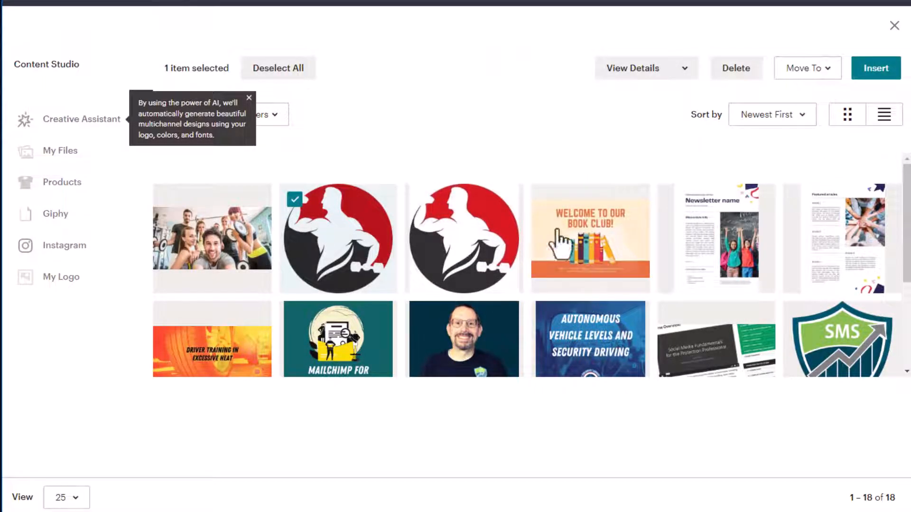
click(464, 239)
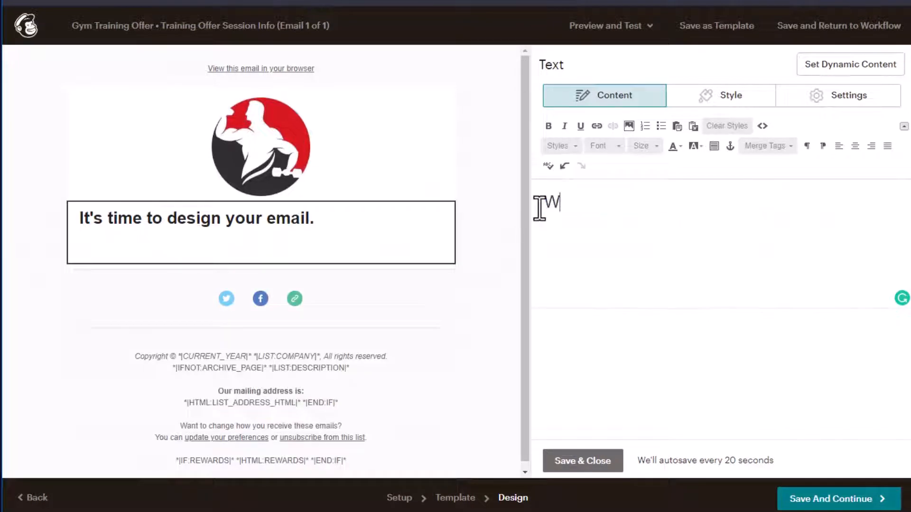
Step: Write the heading 'Welcome to Lifestyle Fitness Gym!' in the text block
text(Welcome to L)
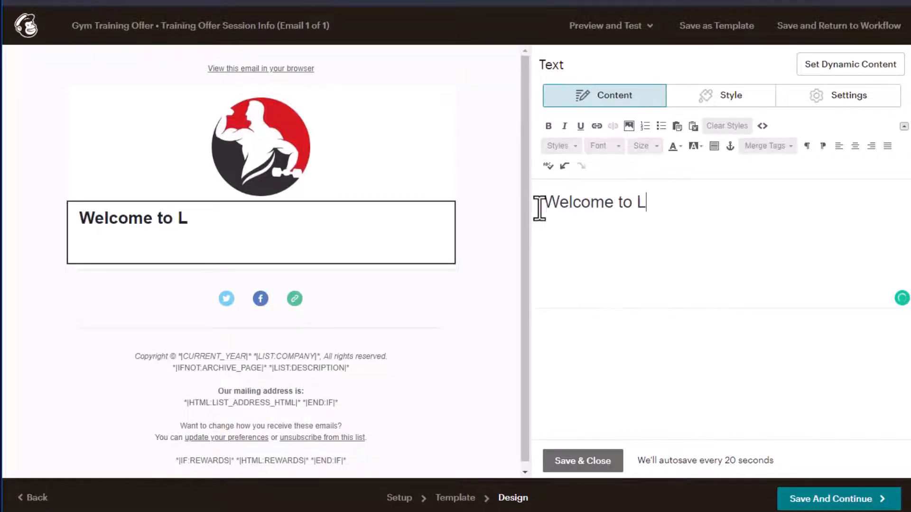
text(ifest)
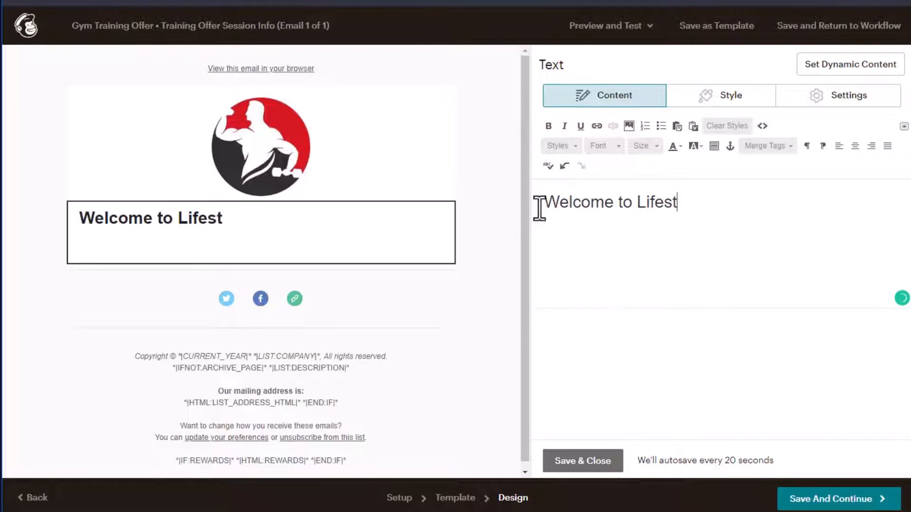
text(yle Fit)
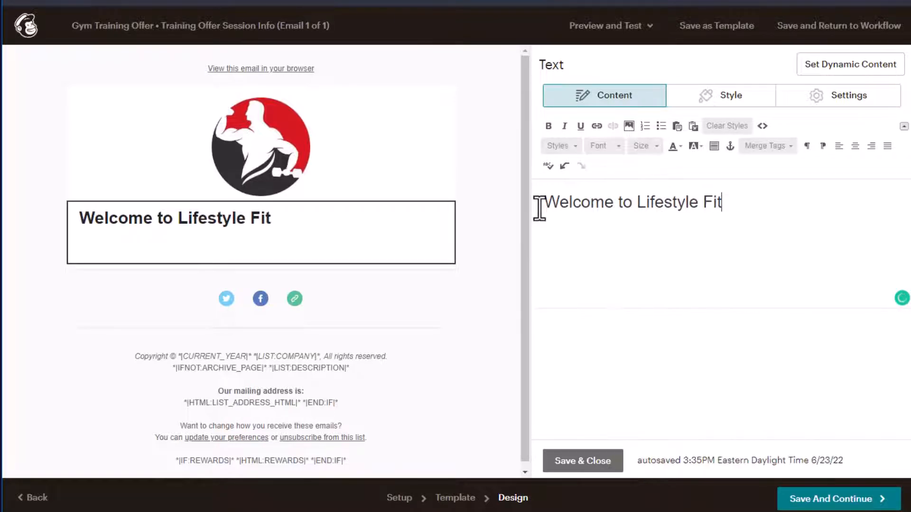
text(ness Gym)
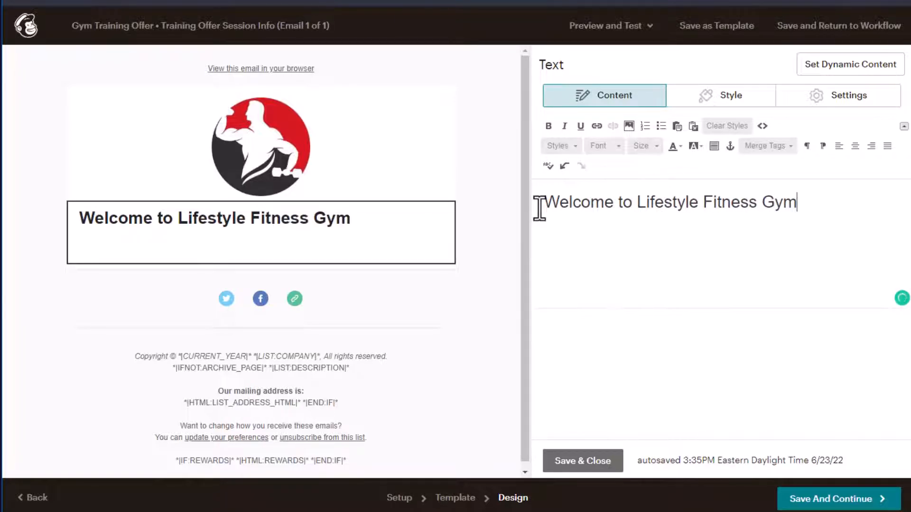
text(!)
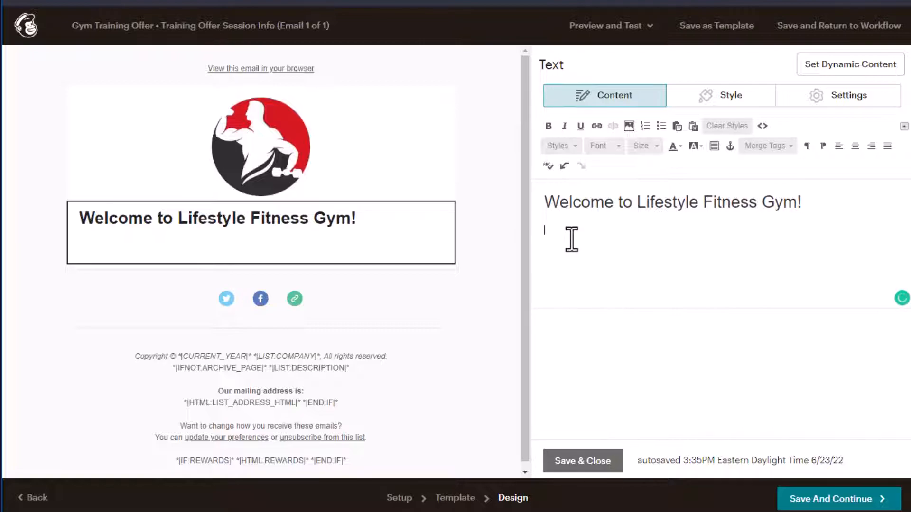
Step: Add the line 'Here are the details of your complimentary training session.'
text(Here are)
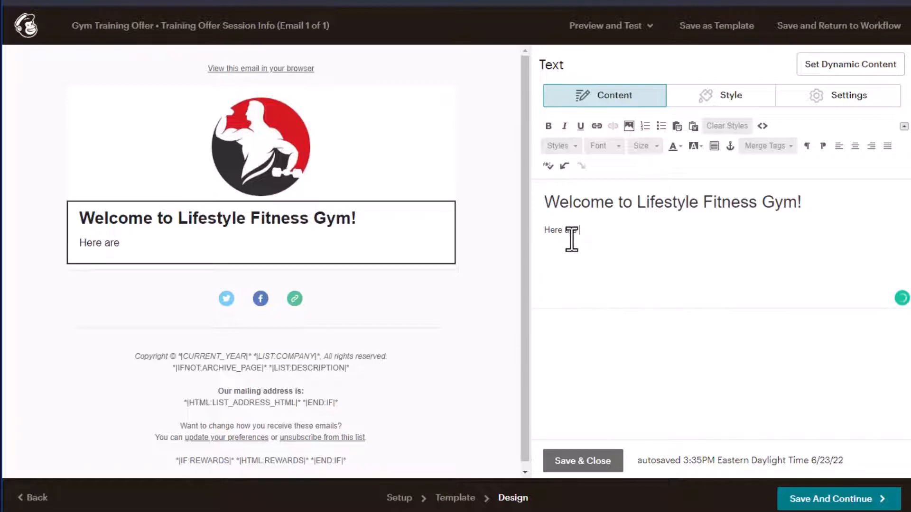
text(the details of training session)
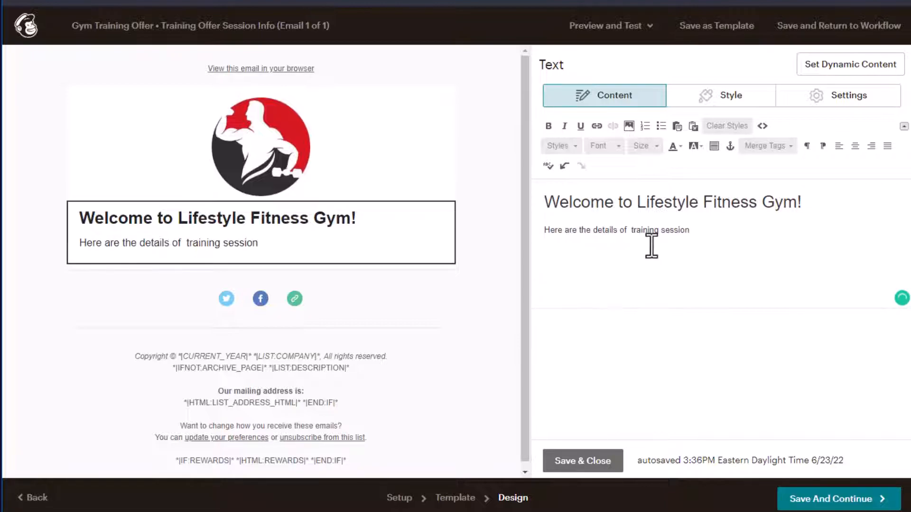
text(your comp)
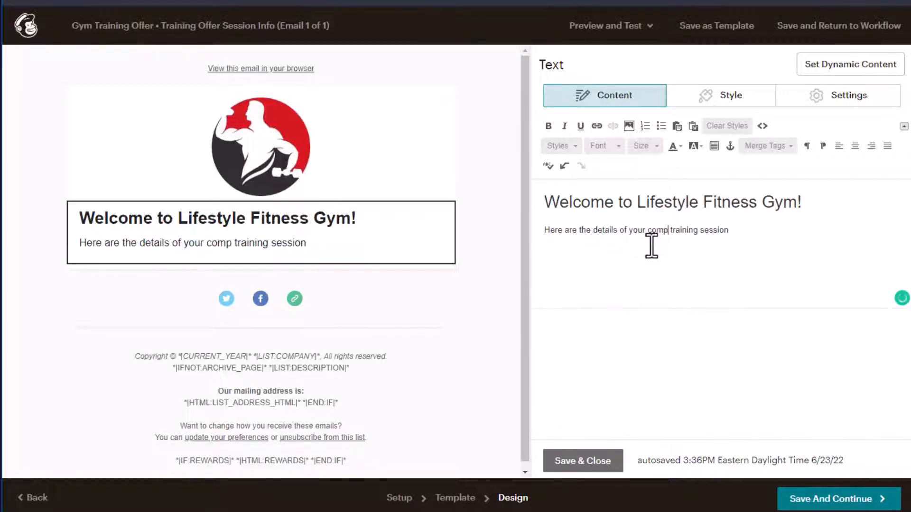
text(limentary)
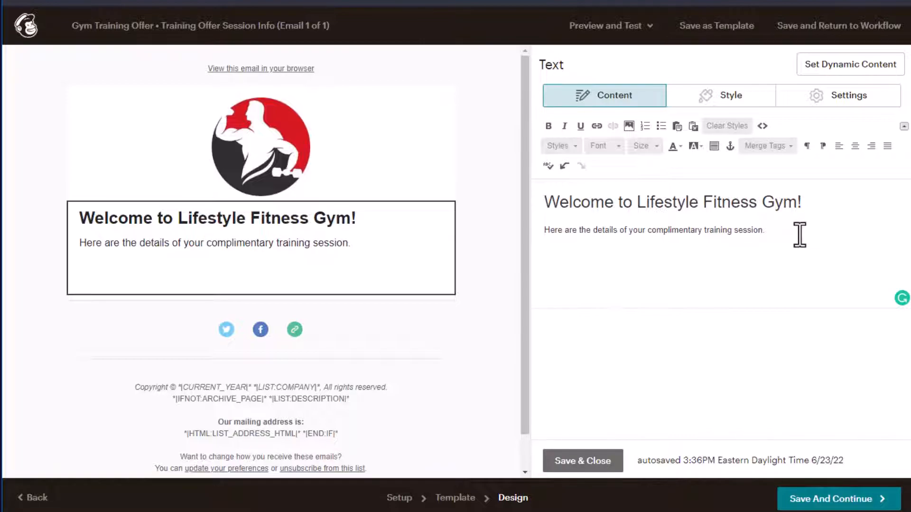
Step: List Training times and dates, Training type, Training instructor and Location on separate lines
text(Training)
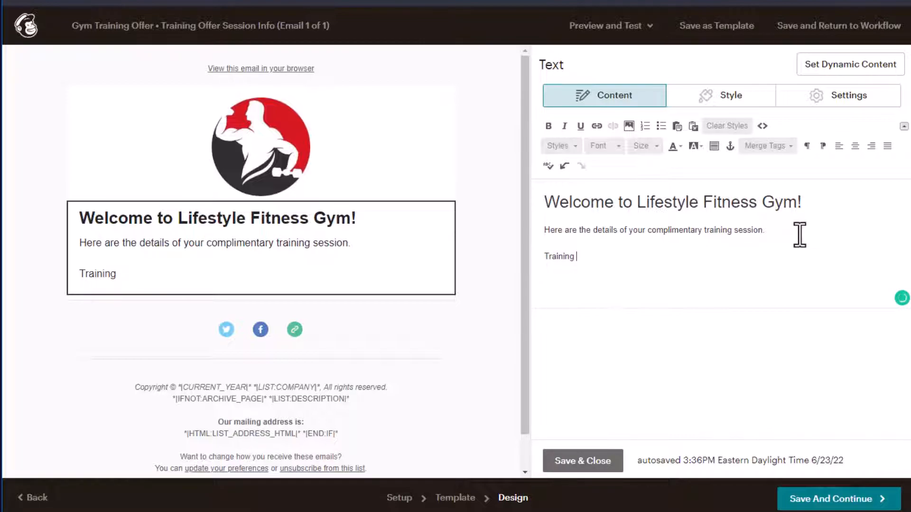
text(times)
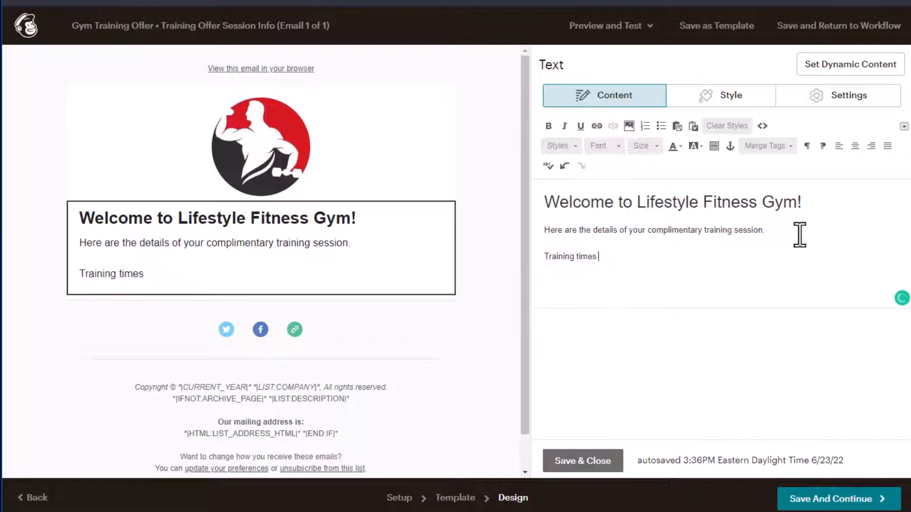
text(a)
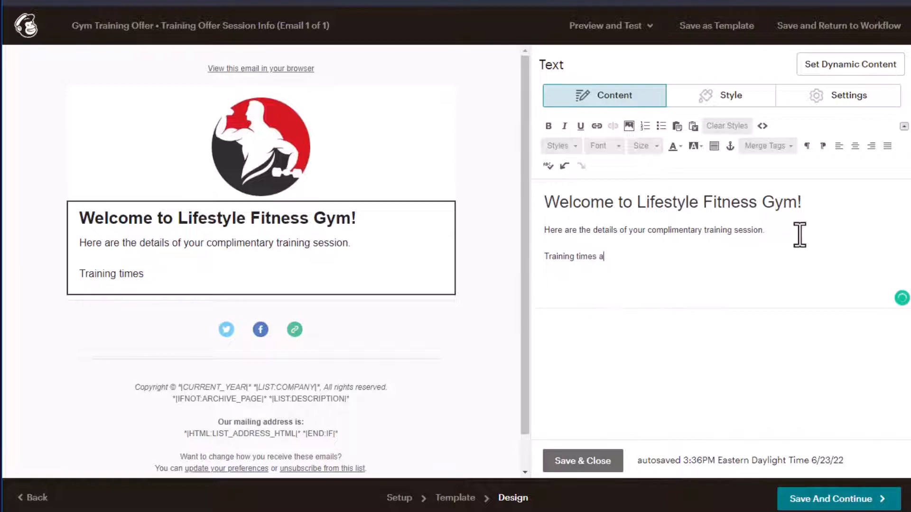
text(nd dates)
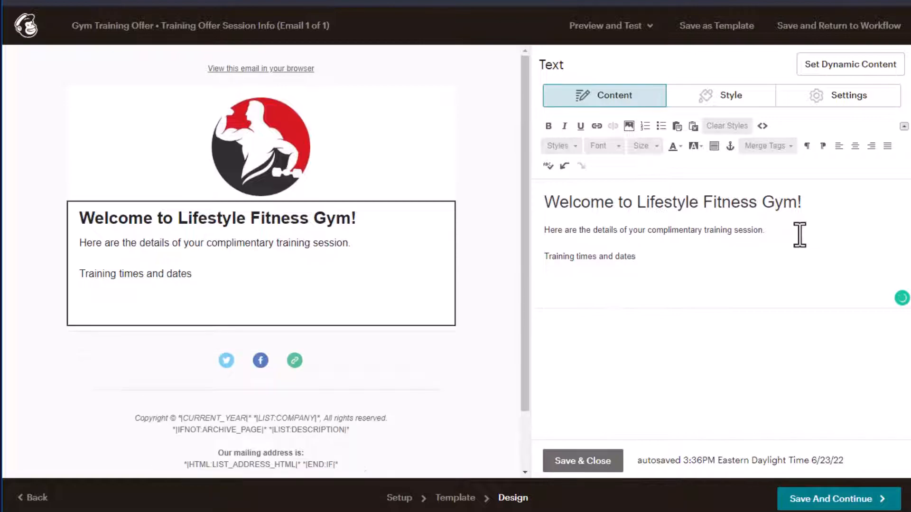
text(Training type)
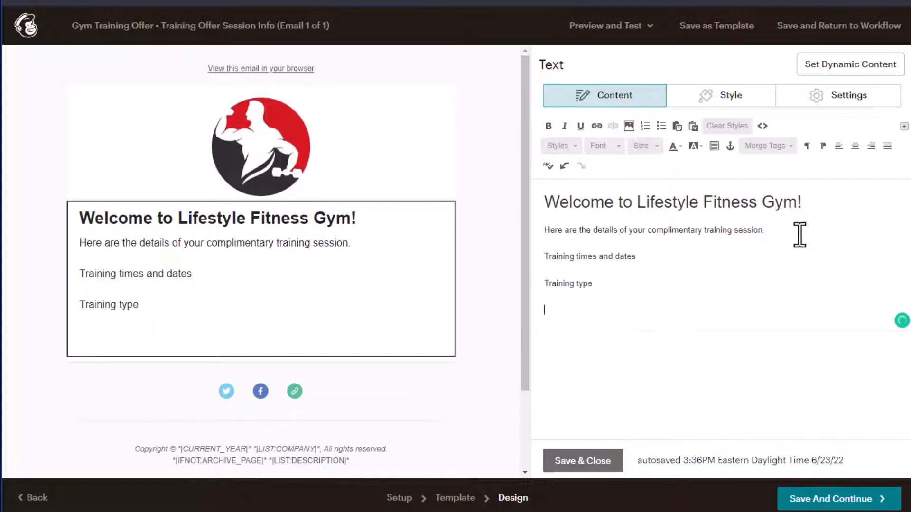
text(Training ins)
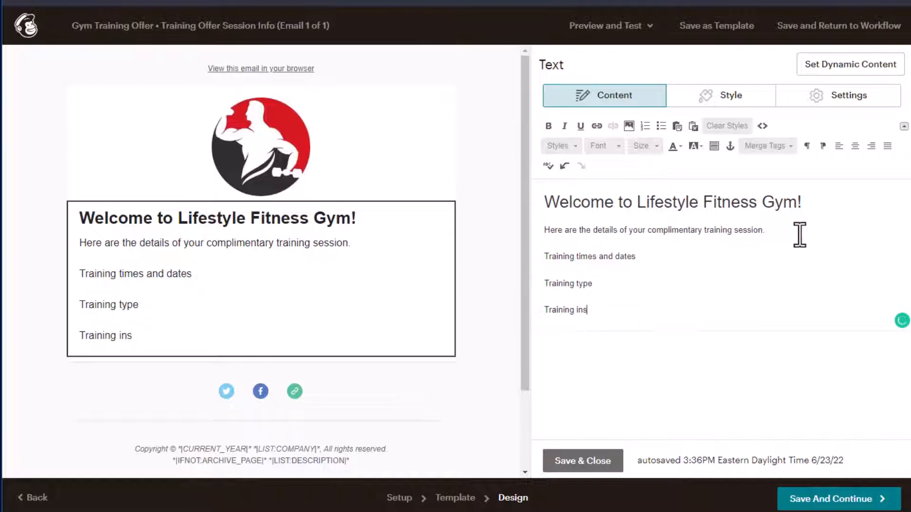
text(tructor)
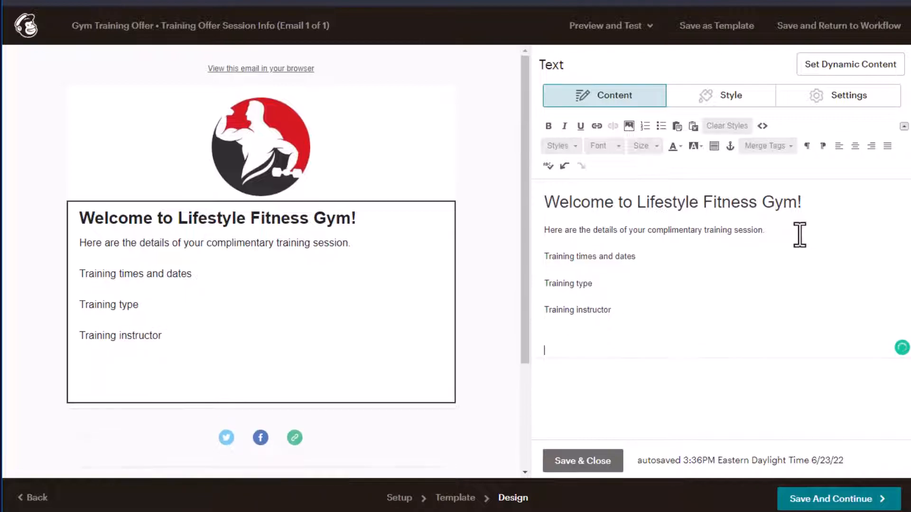
text(Location)
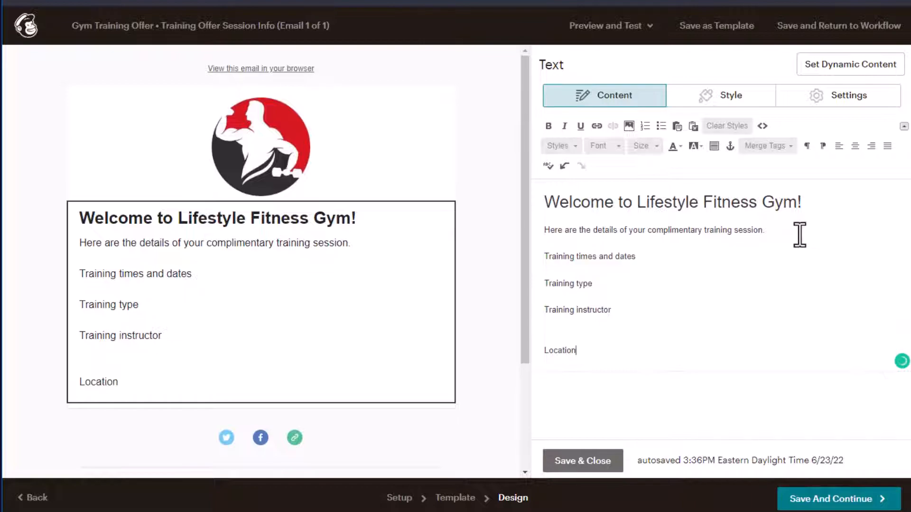
mouse_move(868, 189)
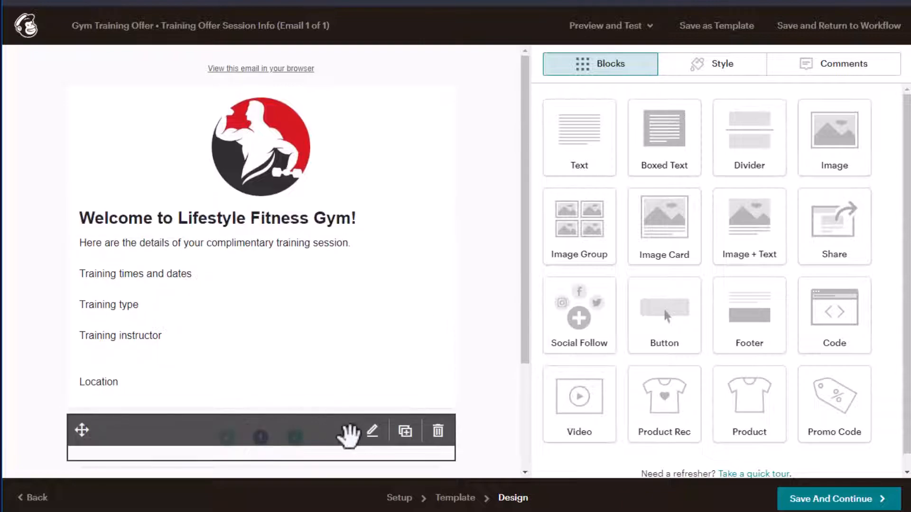
Step: Save the email design, return to the workflow and move on to the Confirm review step
click(438, 430)
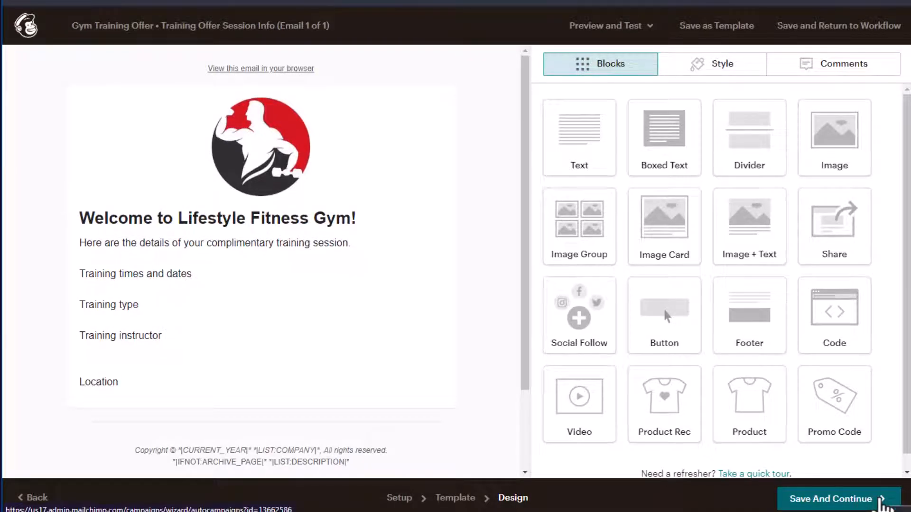
click(829, 499)
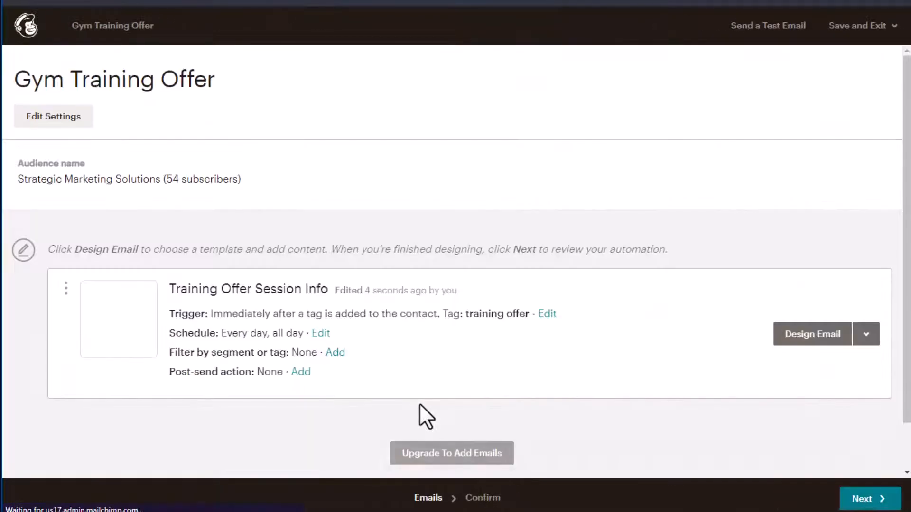
mouse_move(869, 498)
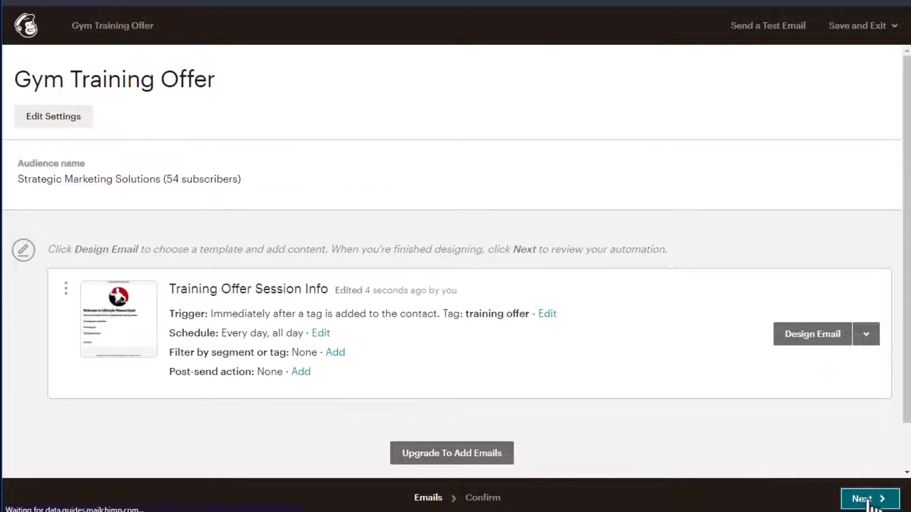
click(867, 498)
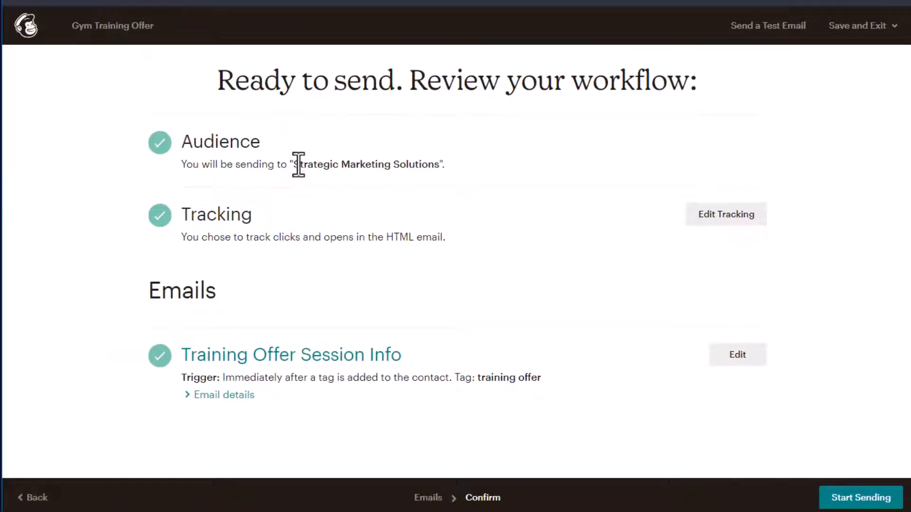
mouse_move(500, 361)
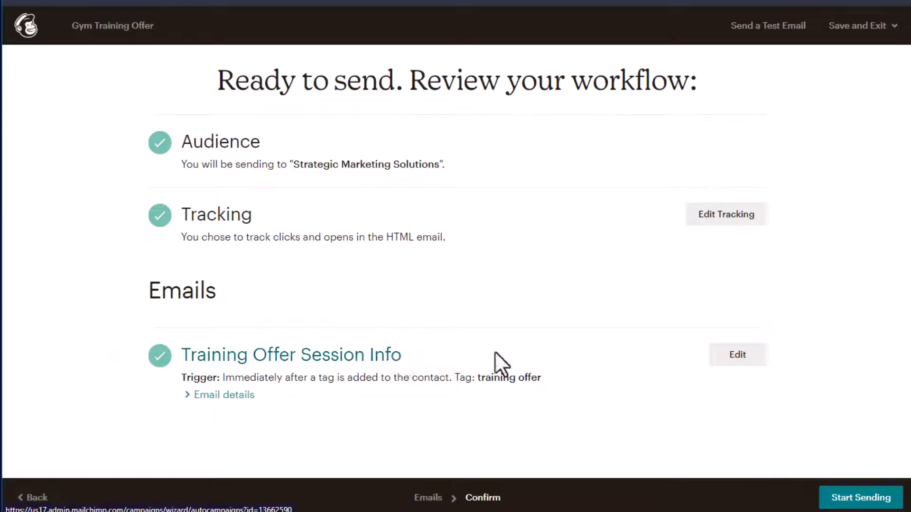
mouse_move(503, 377)
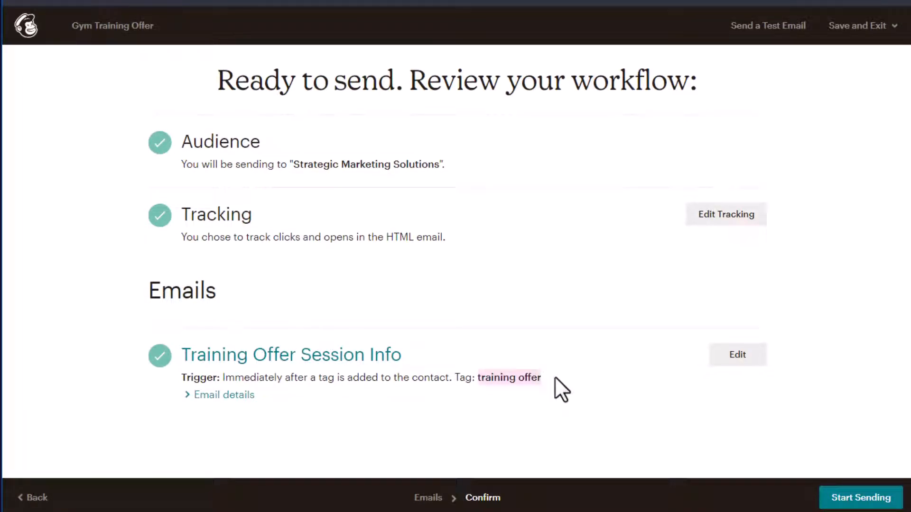
Step: Expand the email's details for review, then start the automation sending
click(224, 395)
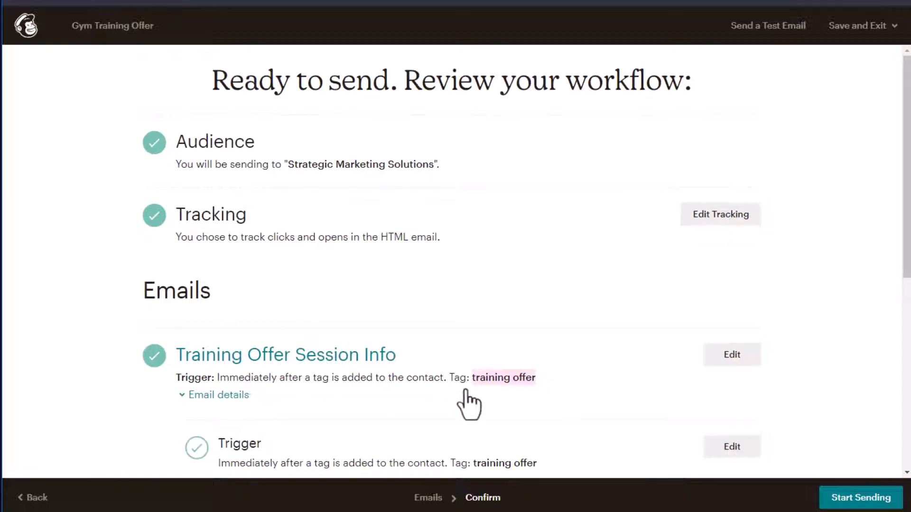
scroll(down, 3)
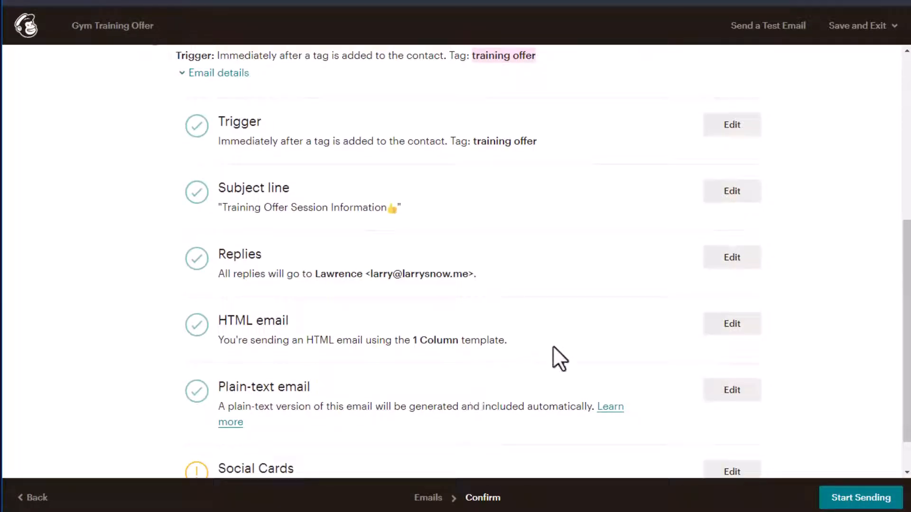
scroll(down, 3)
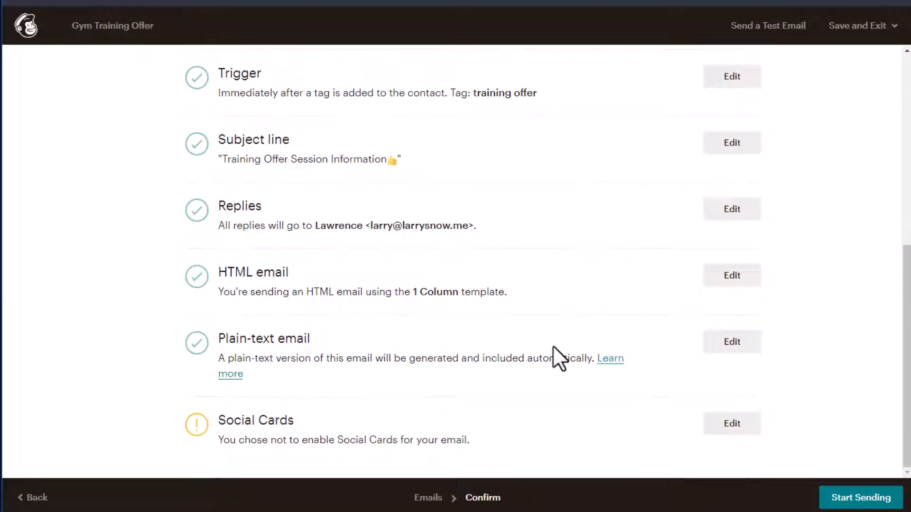
mouse_move(367, 432)
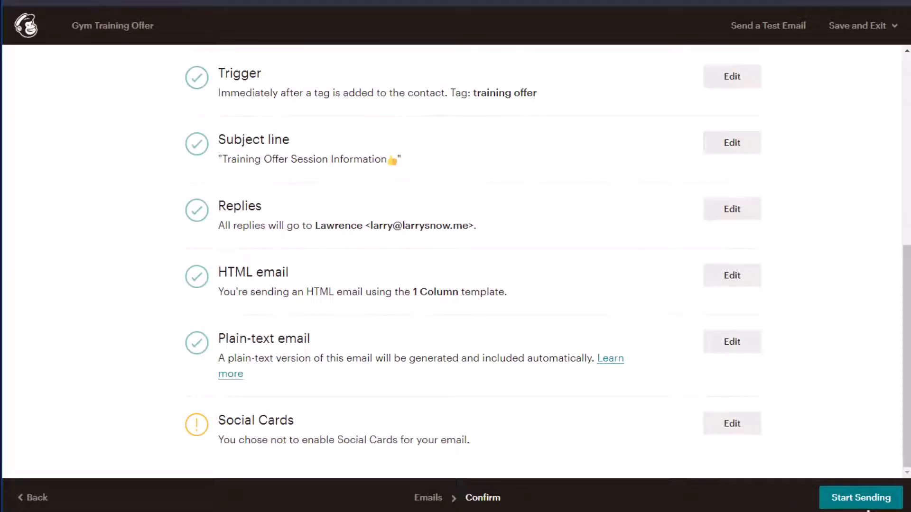
click(732, 275)
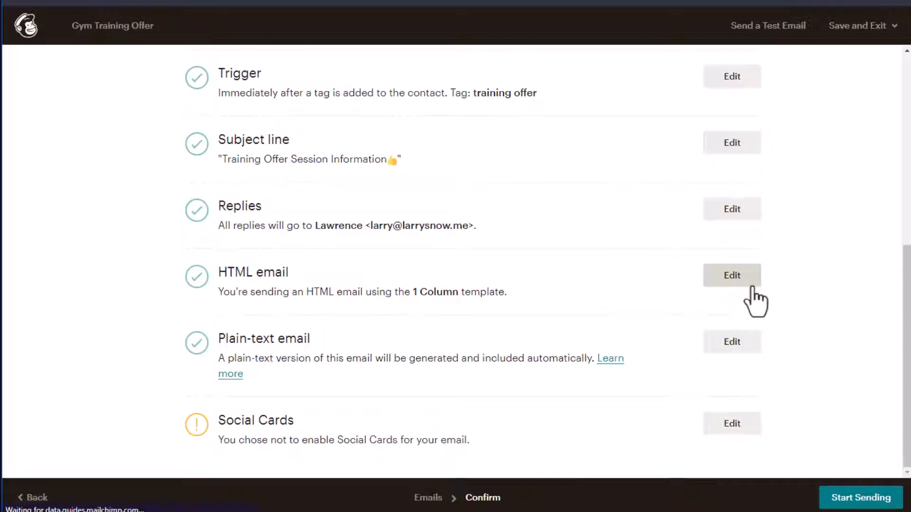
Step: Submit a test signup on the live gym page with the saved email and first name 'Larry'
click(731, 275)
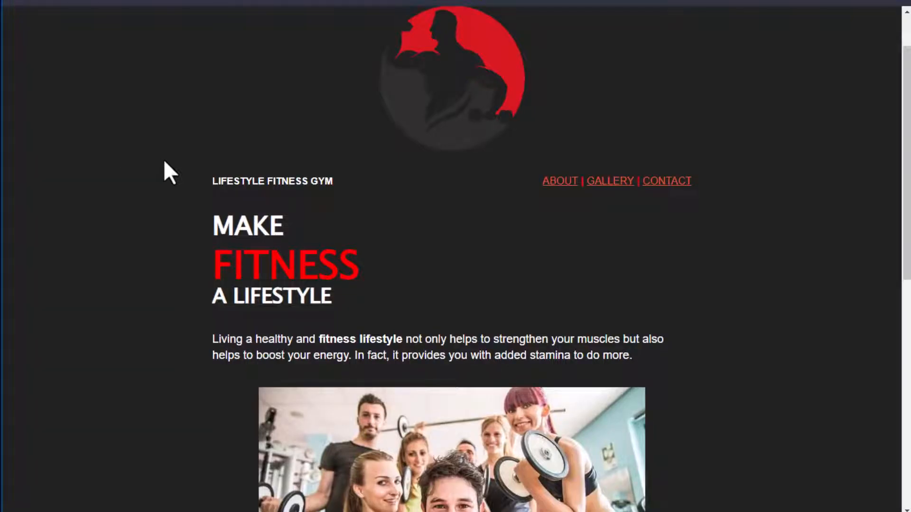
scroll(down, 3)
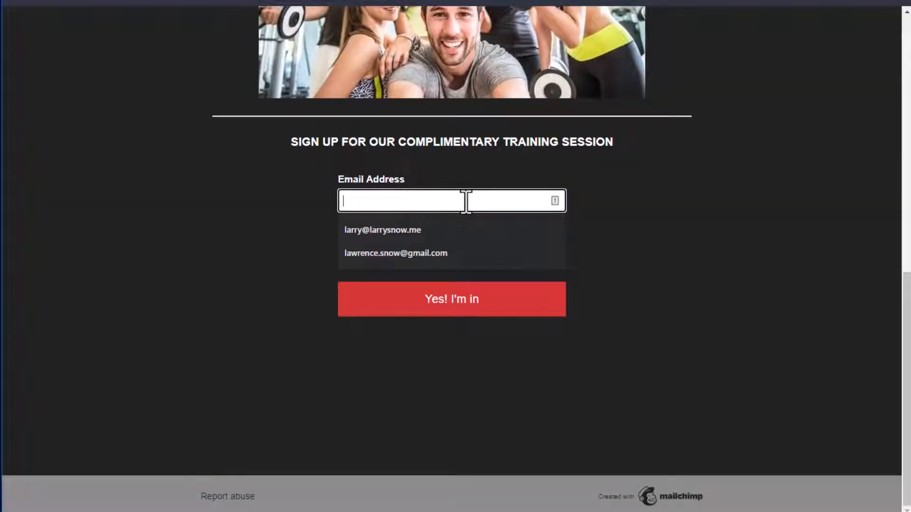
click(395, 253)
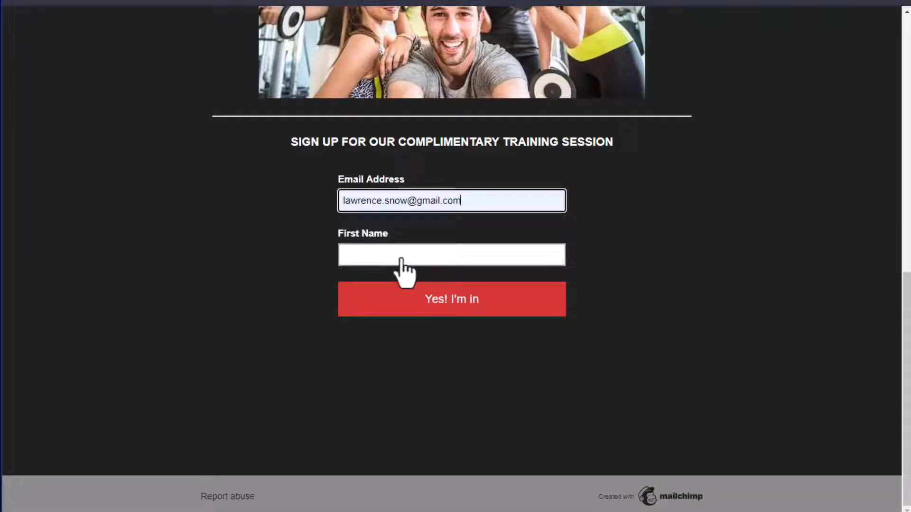
text(Larry)
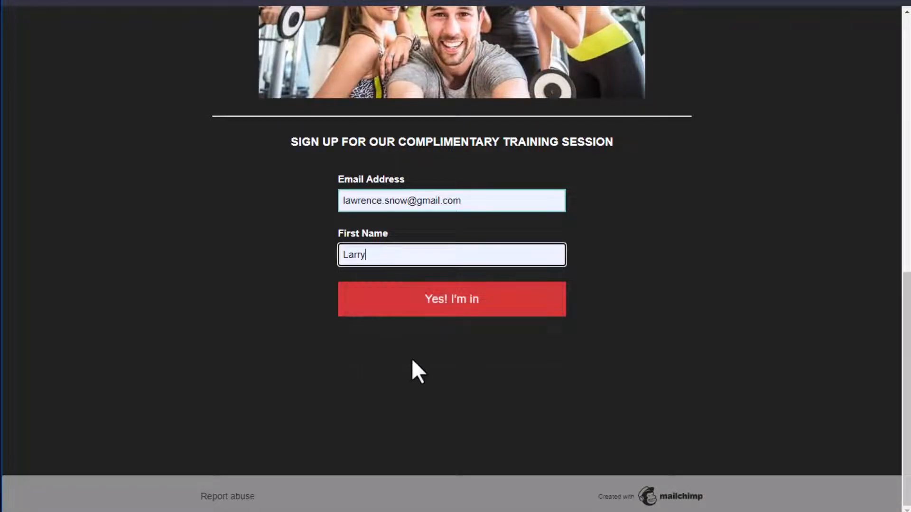
click(452, 299)
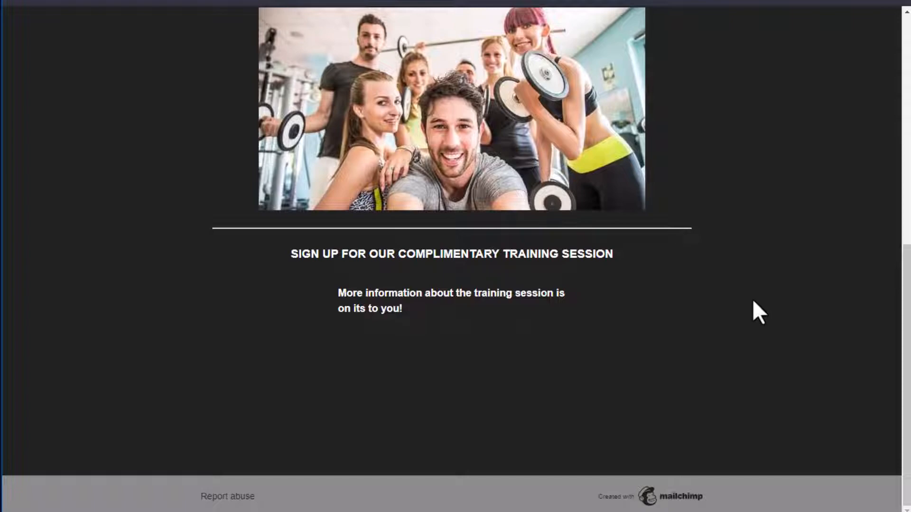
mouse_move(610, 304)
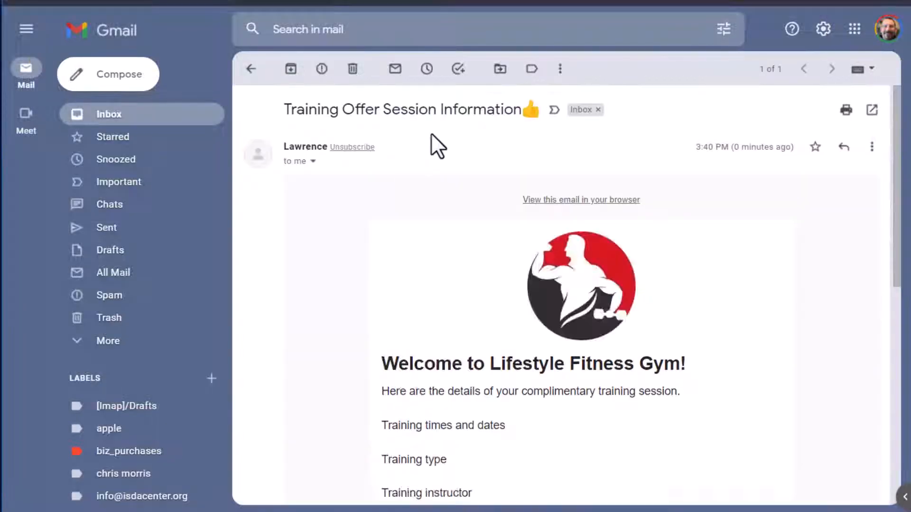
mouse_move(335, 339)
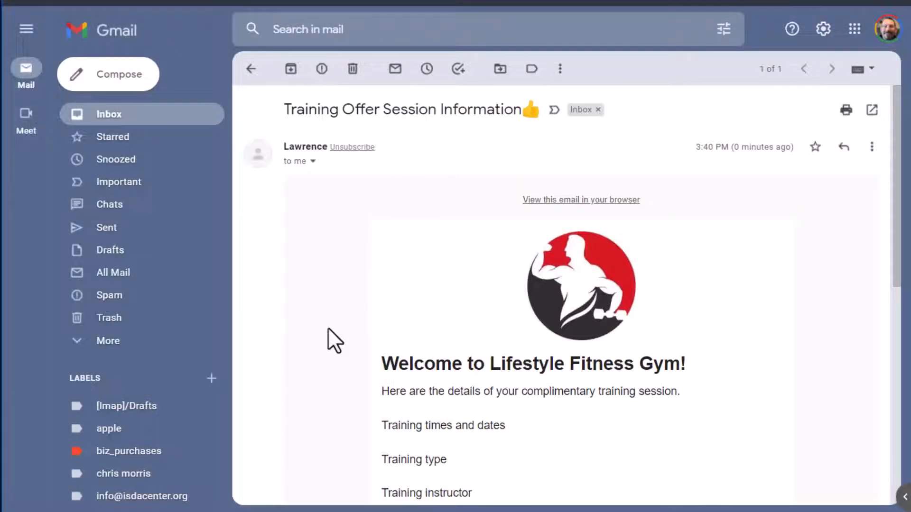
Step: Scroll through the received Training Offer Session Information email body in Gmail
scroll(down, 3)
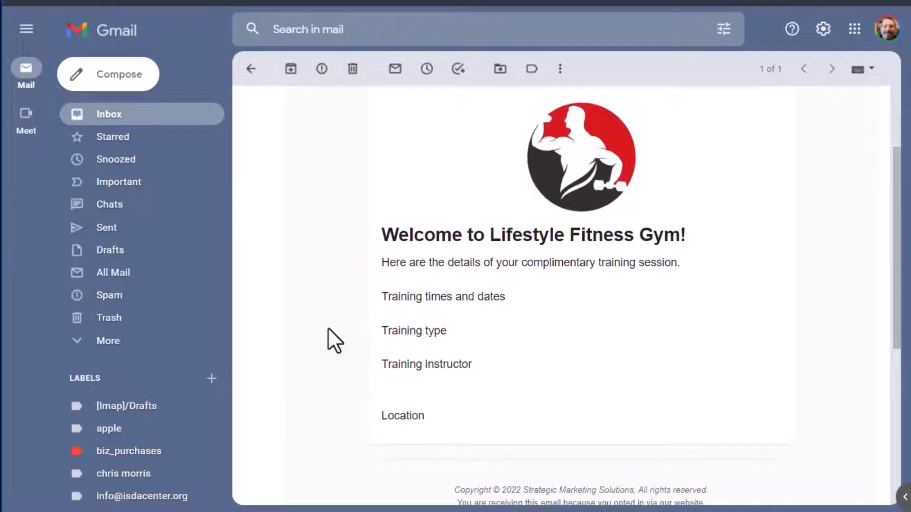